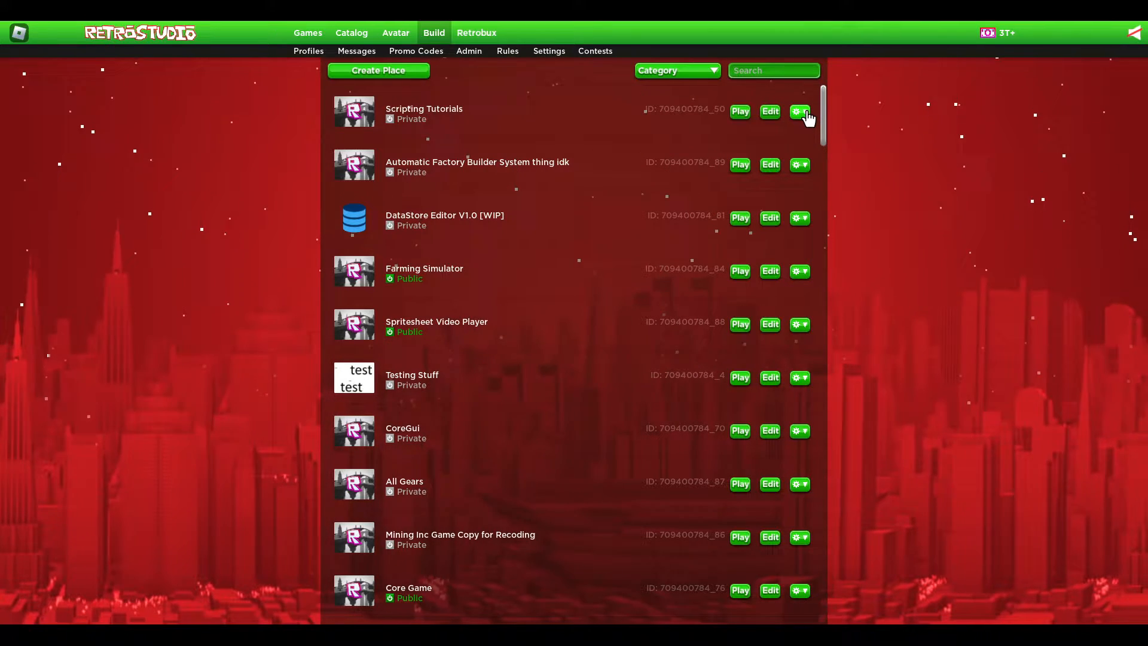
Step: Open the Scripting Tutorials place settings to its Gamepasses list
left_click(800, 111)
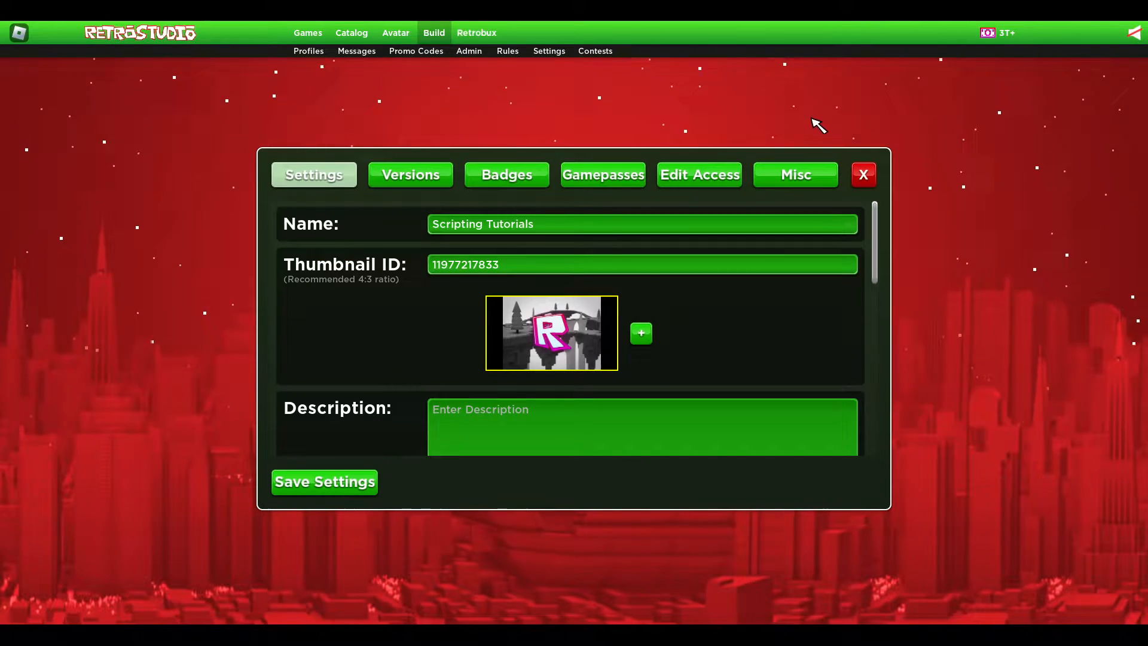
left_click(602, 174)
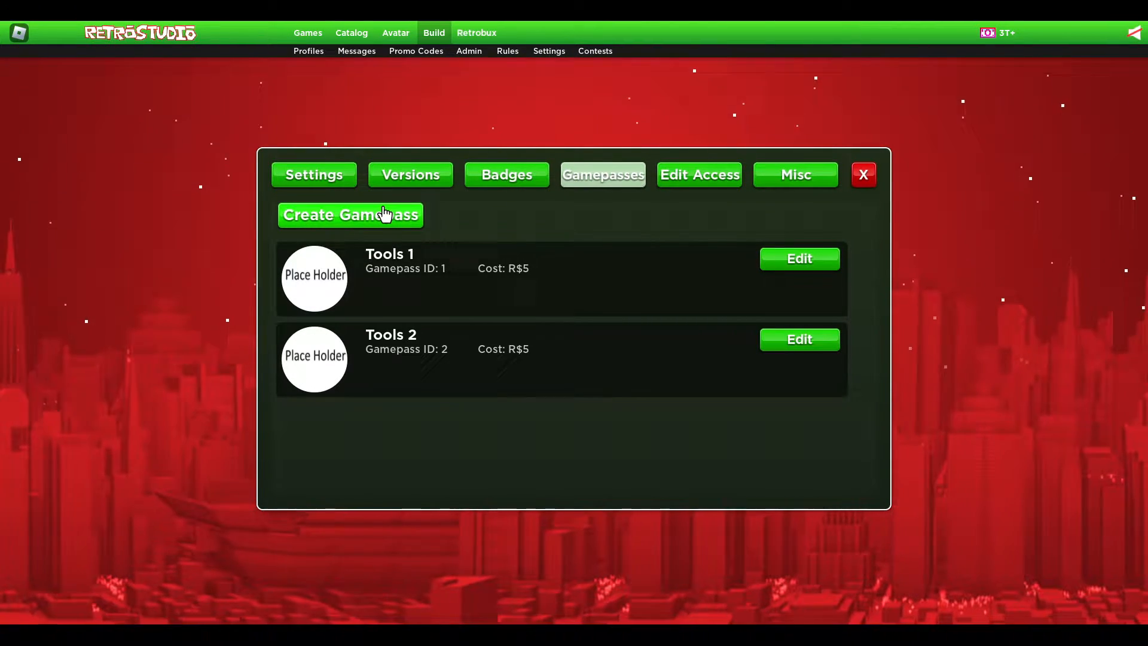
mouse_move(375, 206)
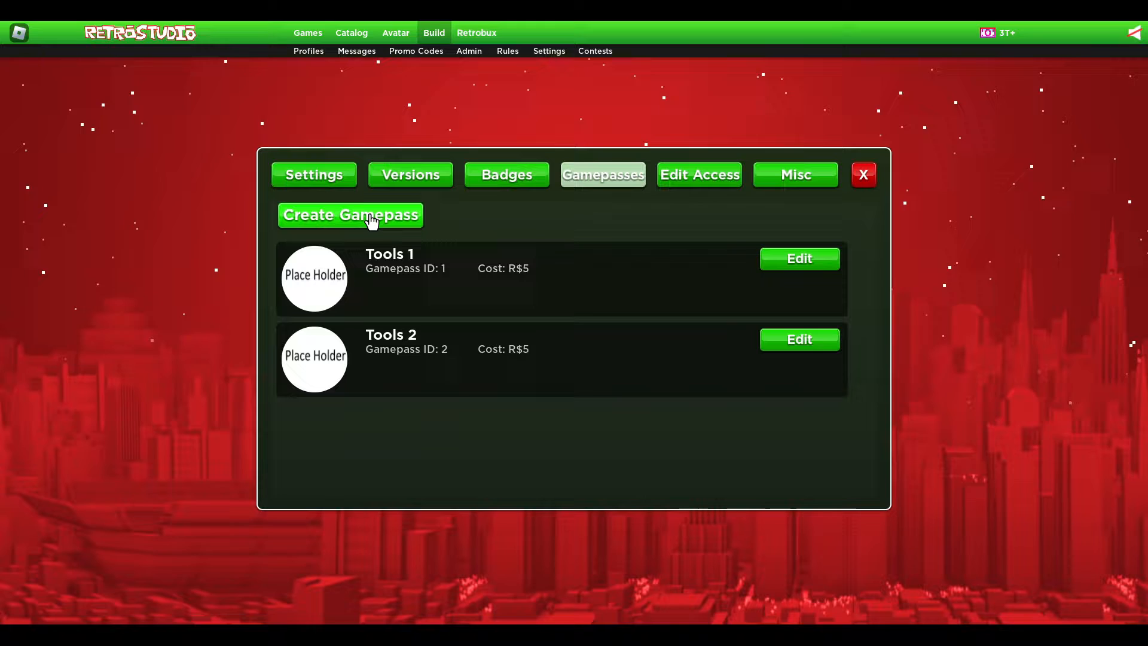
Step: Create gamepass 'Tool 3' at R$5 with image ID 227557100 and description 'Test'
left_click(350, 215)
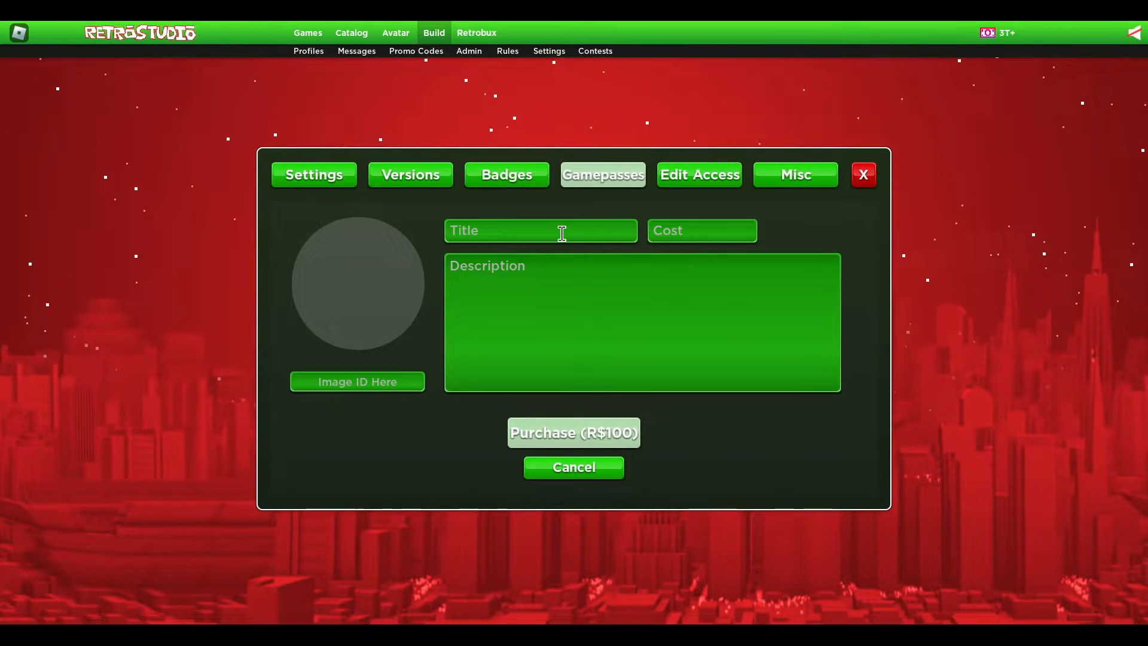
type("Tool 3")
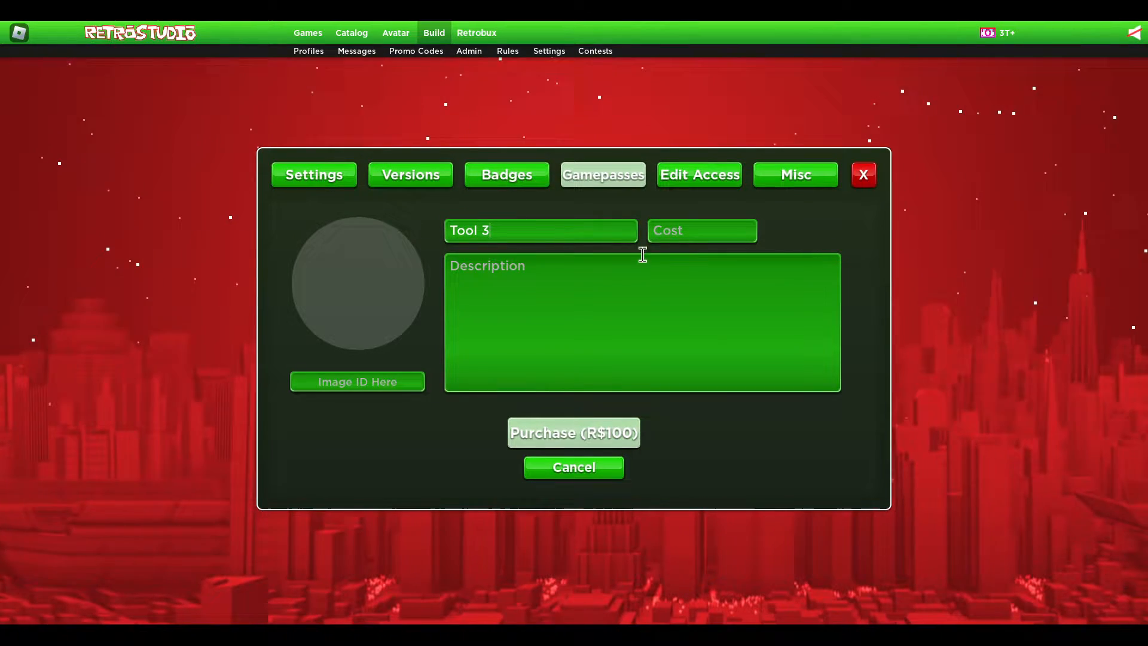
type("5")
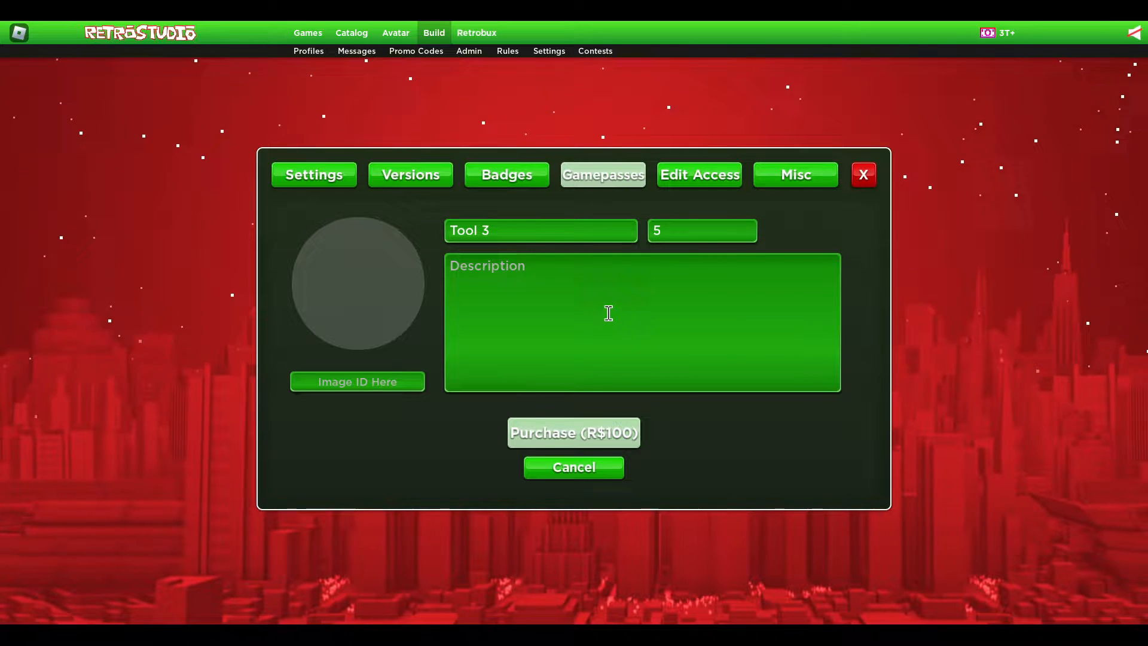
type("227557100")
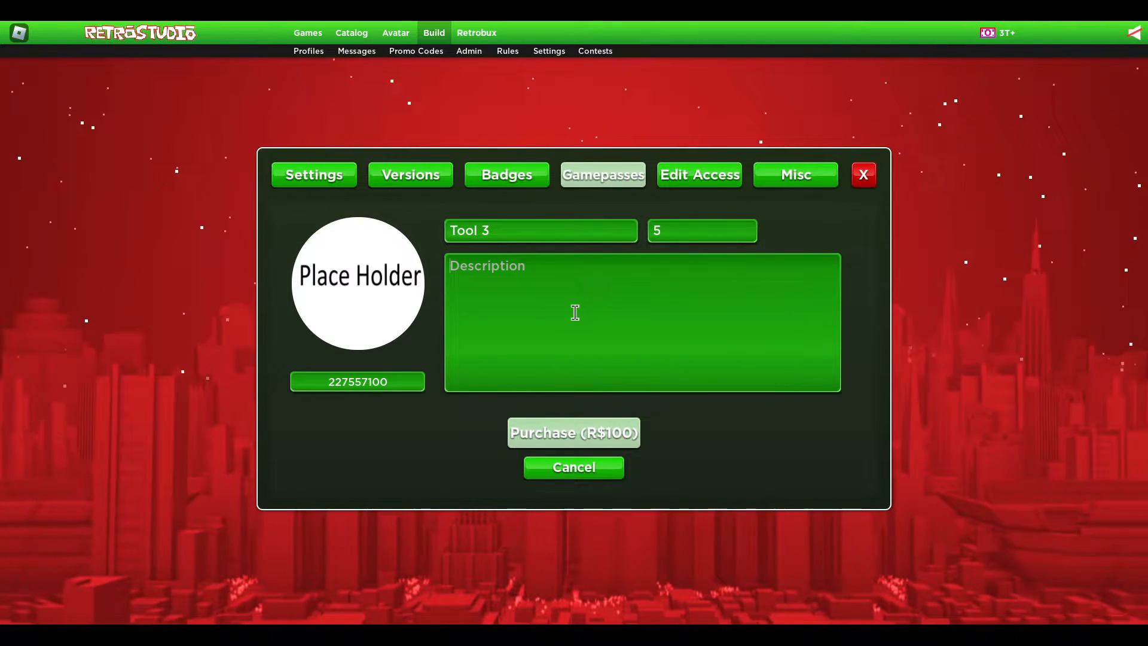
type("T")
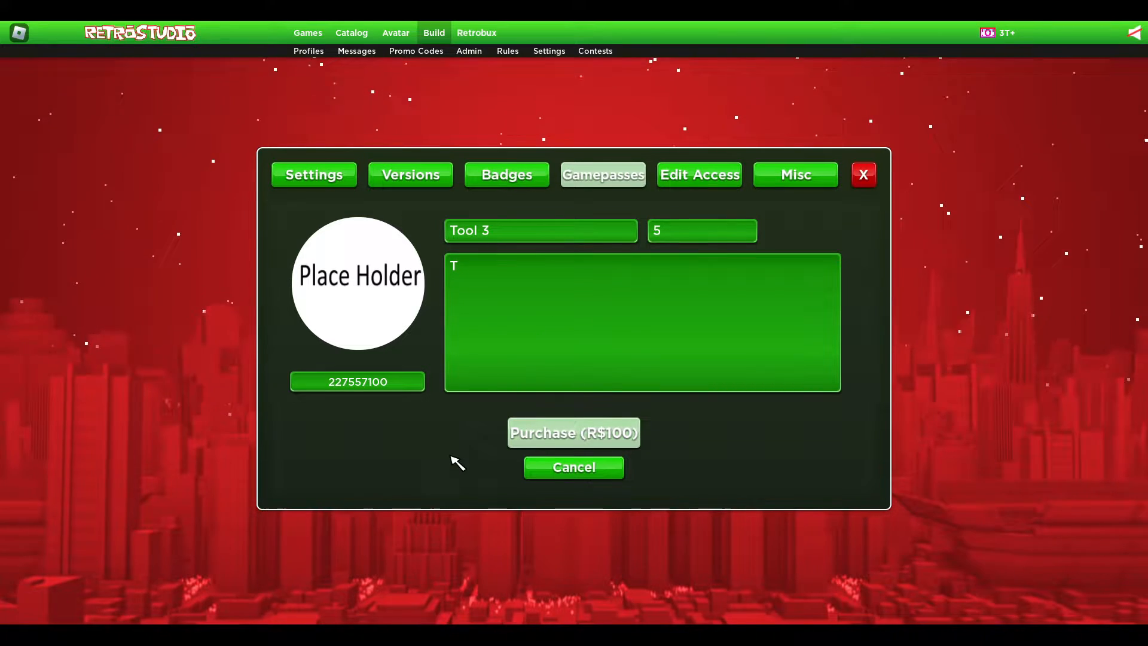
left_click(574, 468)
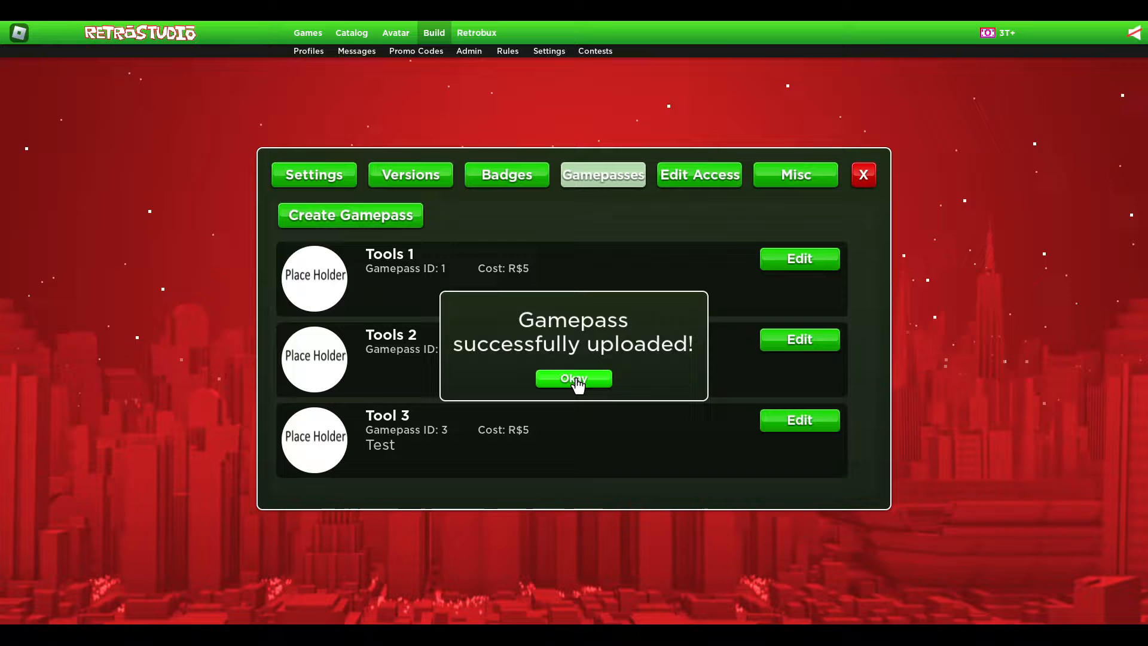
left_click(574, 379)
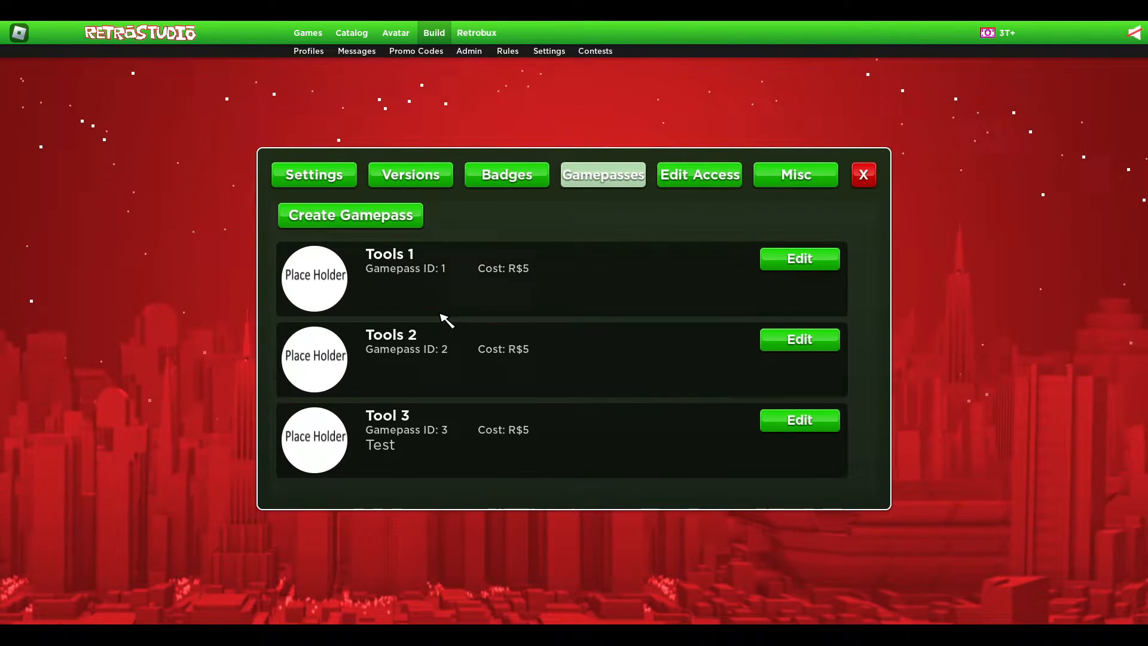
mouse_move(454, 280)
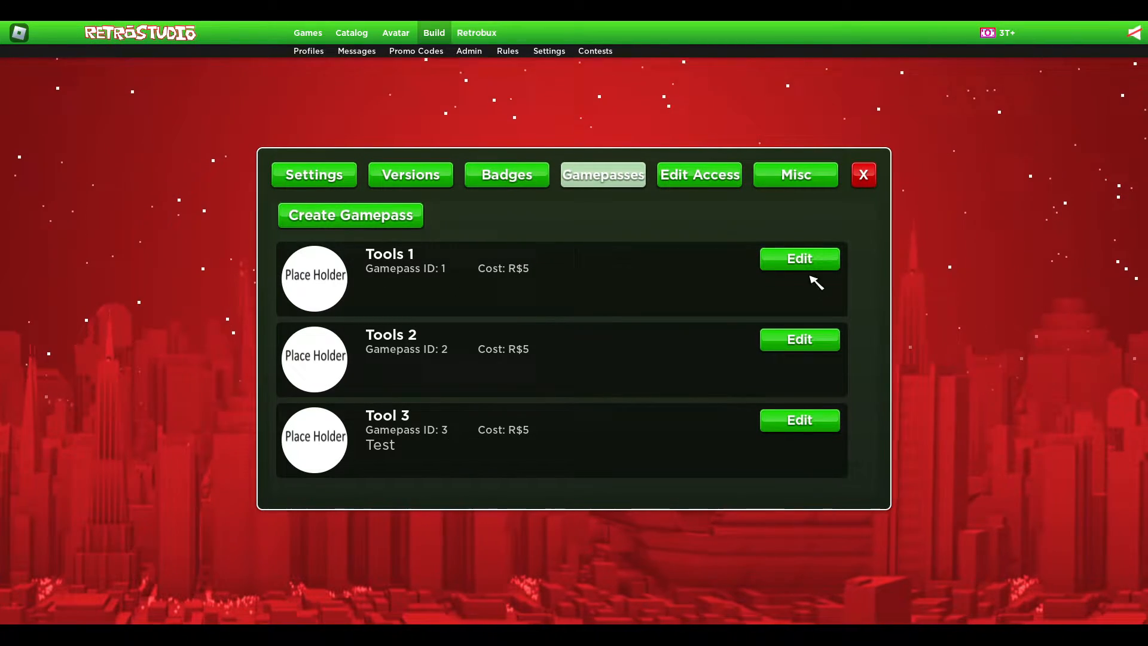
mouse_move(877, 205)
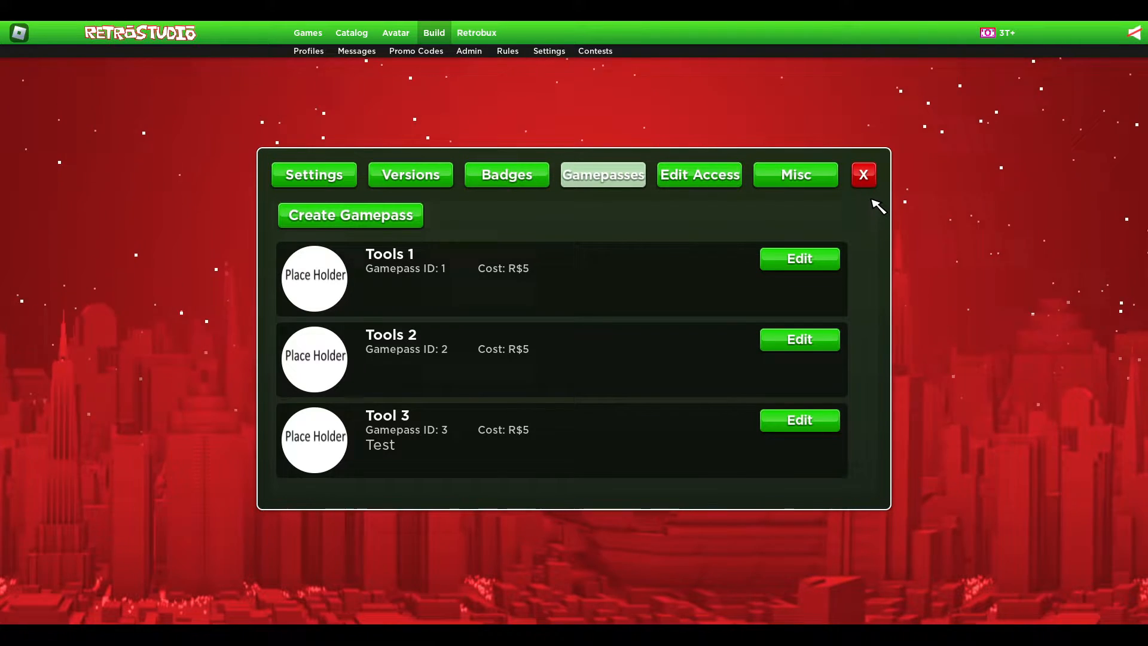
mouse_move(864, 178)
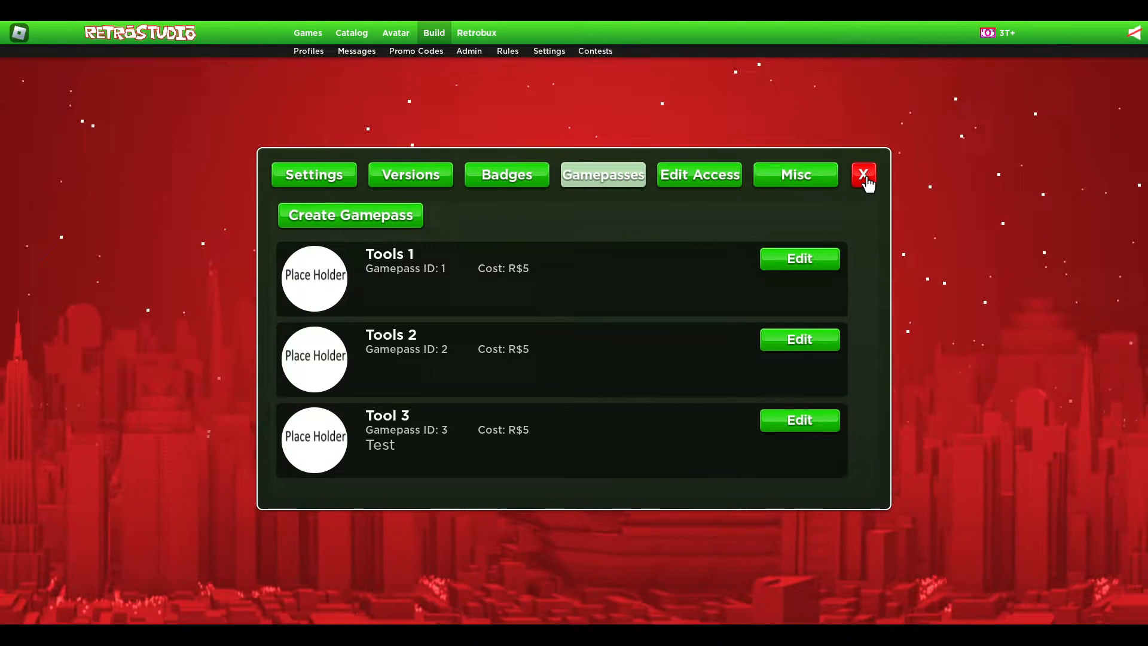
Step: Open Scripting Tutorials in the editor and insert four Tools named Tool1 through Tool4
left_click(863, 175)
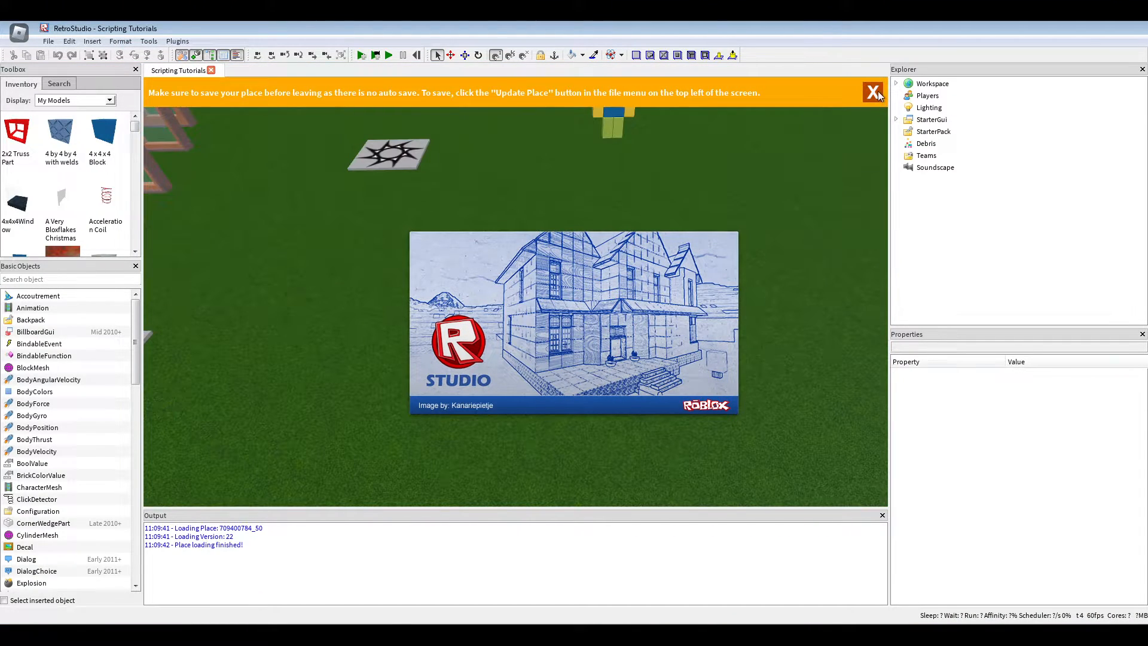
left_click(873, 93)
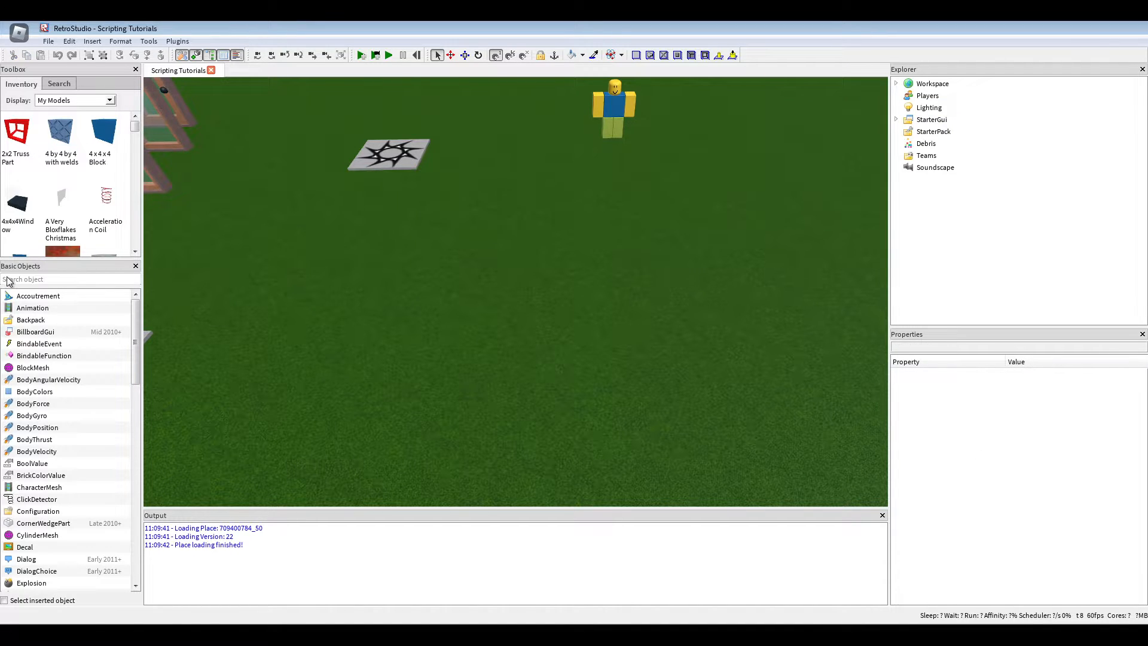
type("tool")
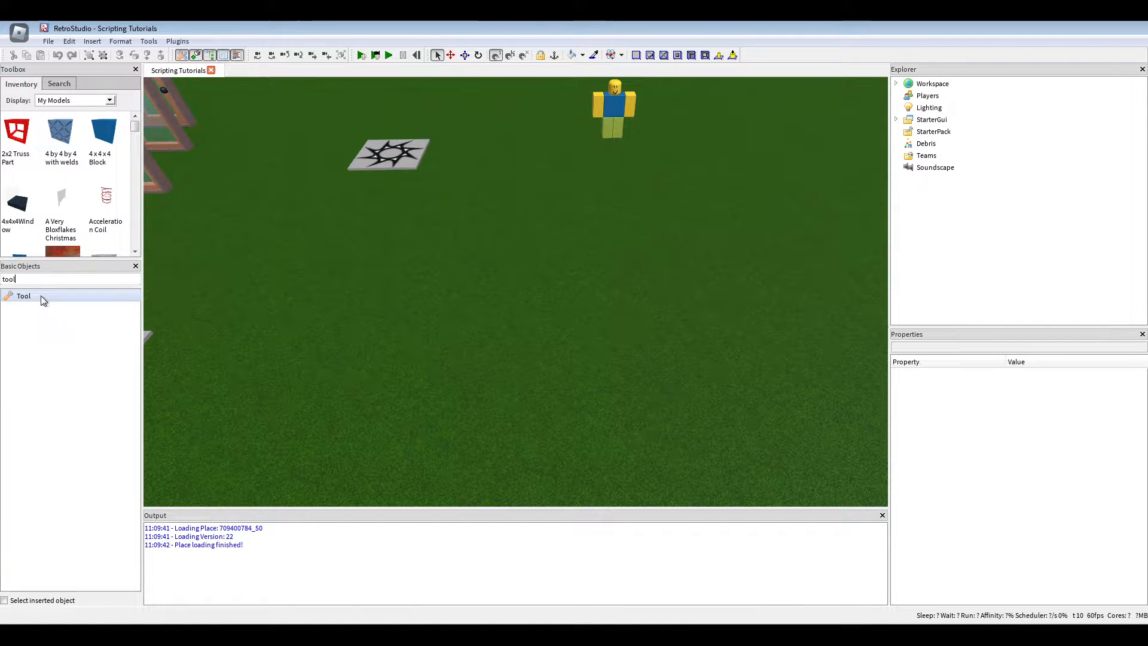
left_click(23, 296)
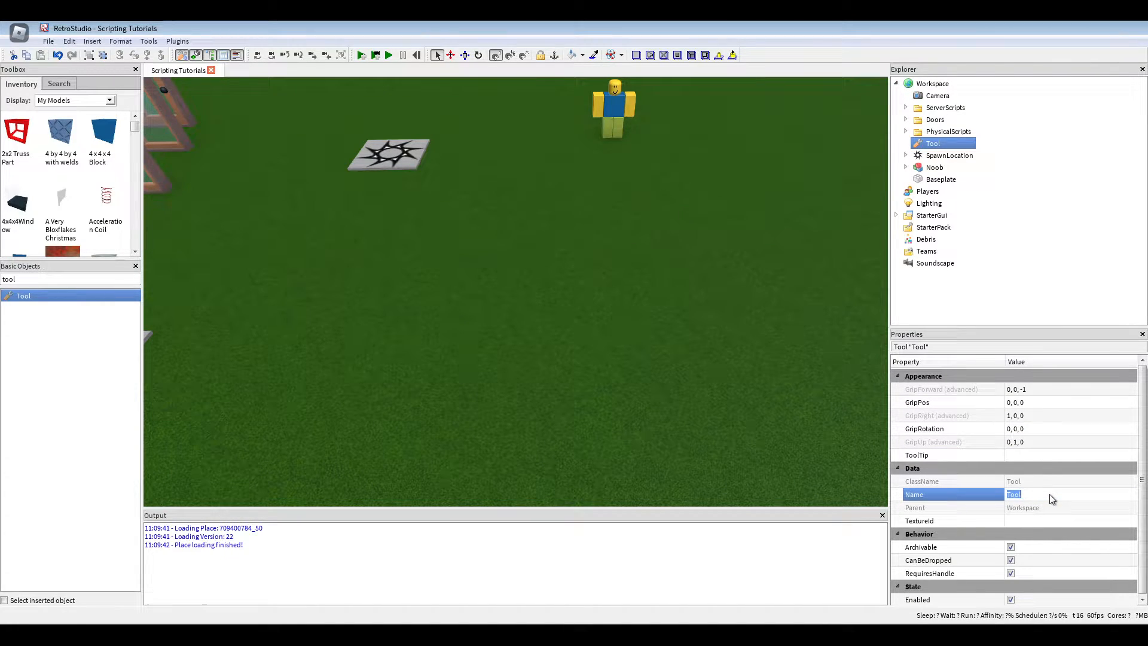
type("Test T")
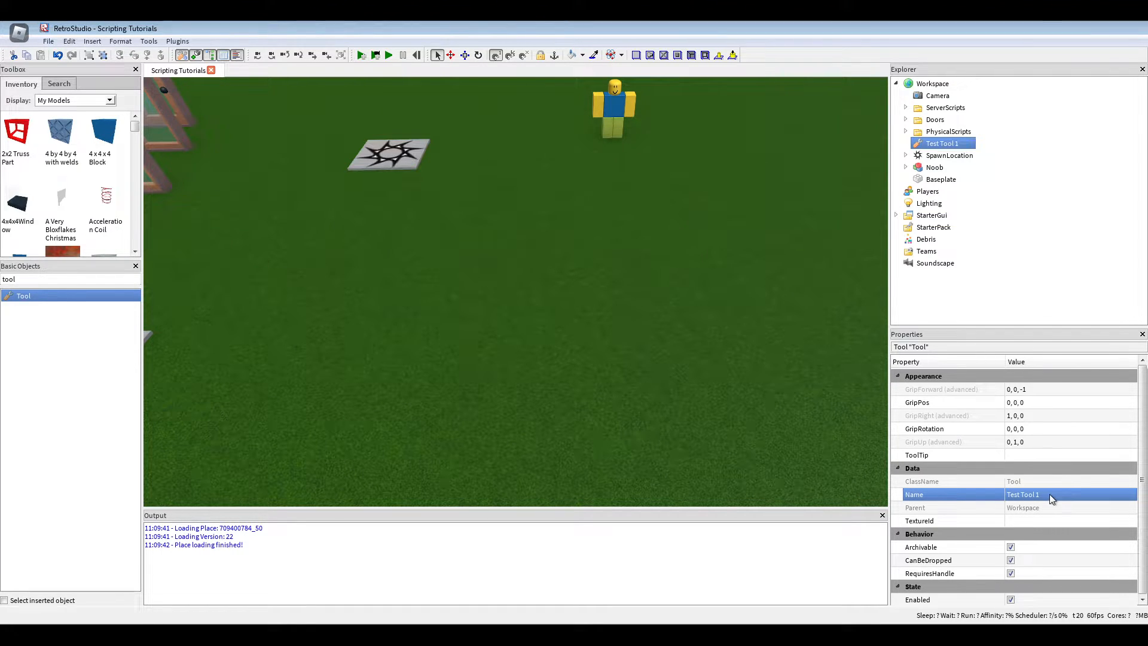
type("Tool1")
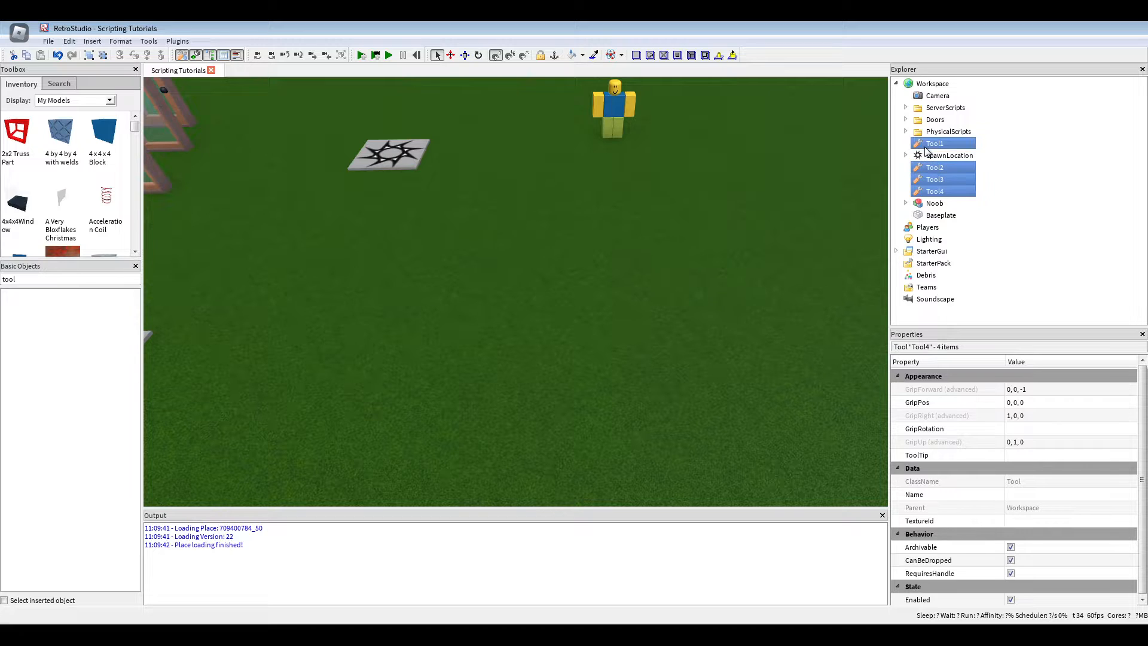
Step: Untick CanBeDropped for Tool1–Tool4 in the Properties panel
left_click(928, 560)
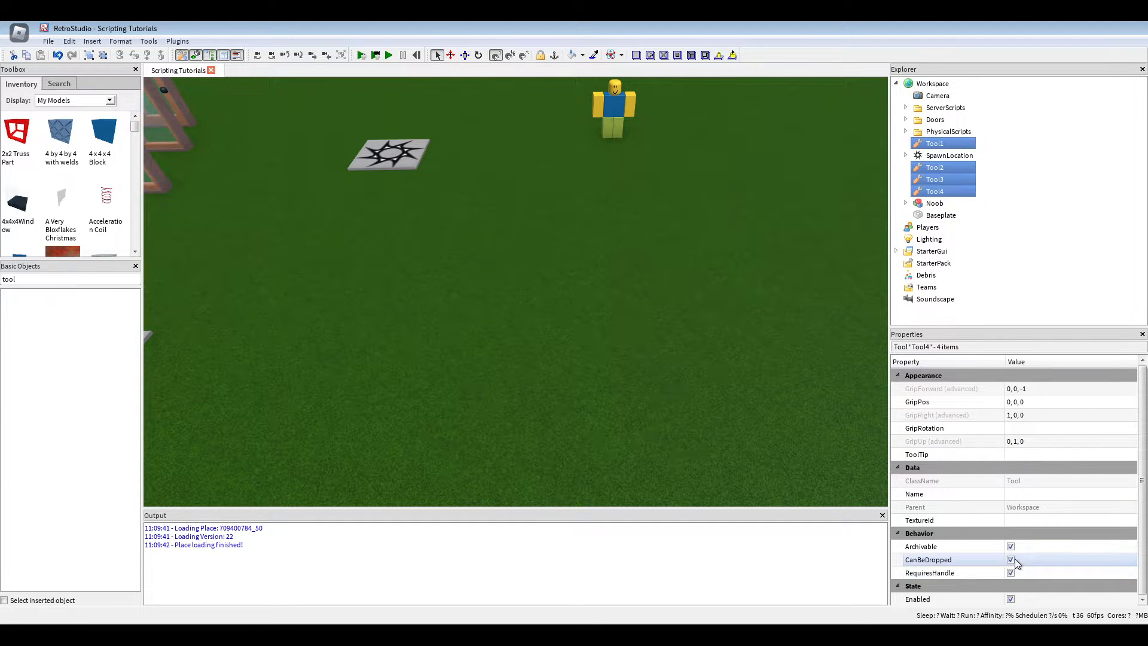
left_click(1011, 560)
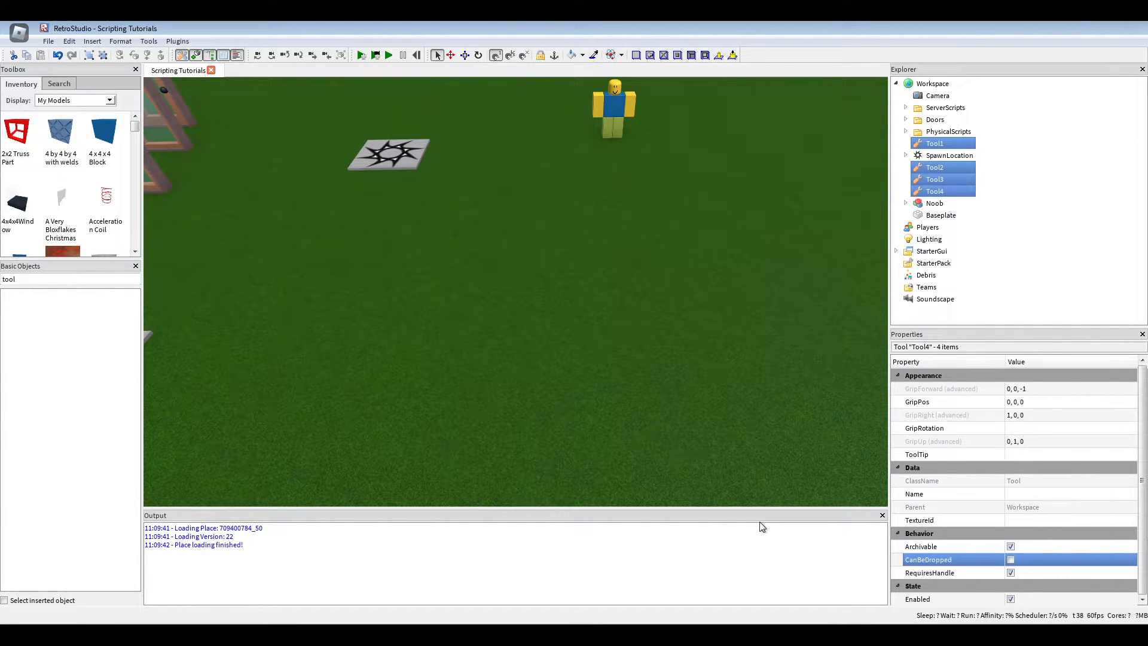
mouse_move(985, 559)
type("f")
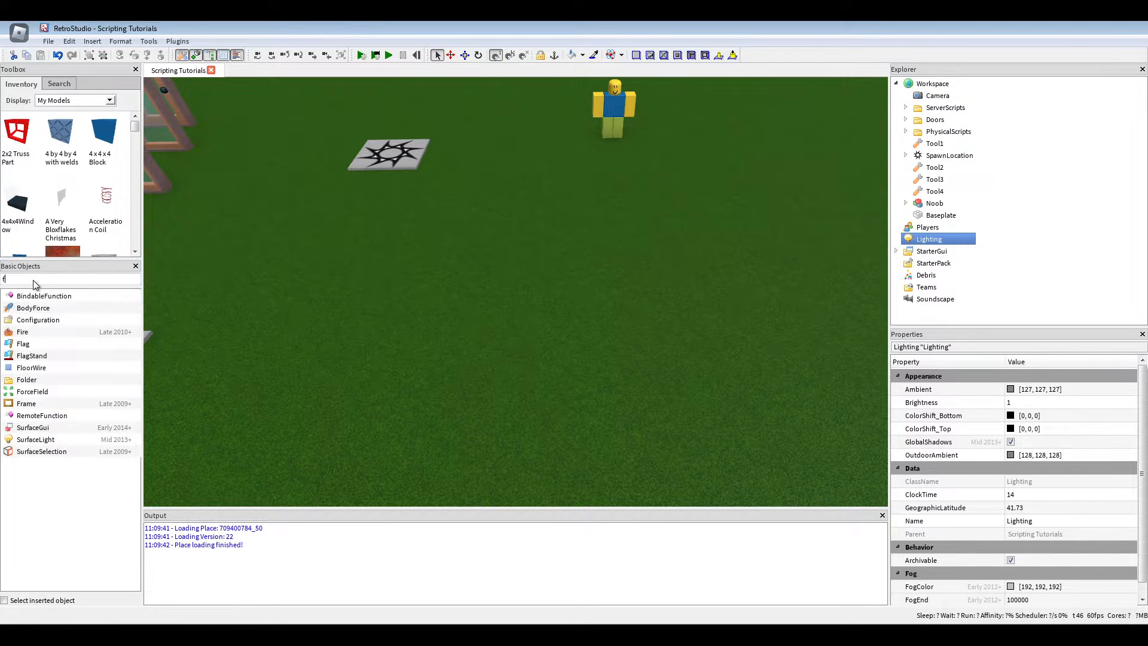
Step: Put Tool1, Tool2 and Tools 3–4 into folders 1, 2 and 3 under Lighting > GamepassTools
type("ol")
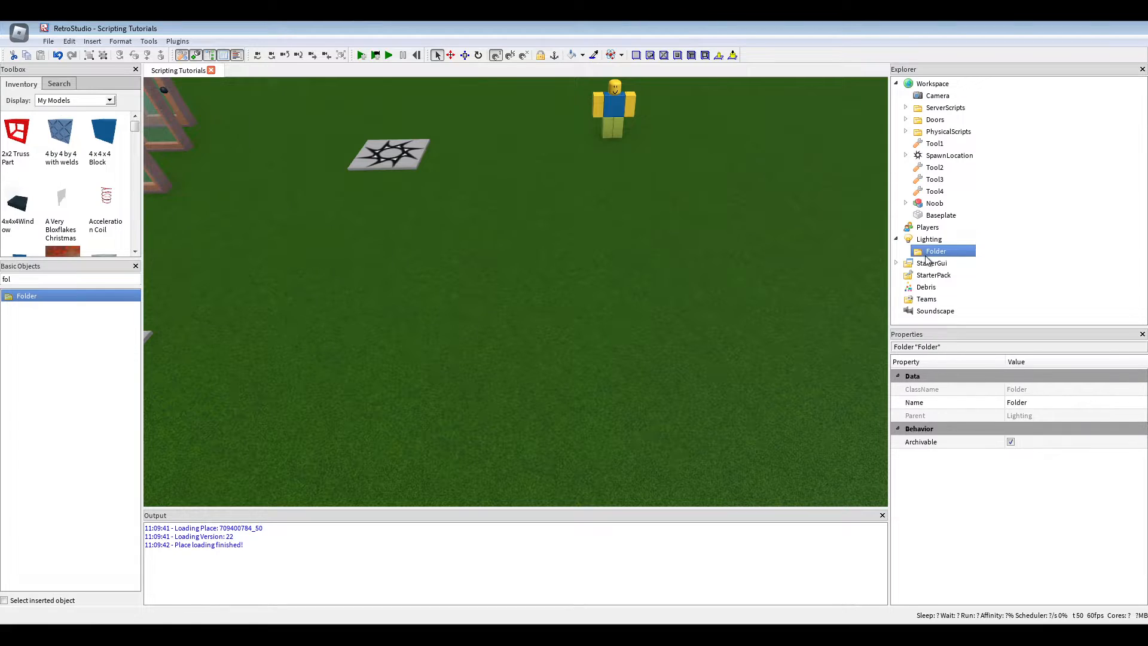
type("GamepassTools")
type("1")
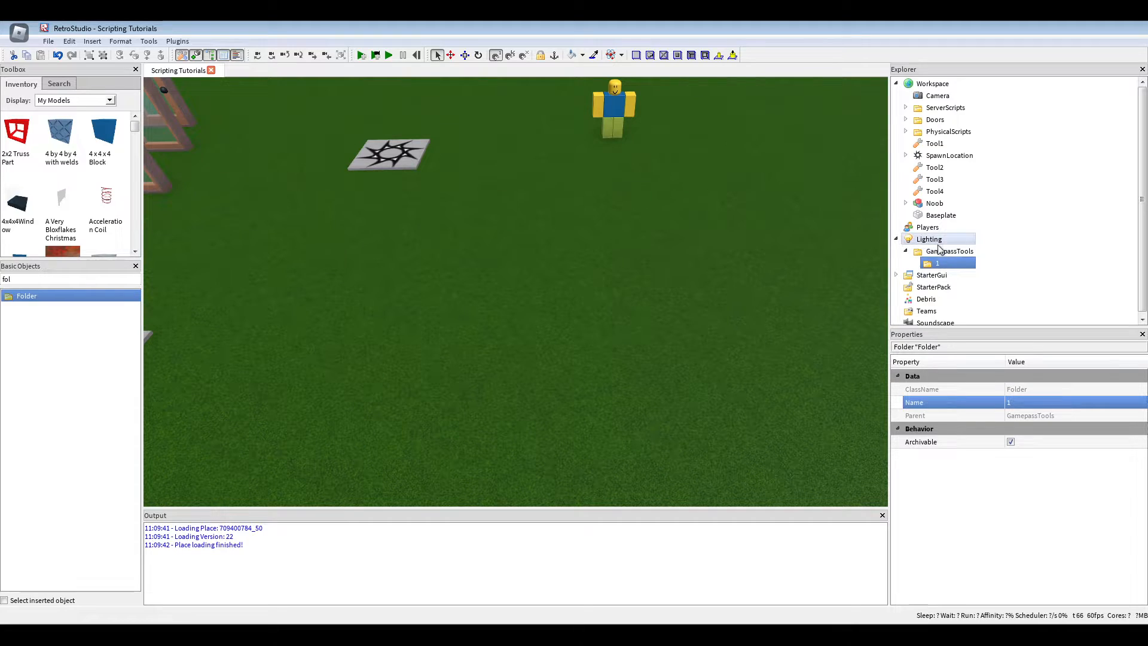
left_click(970, 260)
type("2")
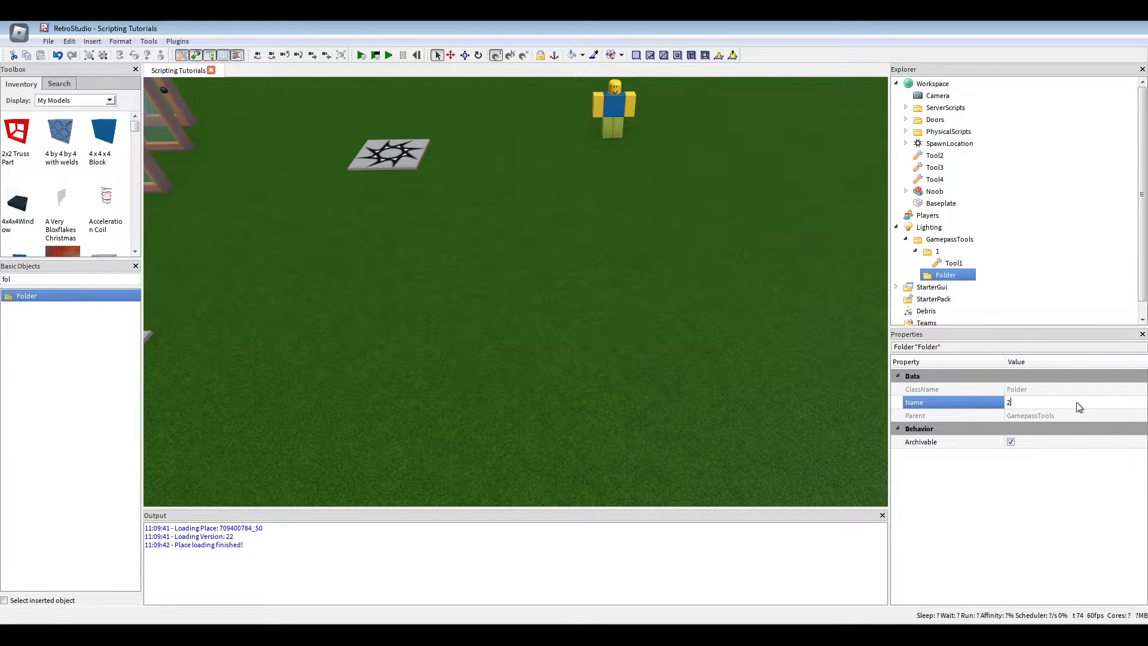
left_click(934, 154)
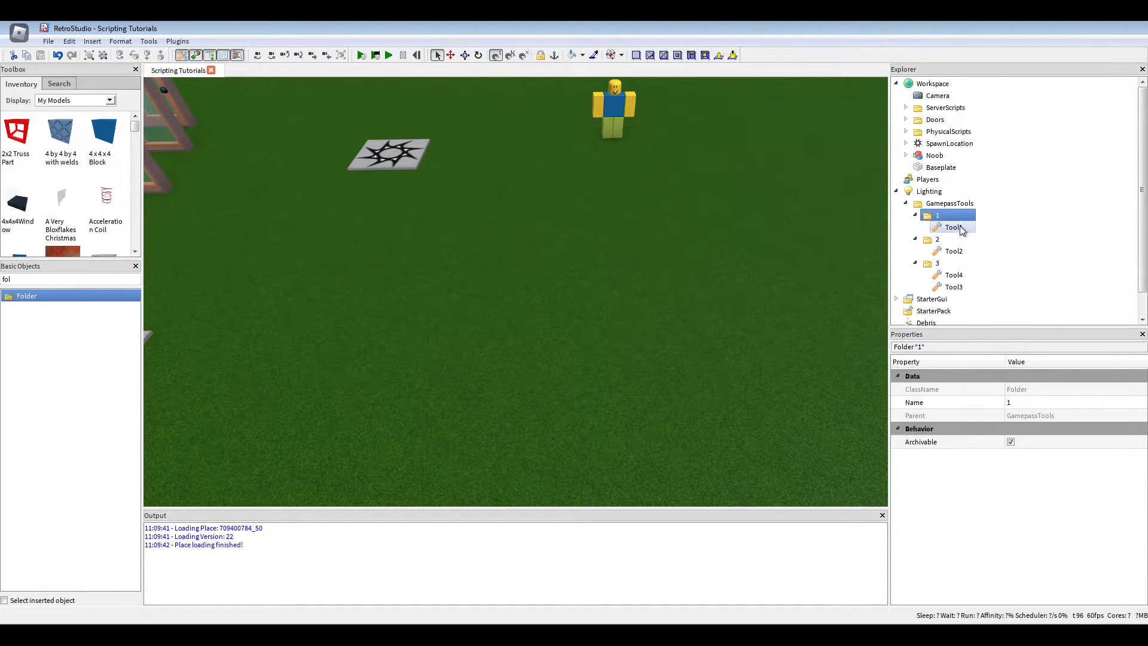
left_click(955, 250)
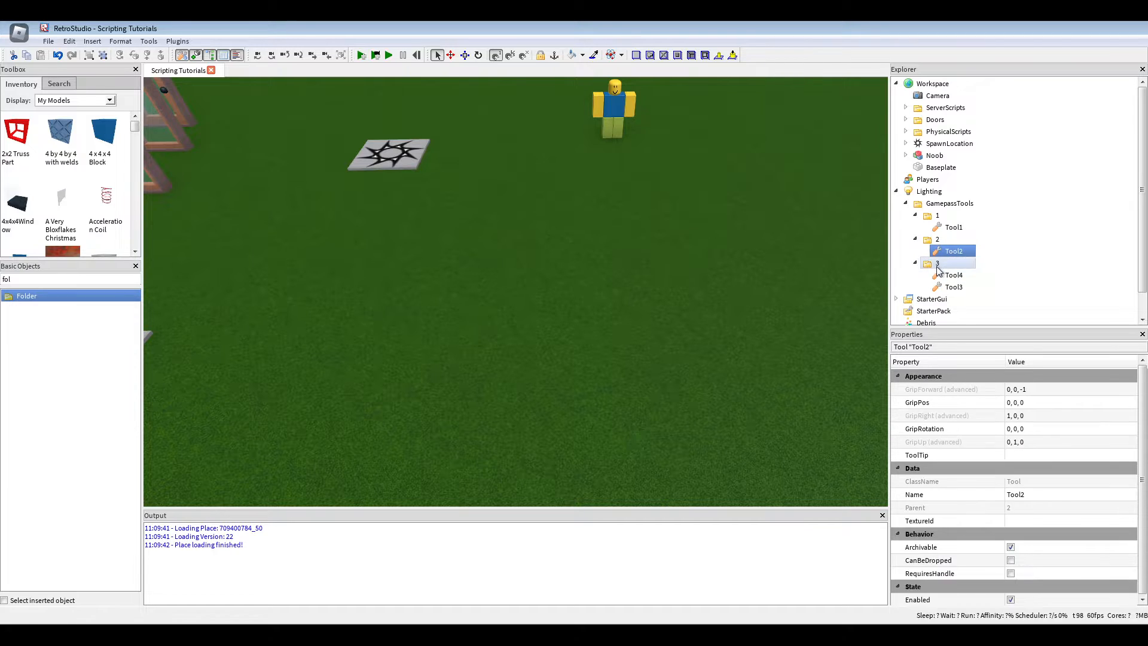
left_click(953, 275)
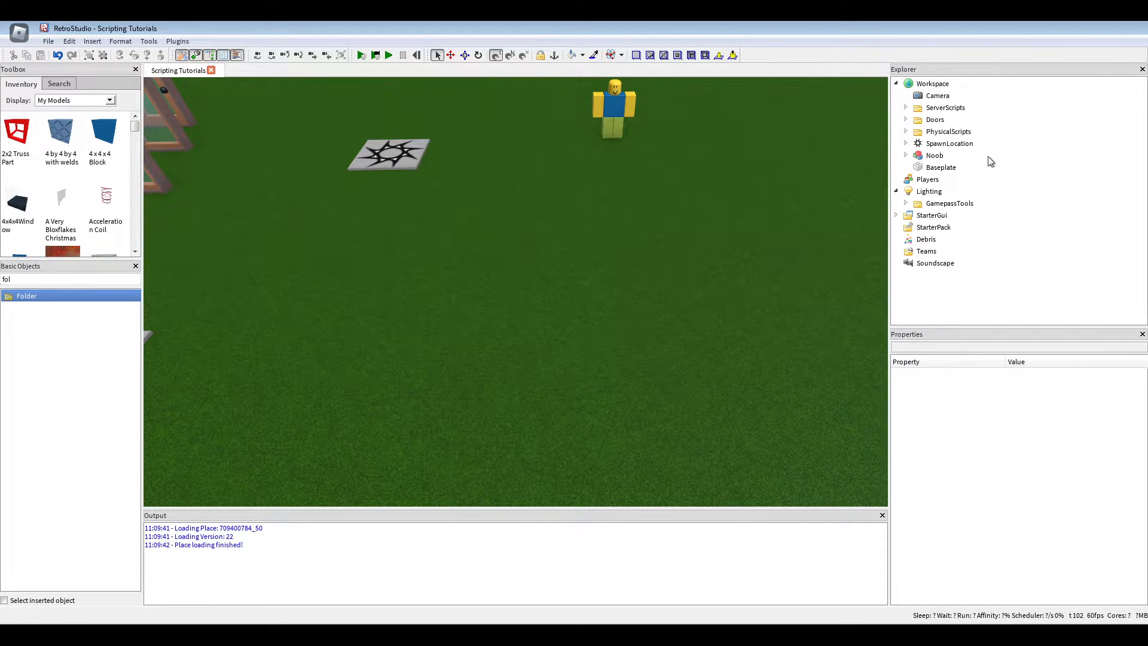
Step: Insert GamepassToolsScript into ServerScripts, enable UseLocalVariables, and open it
left_click(946, 108)
type("sc")
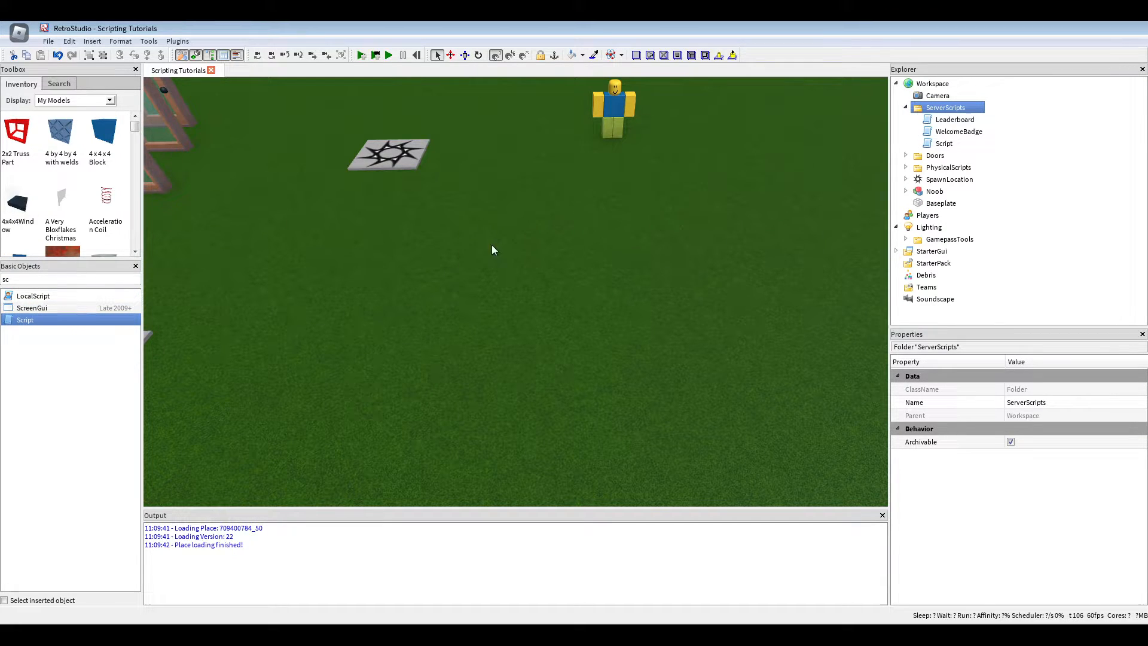
left_click(944, 143)
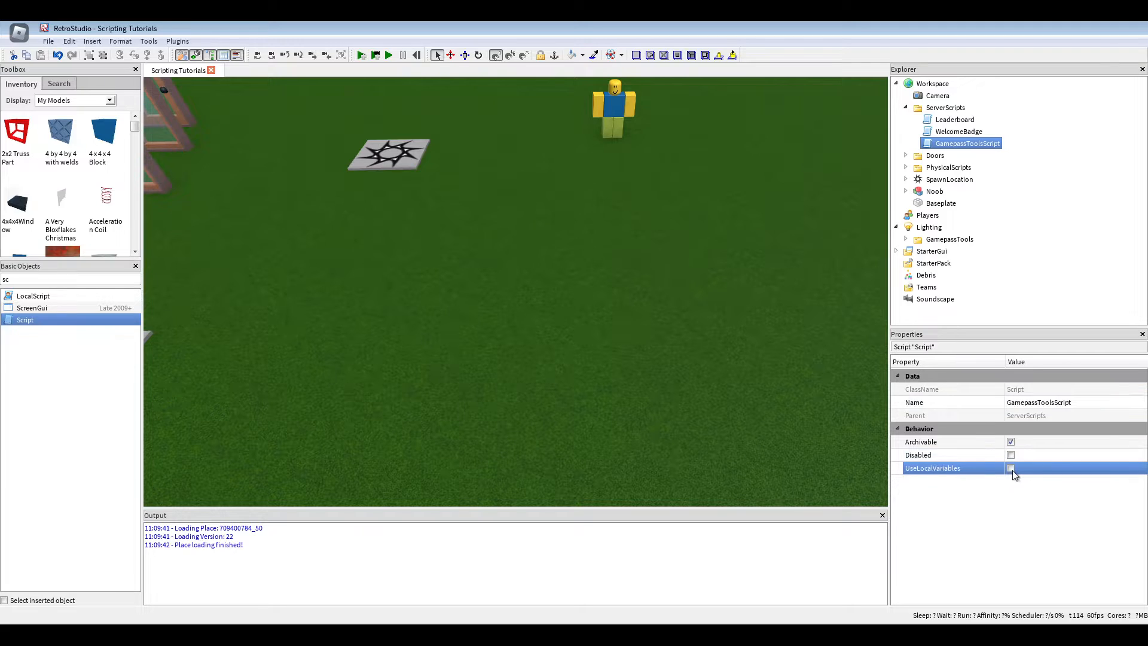
left_click(1012, 468)
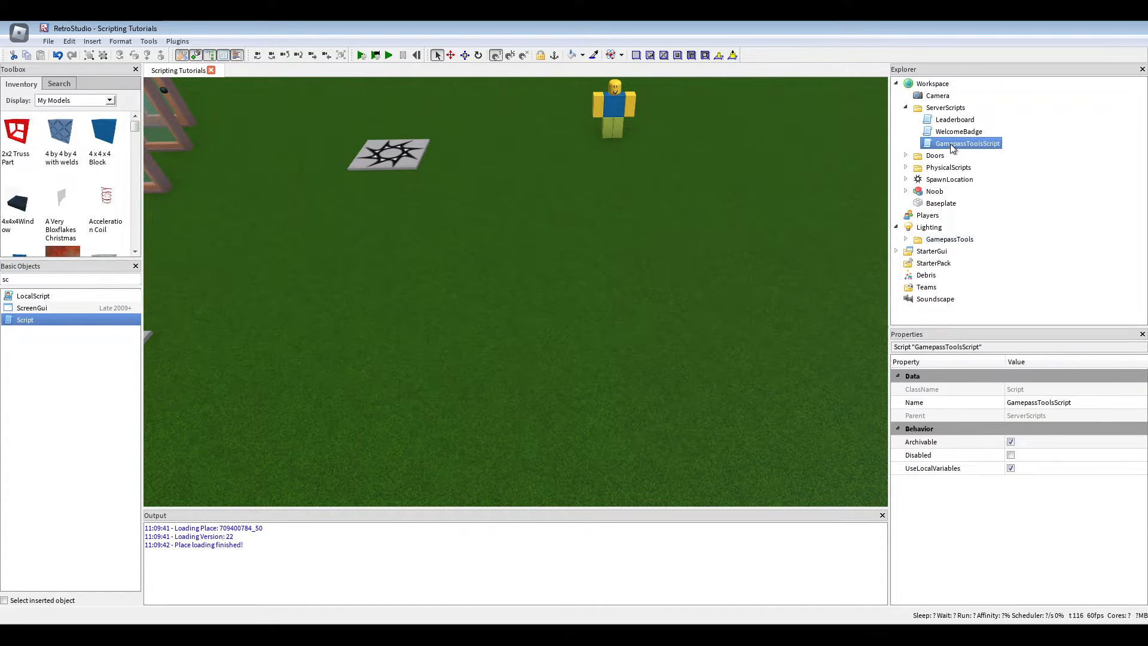
double_click(967, 143)
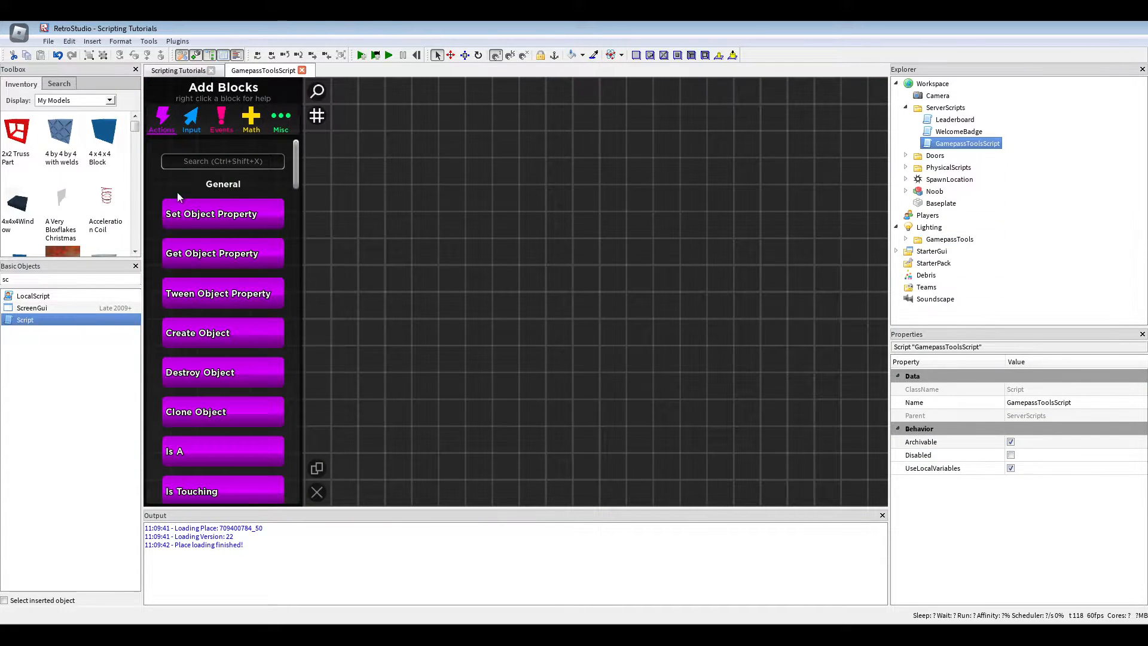
Step: Chain Player Added (Player) into Character Added (Character), then a 0.1-second Wait
type("play")
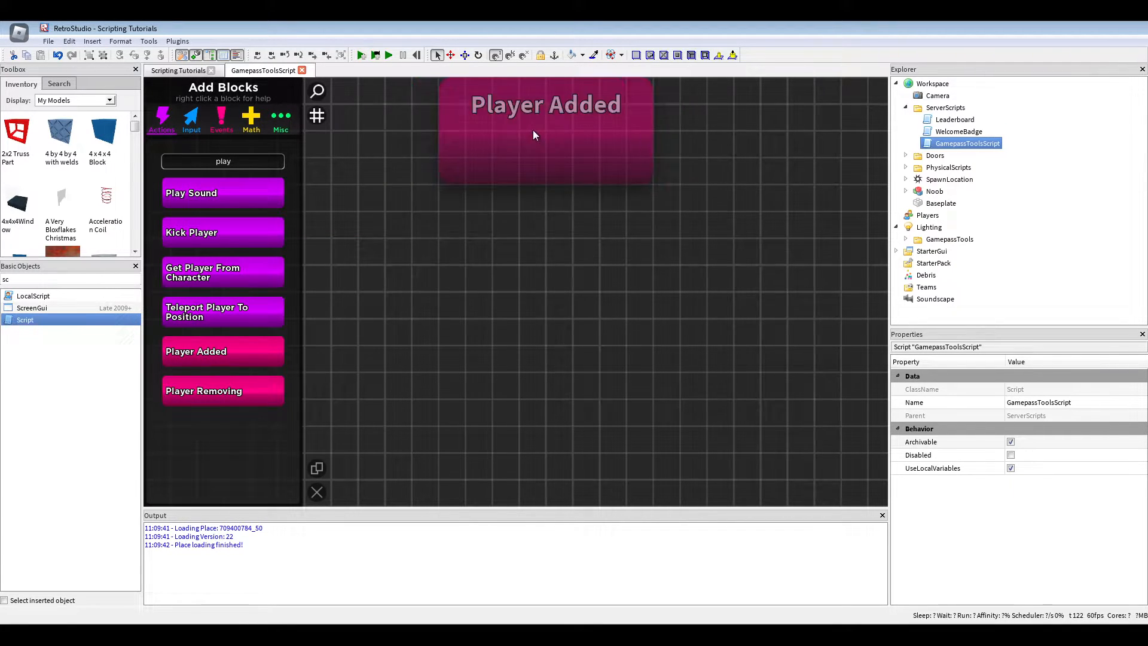
left_click(546, 104)
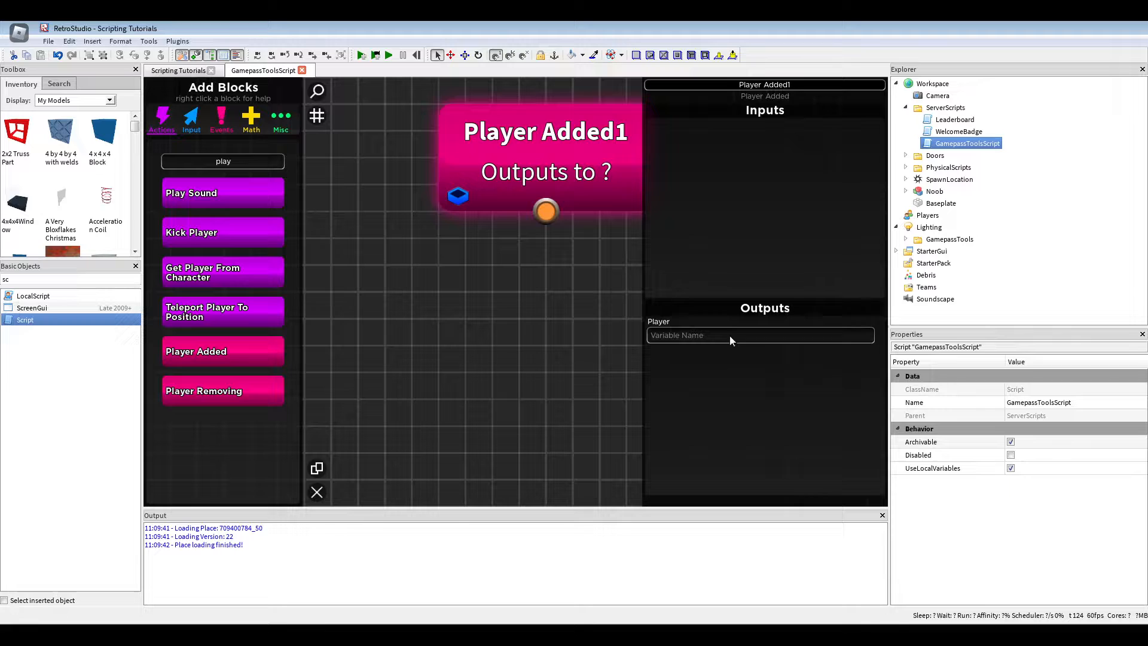
type("Player")
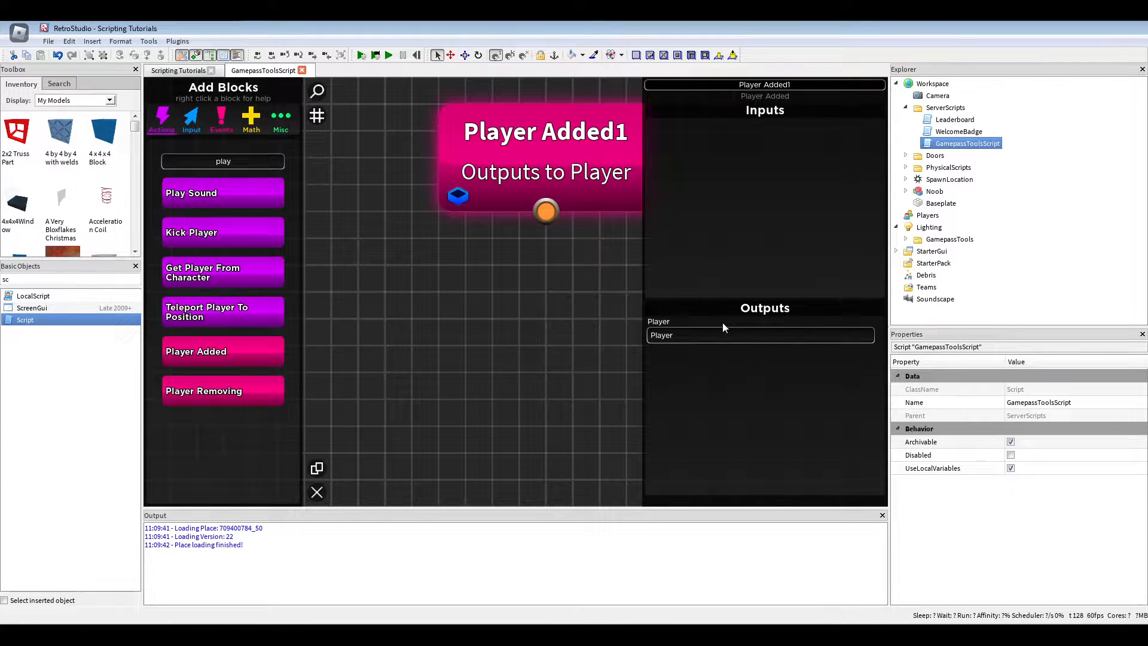
type("char")
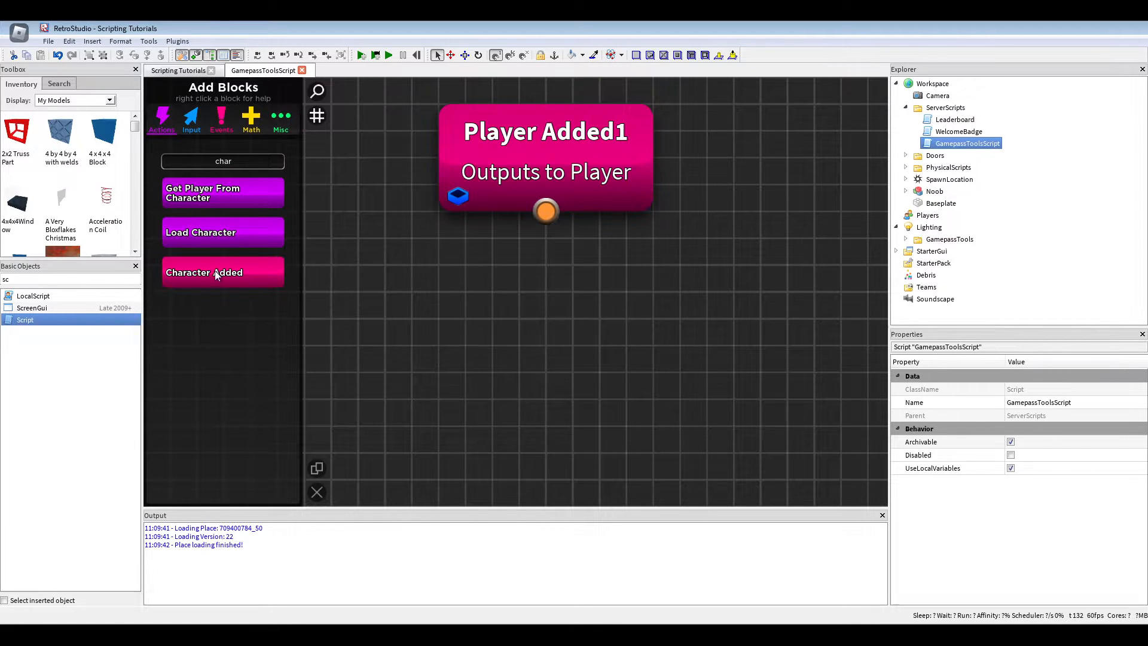
left_click(204, 272)
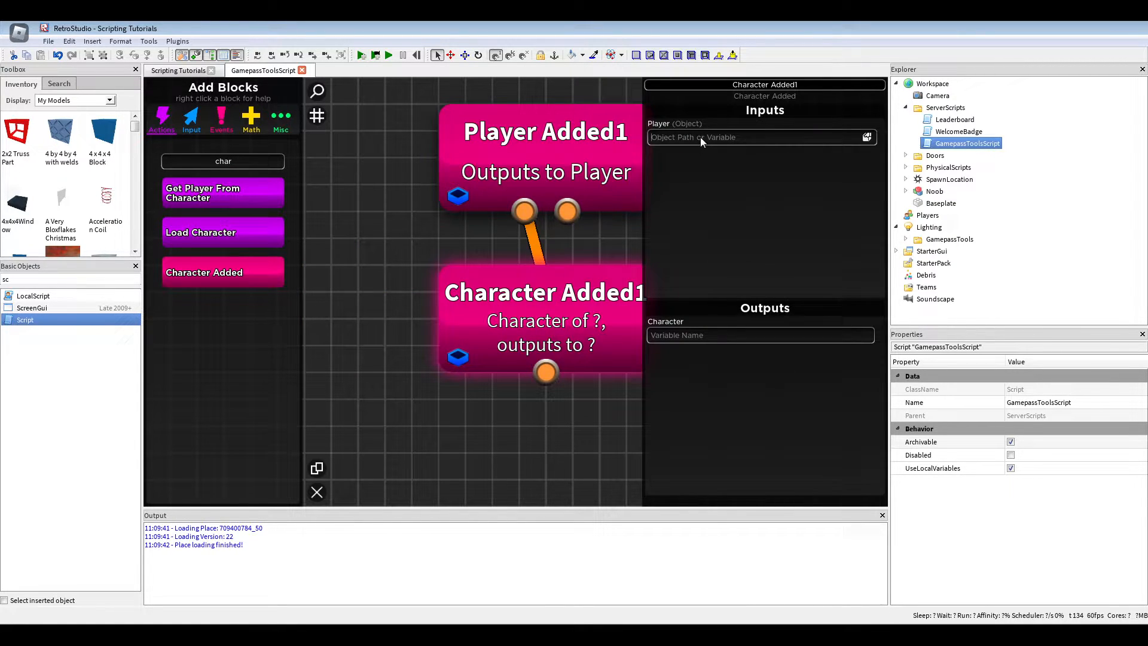
type("Ch")
type("wa")
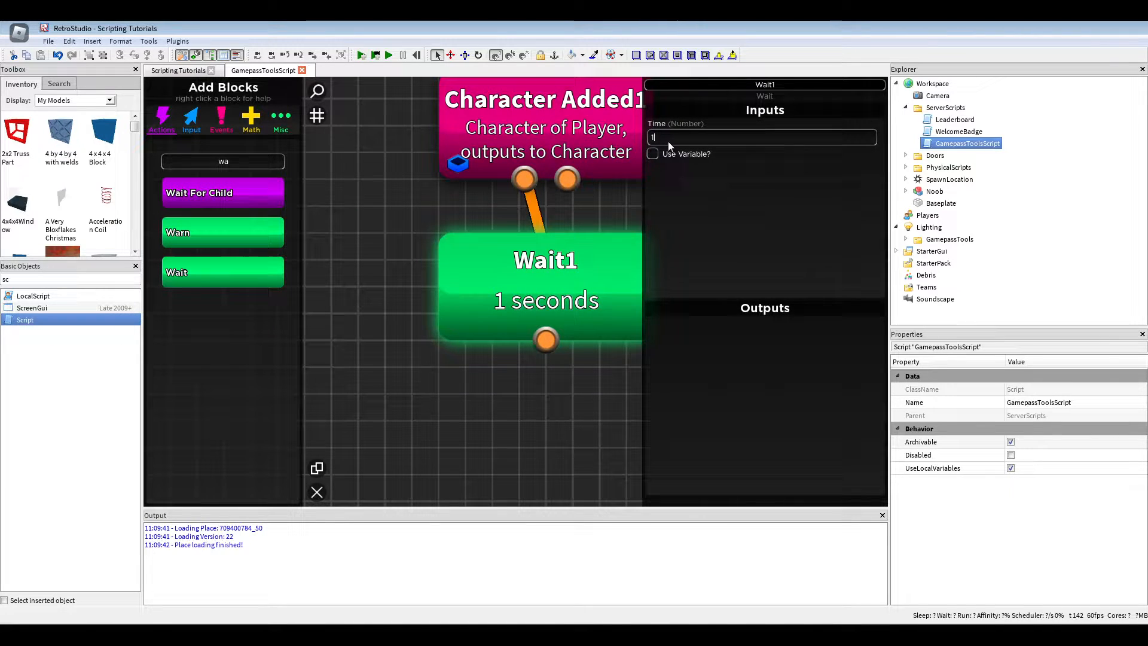
type("0.1")
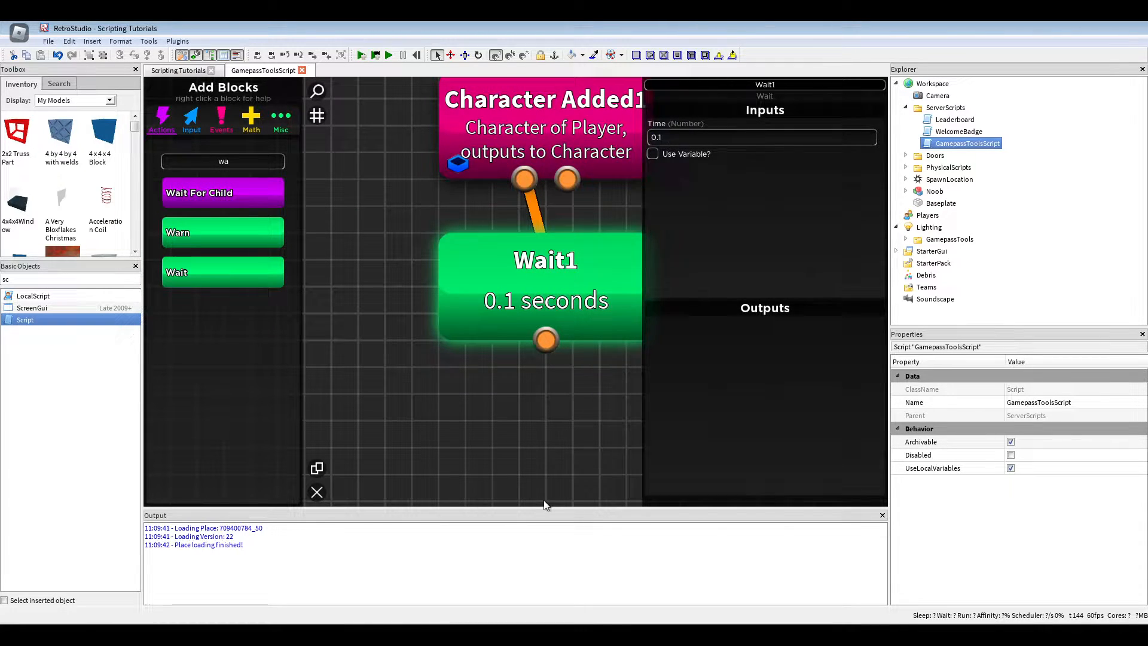
left_click(544, 98)
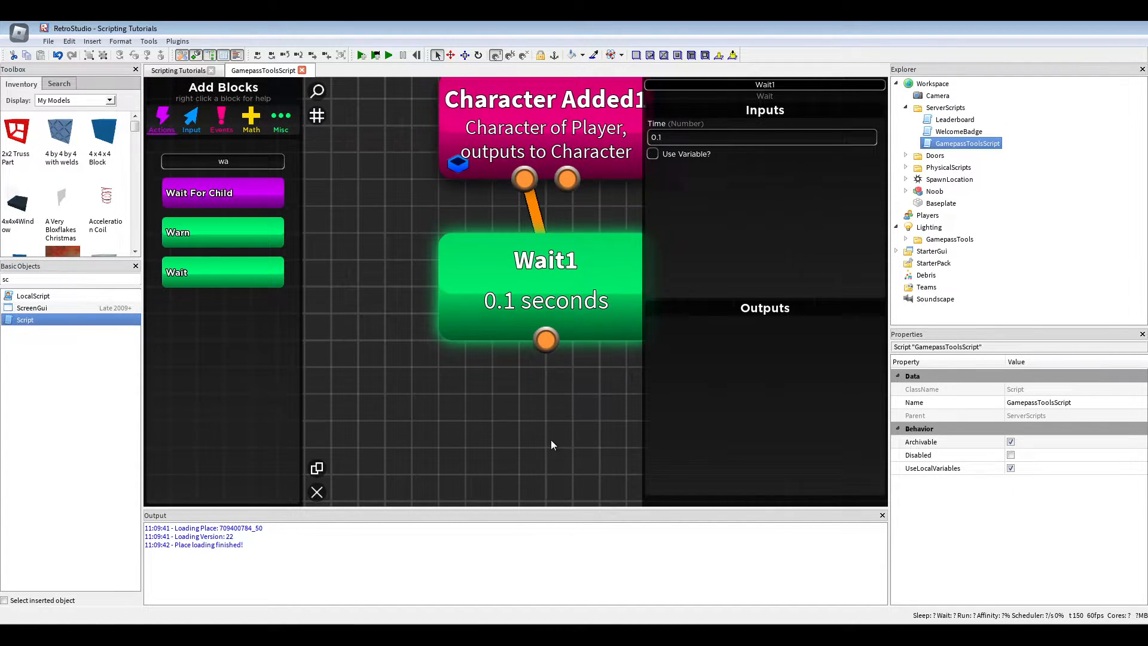
mouse_move(555, 440)
type("loop")
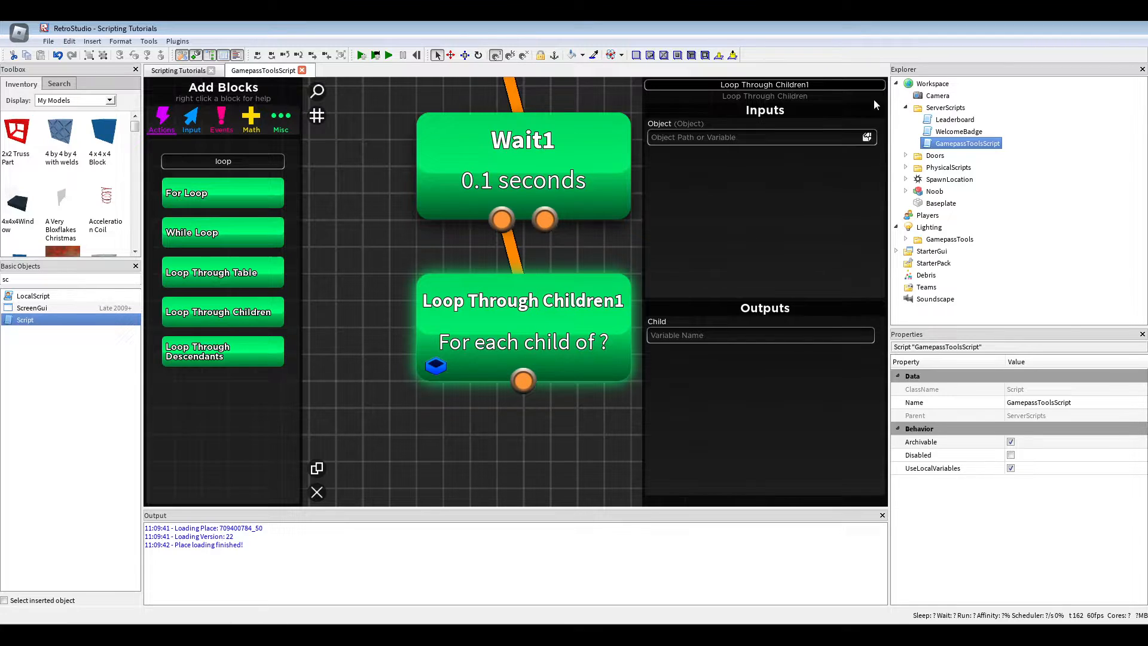
Step: Add a Loop Through Children block over game.Lighting.GamepassTools
left_click(951, 239)
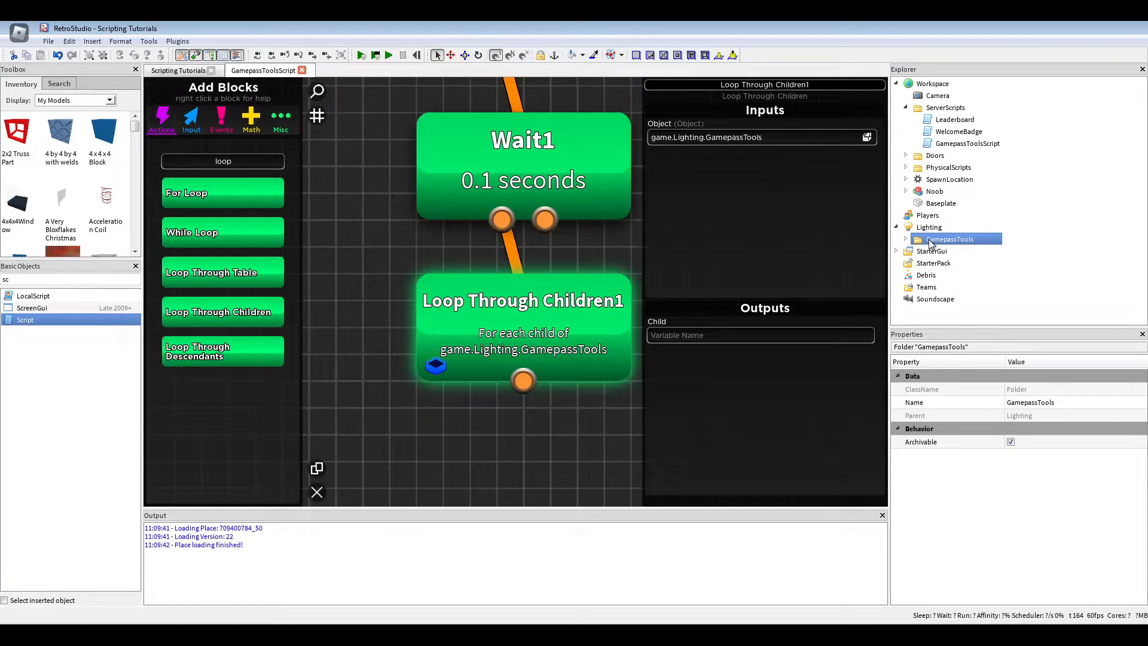
left_click(915, 238)
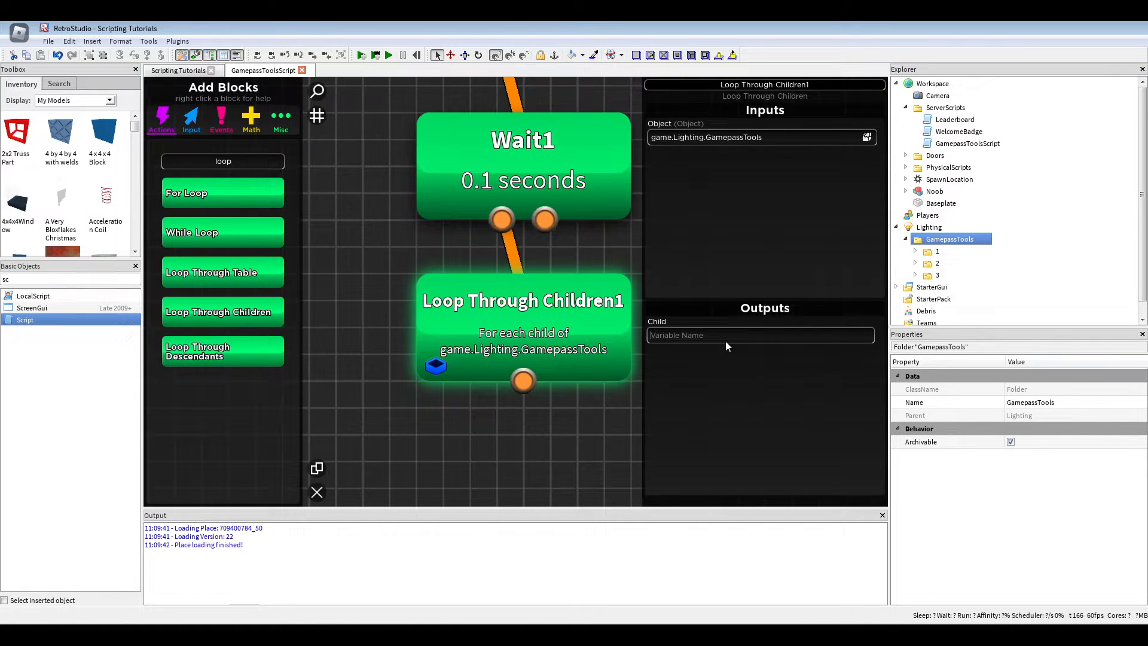
type("Tool")
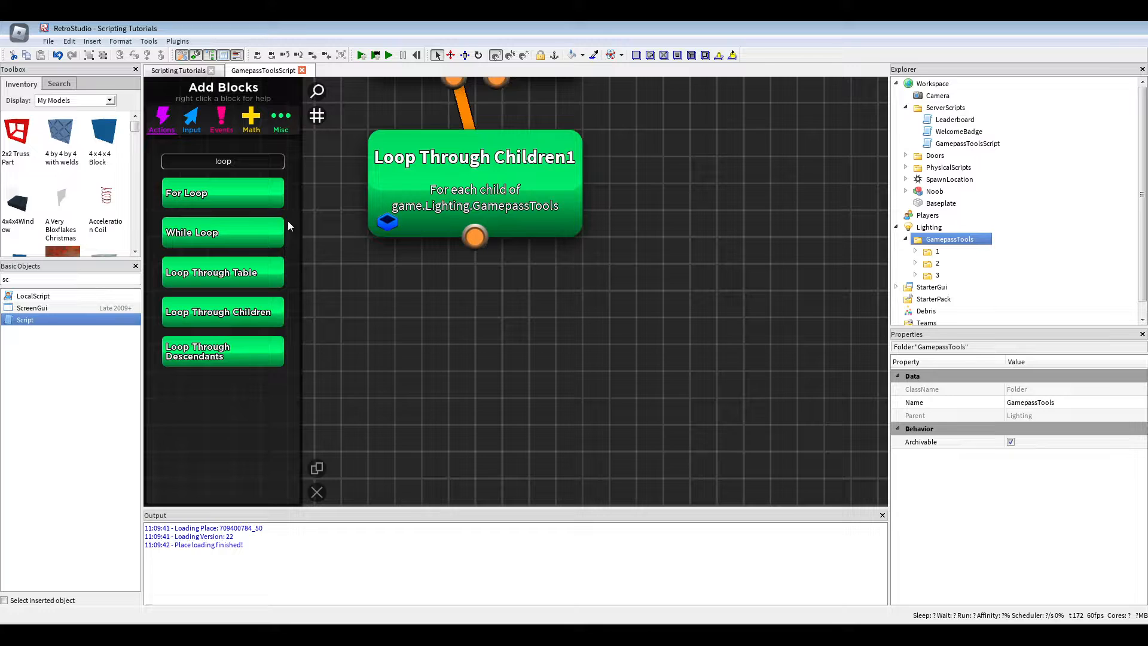
Step: Read each ToolsFolder's Name into GamepassId with a Get Object Property block
type("gwet")
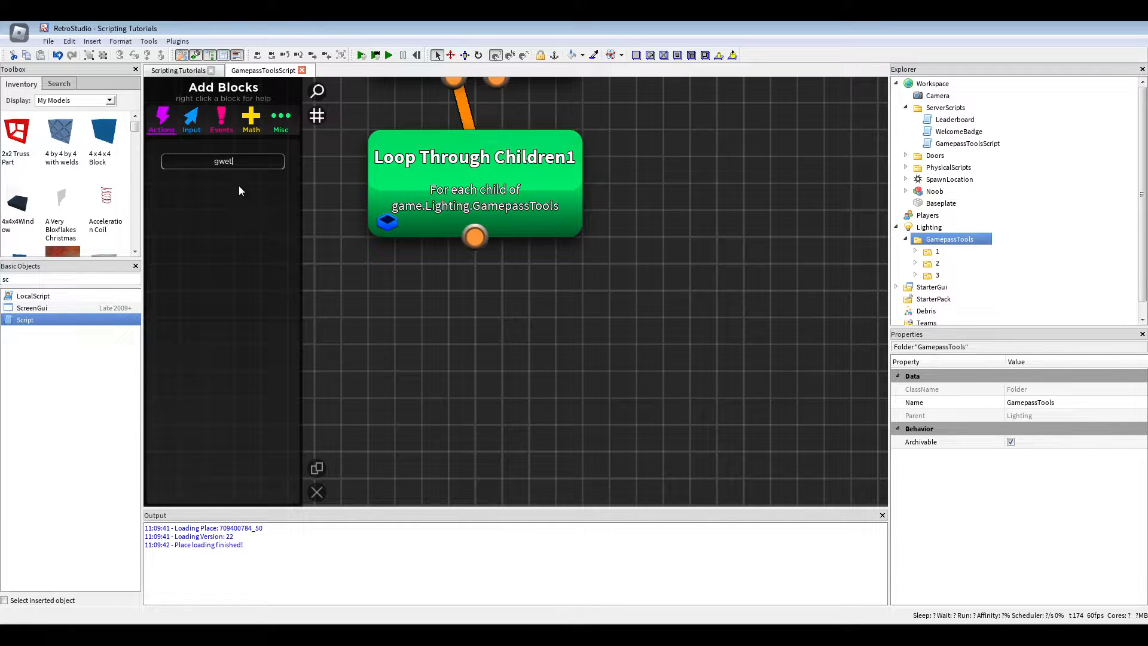
left_click(212, 193)
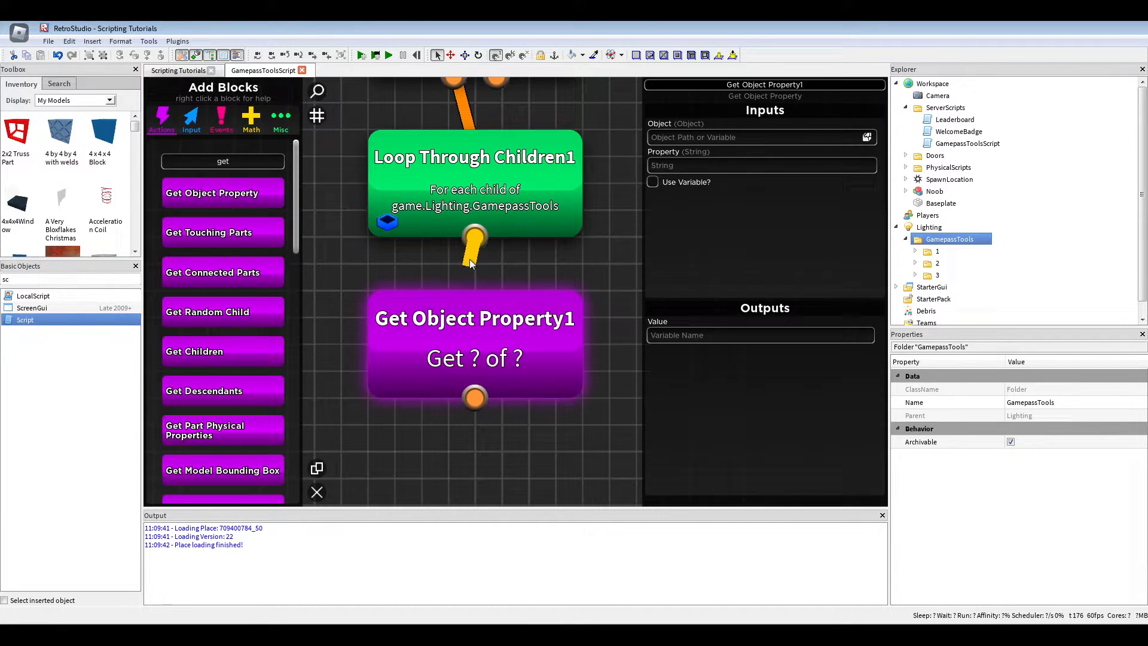
type("ToolsFolder")
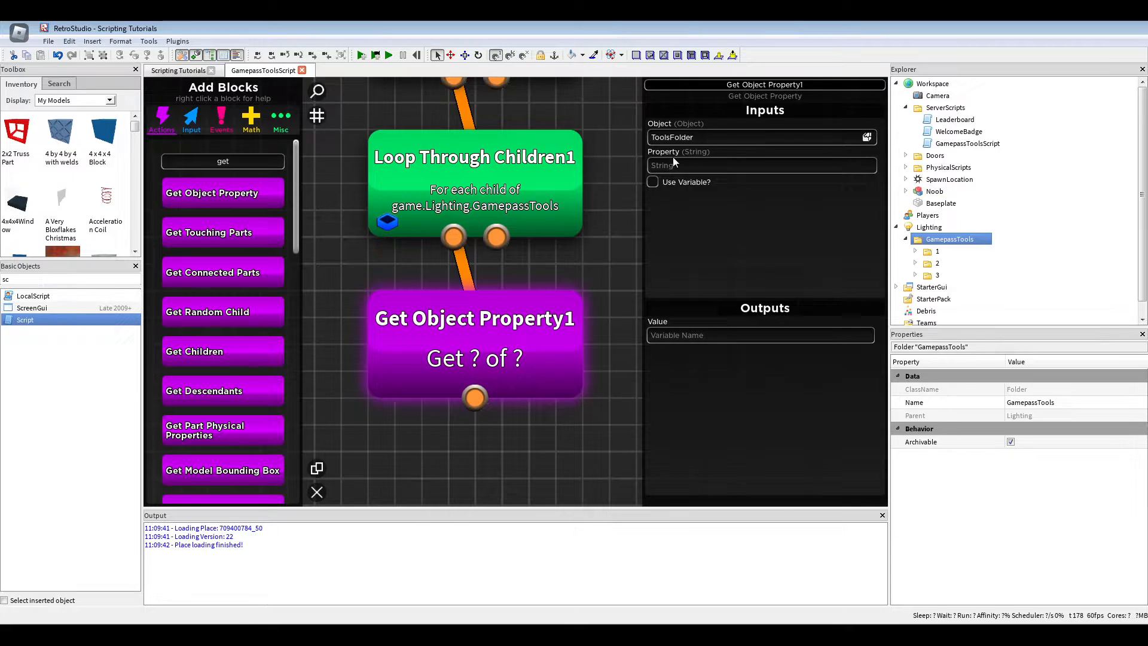
type("Name")
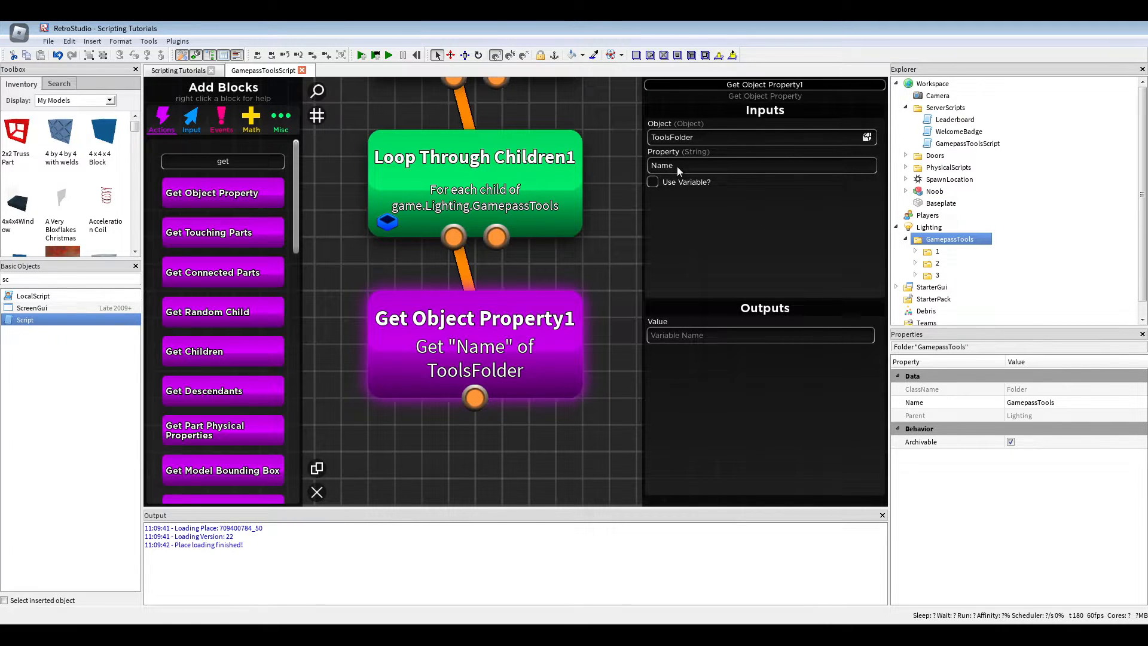
type("Tool")
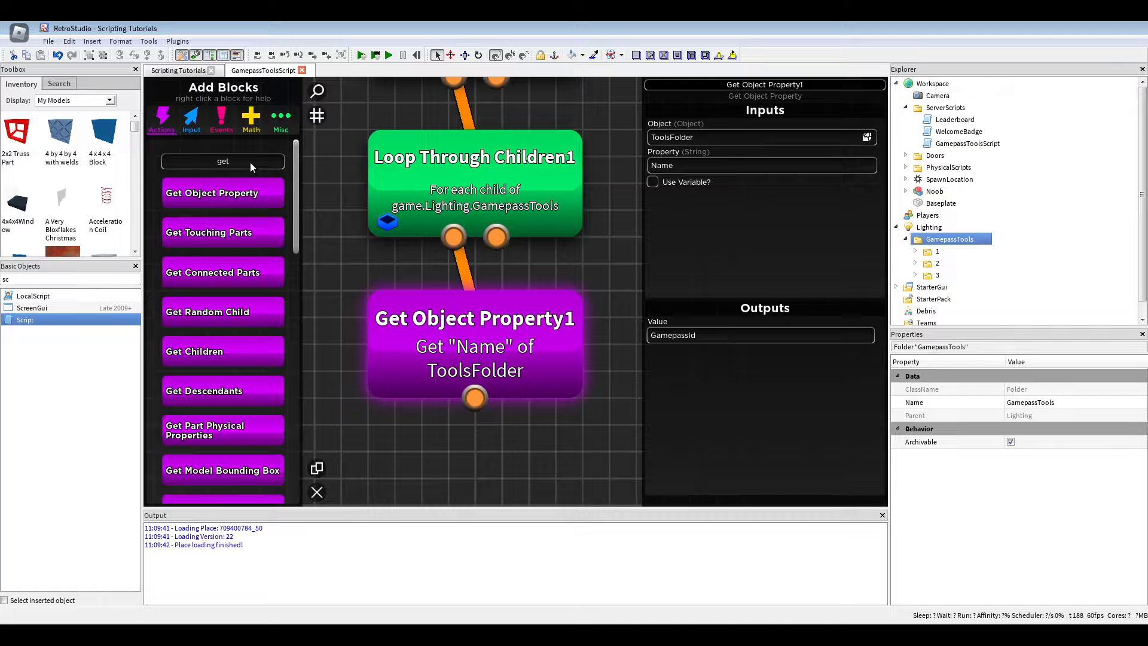
type("to n")
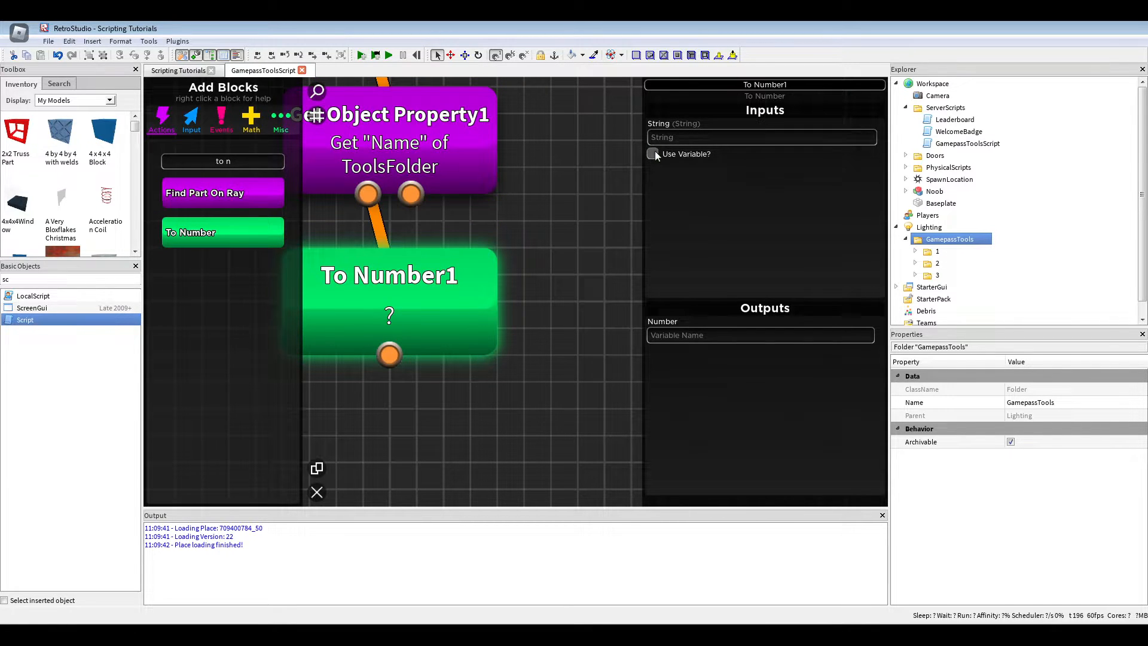
Step: Set the To Number block to convert GamepassId, storing the result in GamepassId
type("GamepassId")
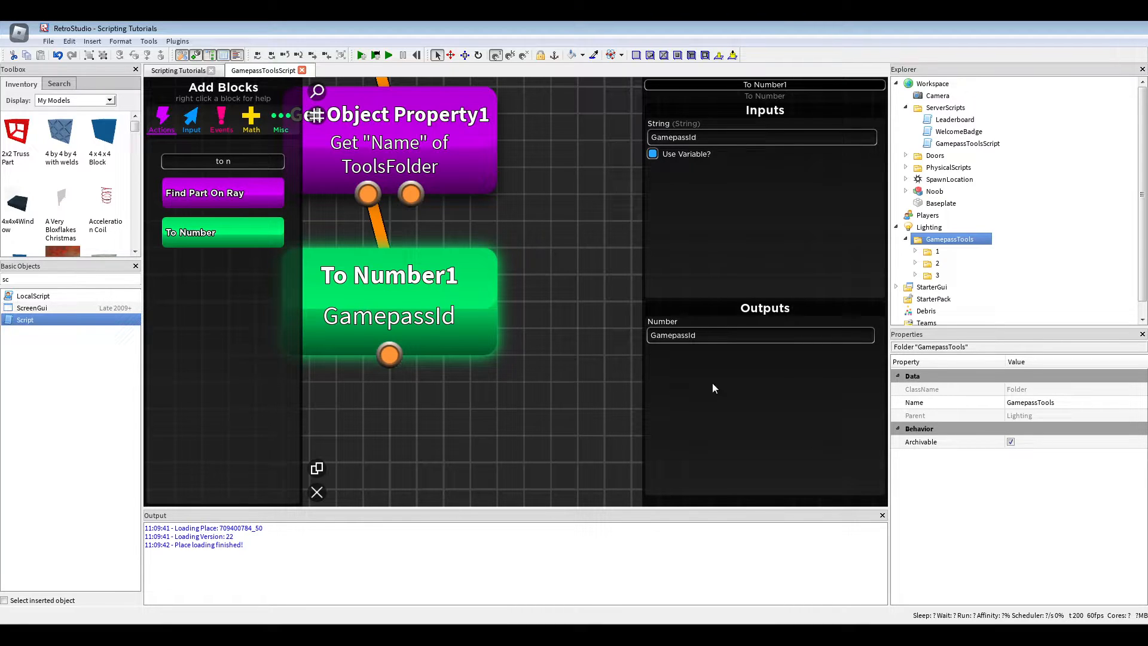
mouse_move(689, 343)
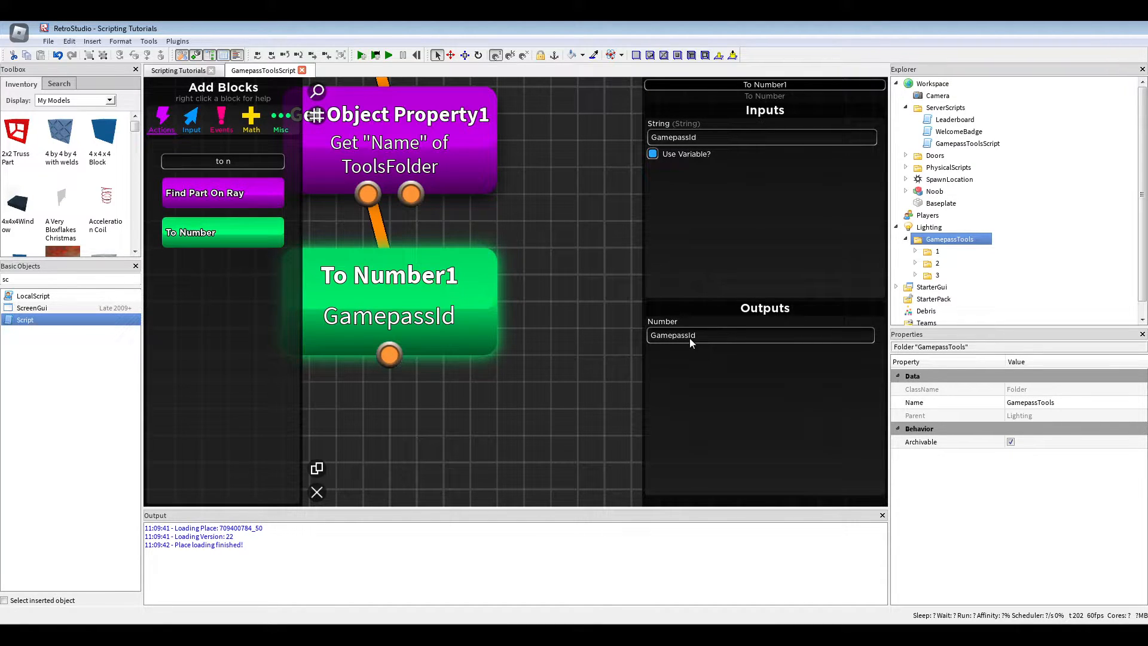
mouse_move(716, 337)
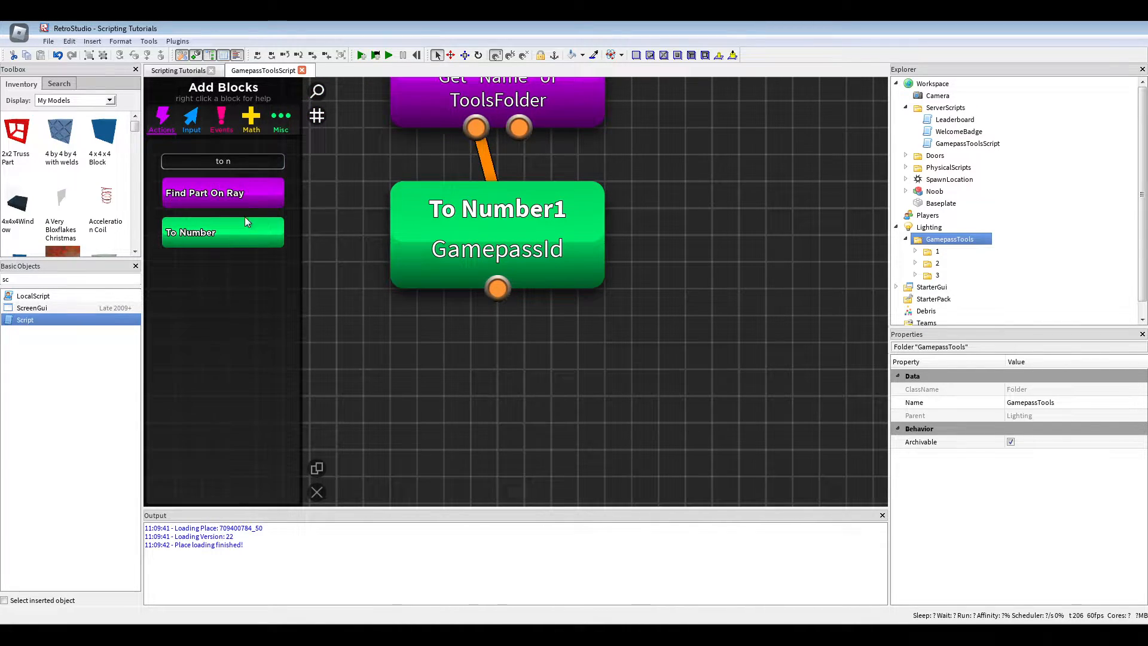
type("has")
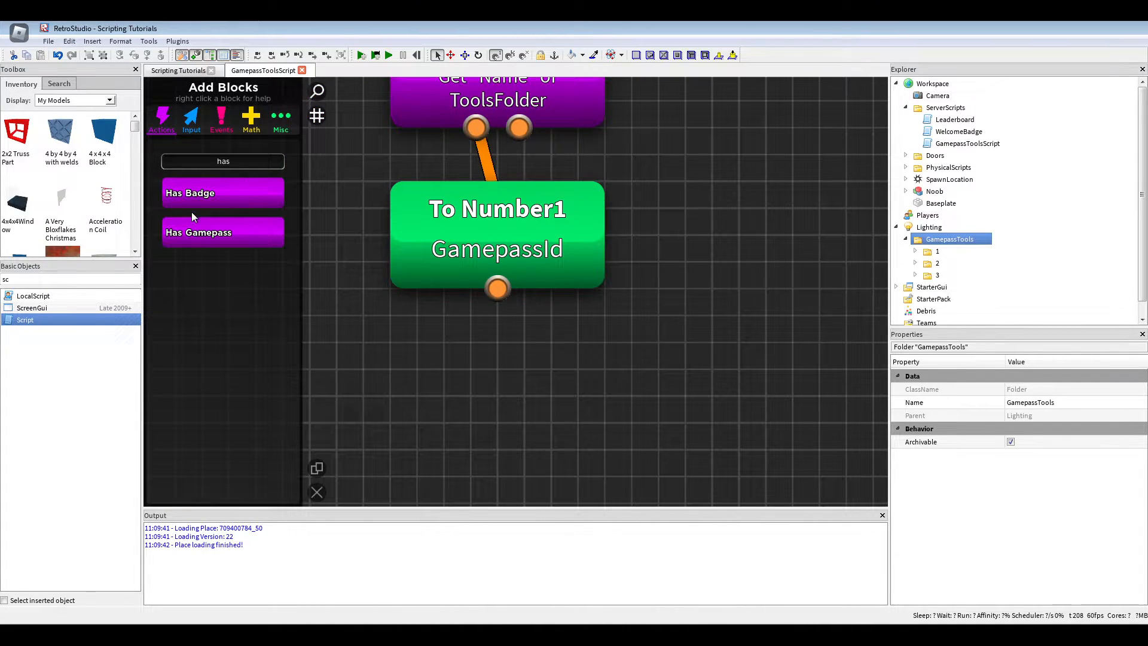
Step: Add a Has Gamepass block checking Player and GamepassId, outputting HasPass
left_click(222, 232)
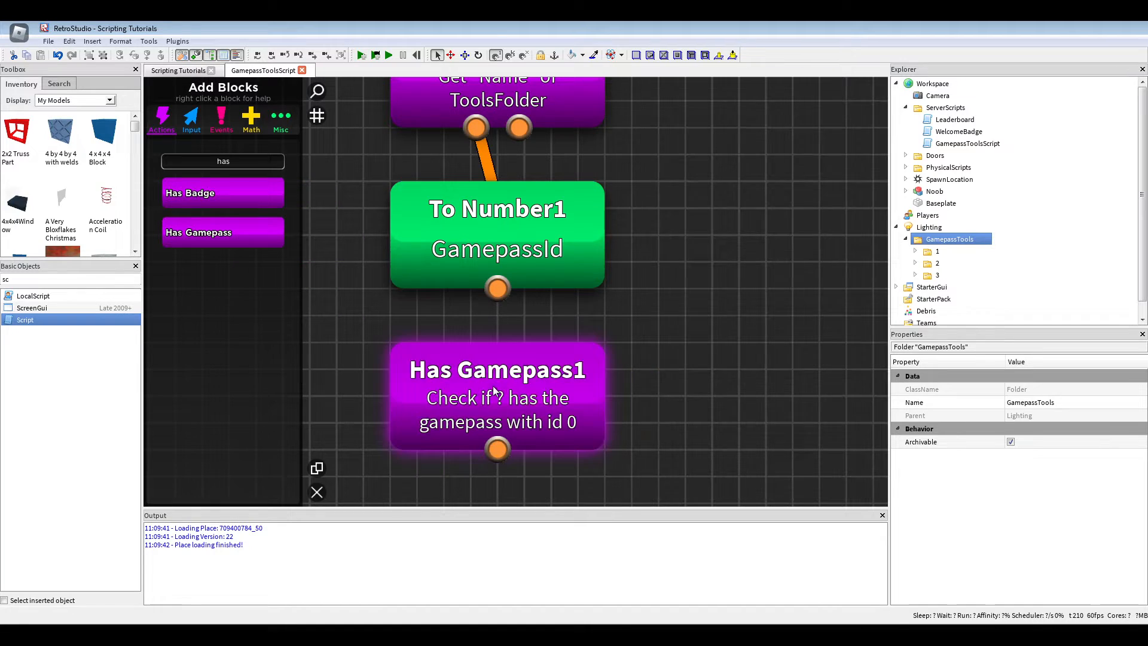
left_click(497, 369)
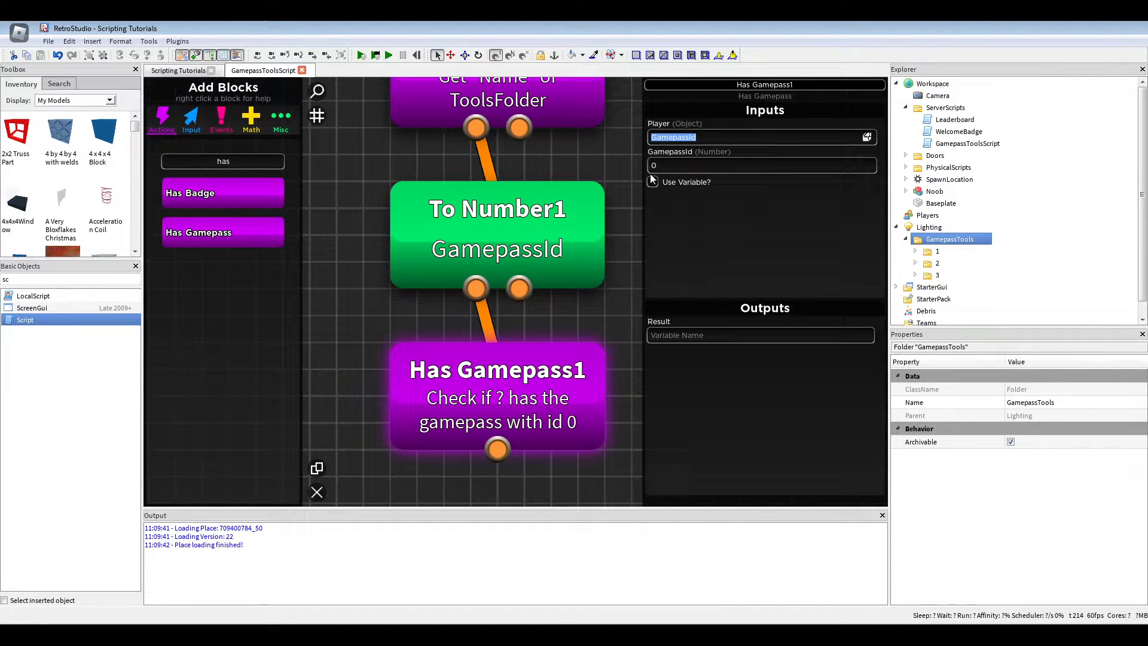
type("Player")
left_click(761, 335)
type("Ha")
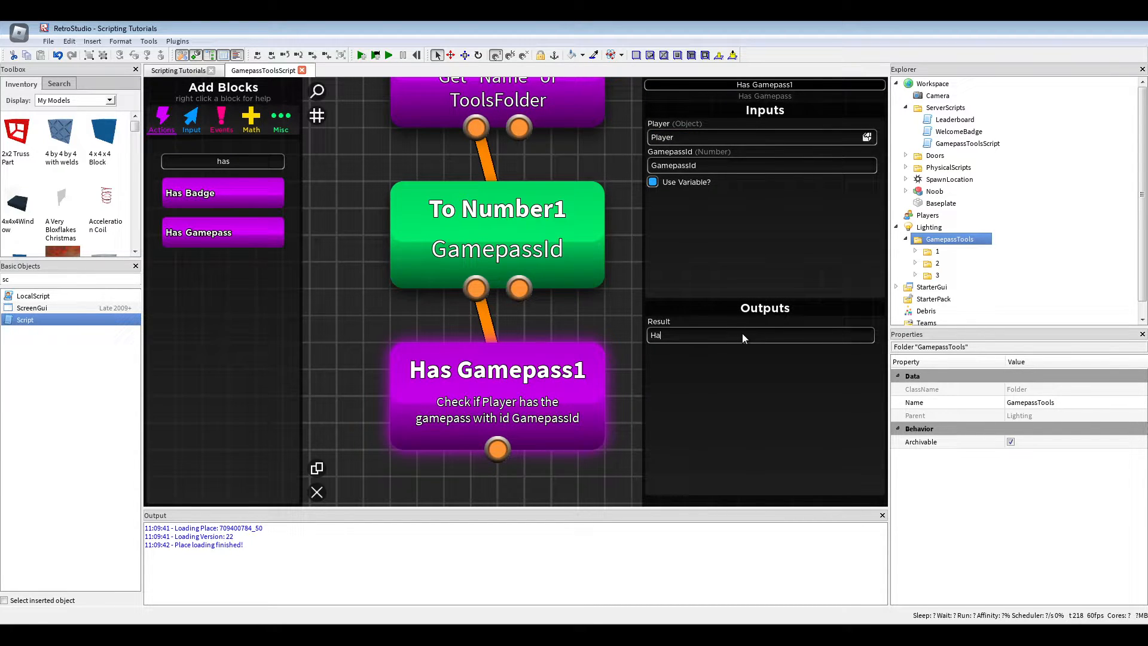
type("sPass")
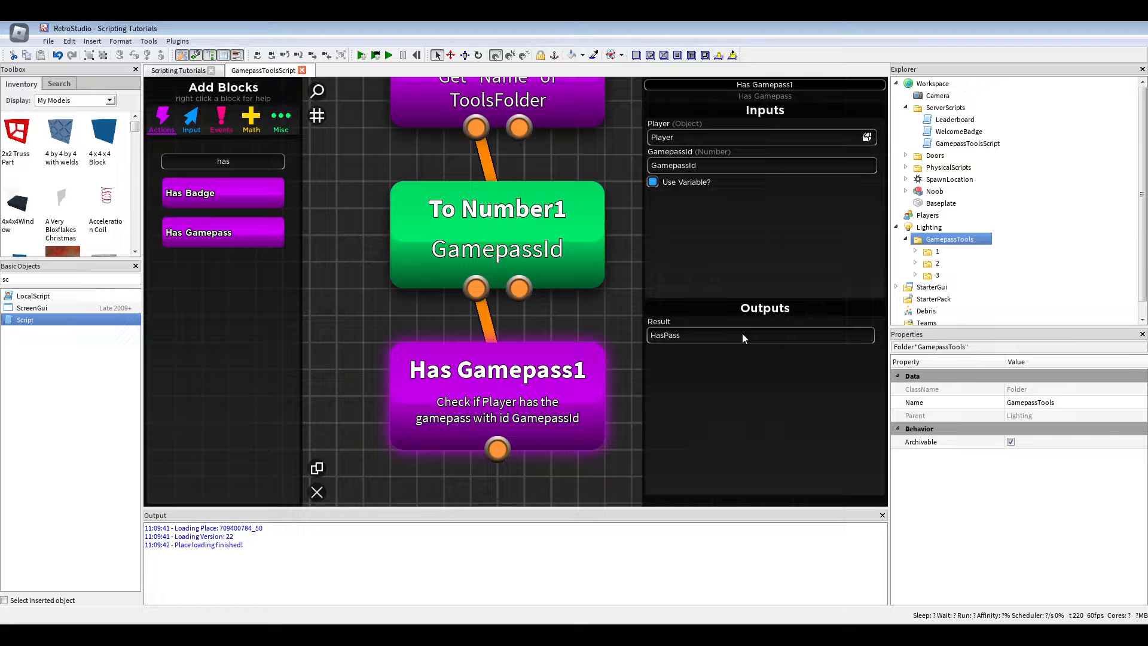
type("pl")
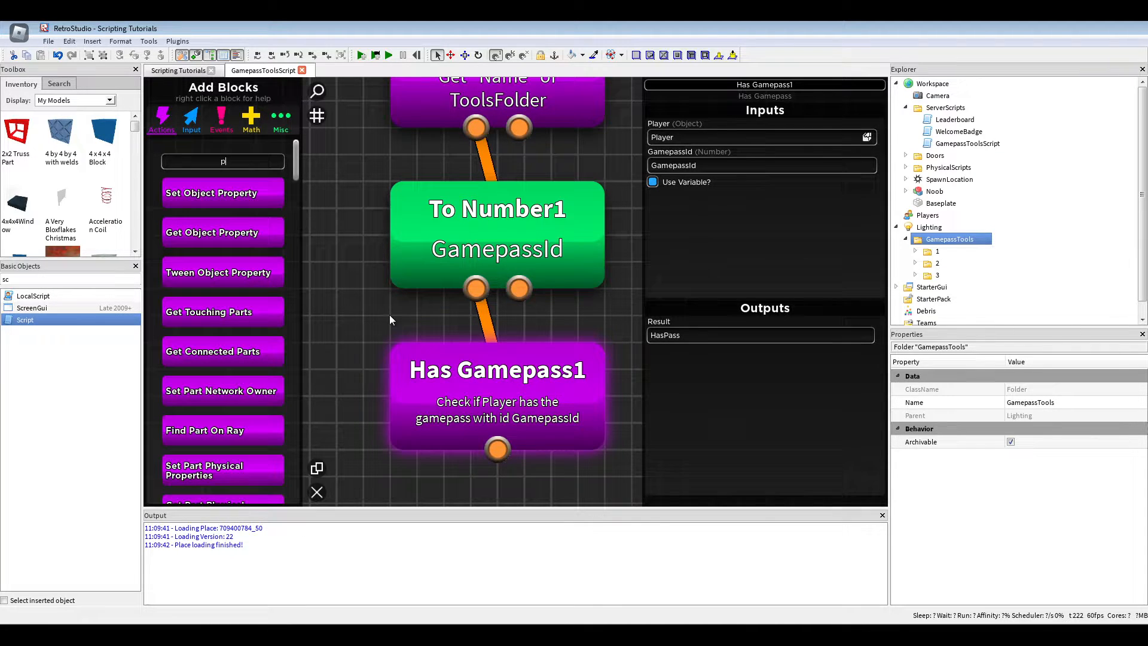
Step: Add Print blocks for GamepassId and HasPass under Has Gamepass1, then test-run the place
type("rin")
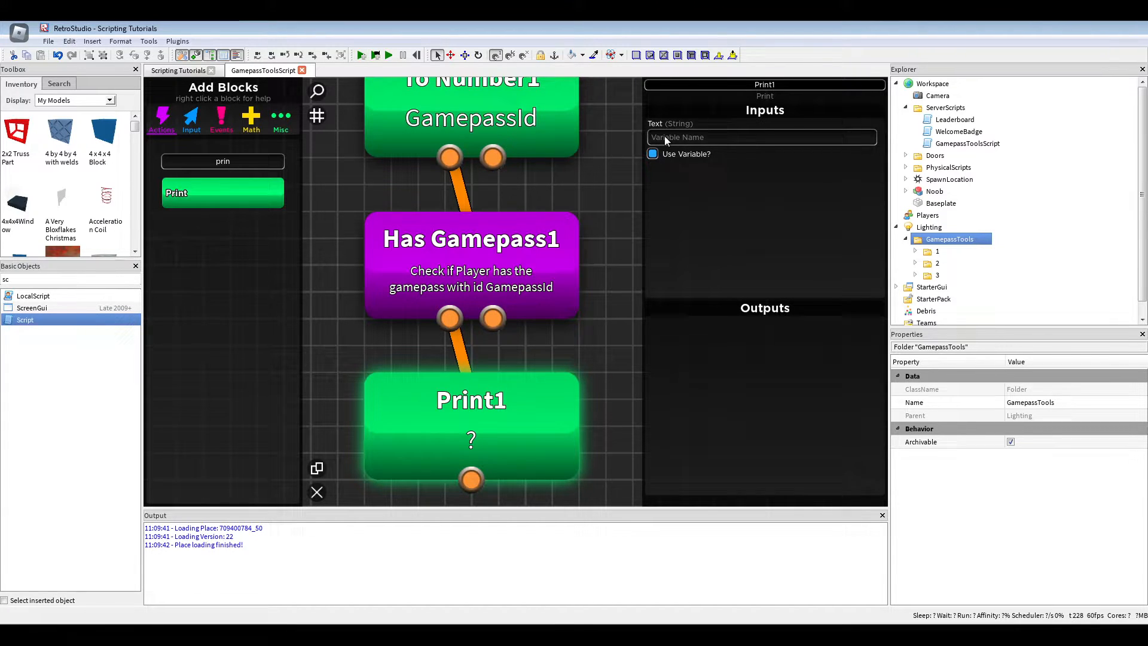
type("G")
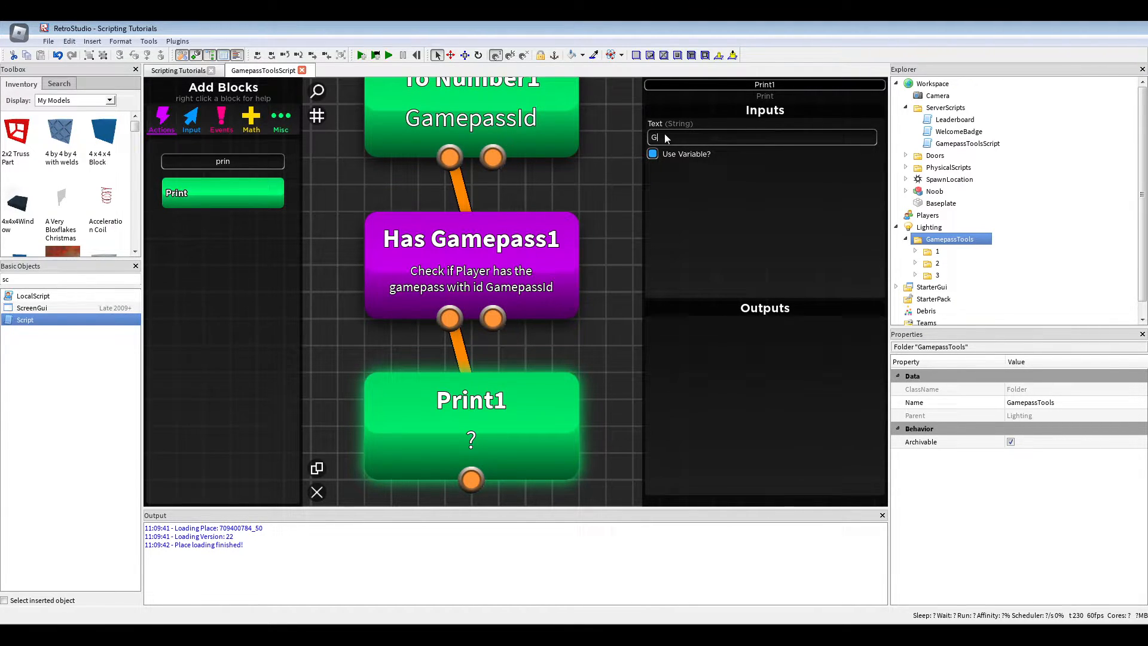
type("amepassId")
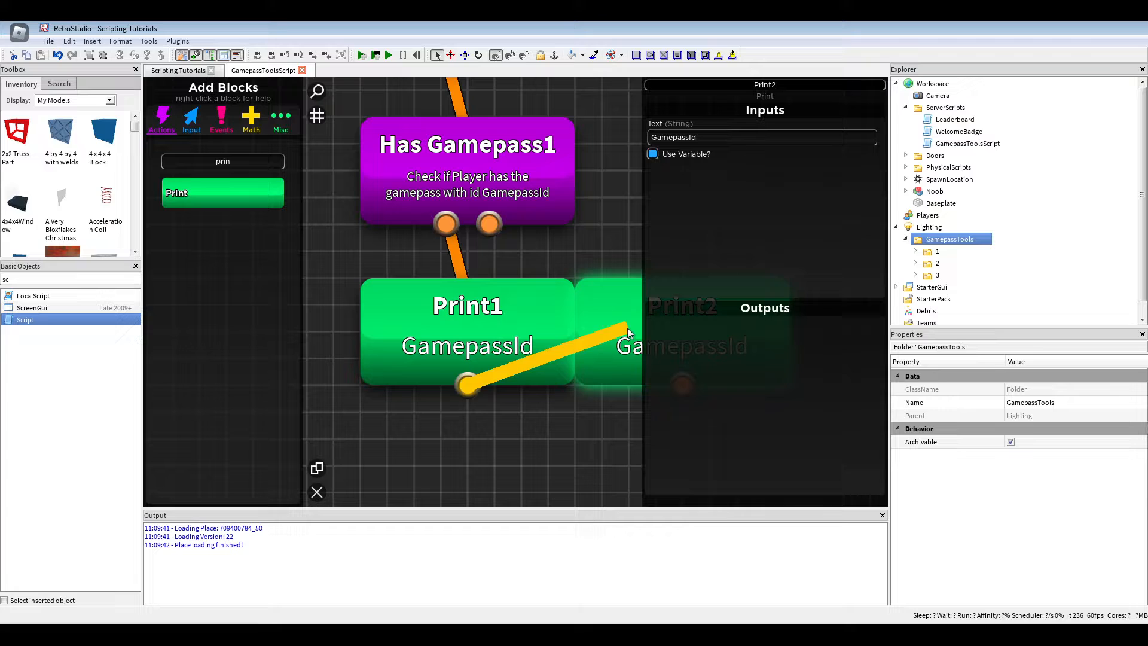
type("HasPass")
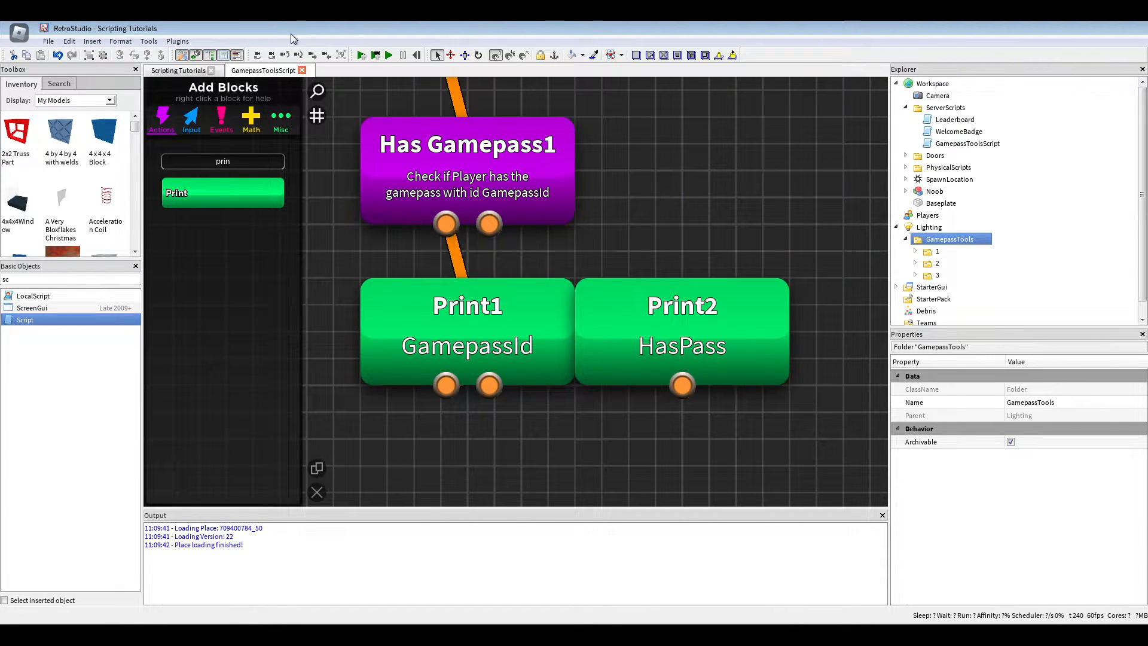
left_click(360, 54)
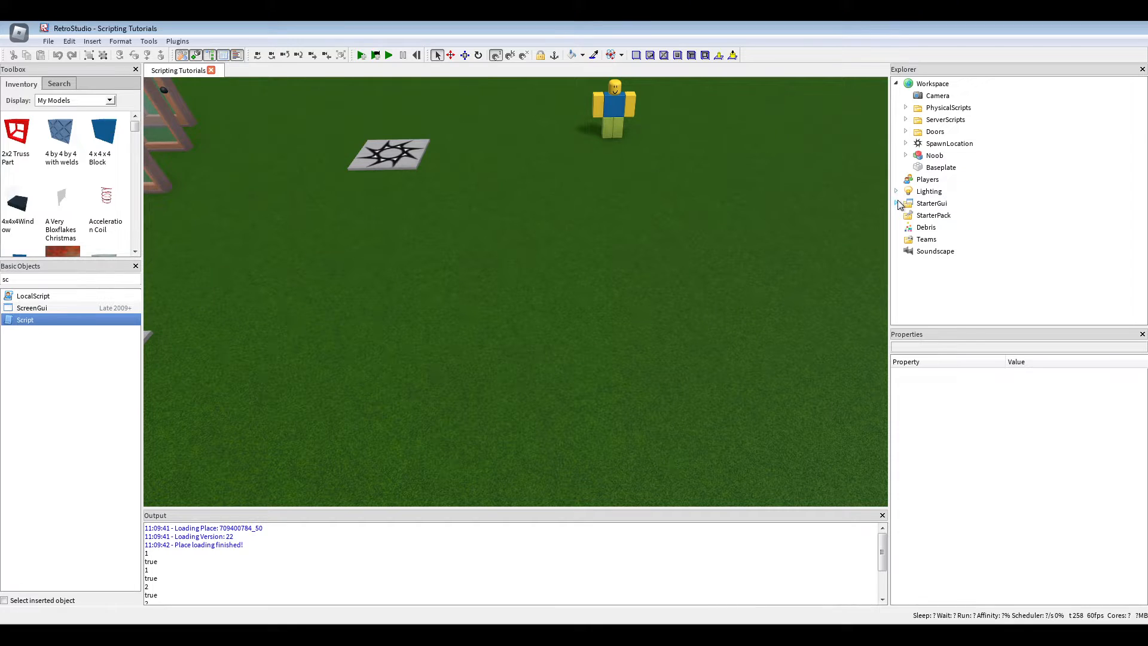
Step: Expand ServerScripts in the Explorer and open GamepassToolsScript in the block editor
left_click(896, 204)
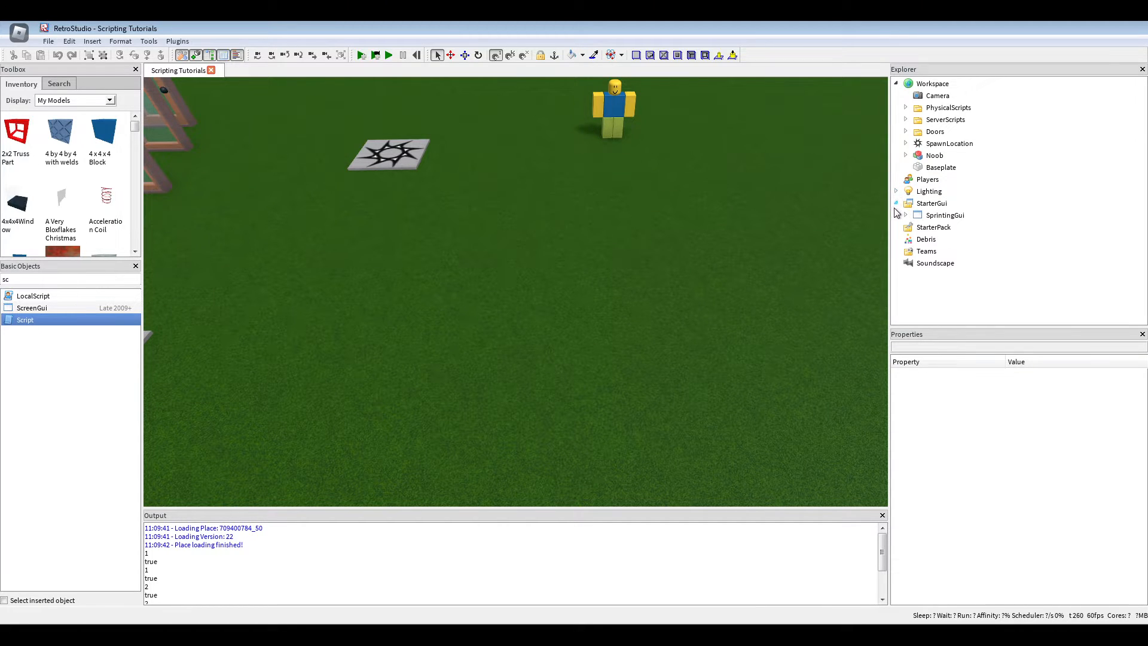
left_click(907, 119)
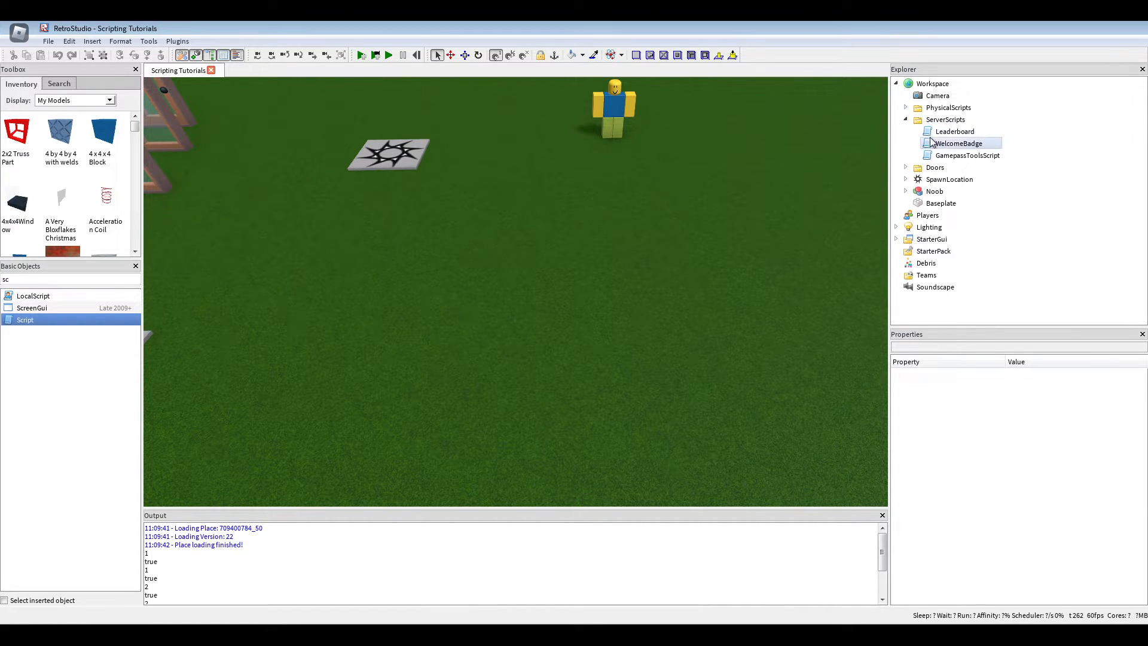
double_click(969, 155)
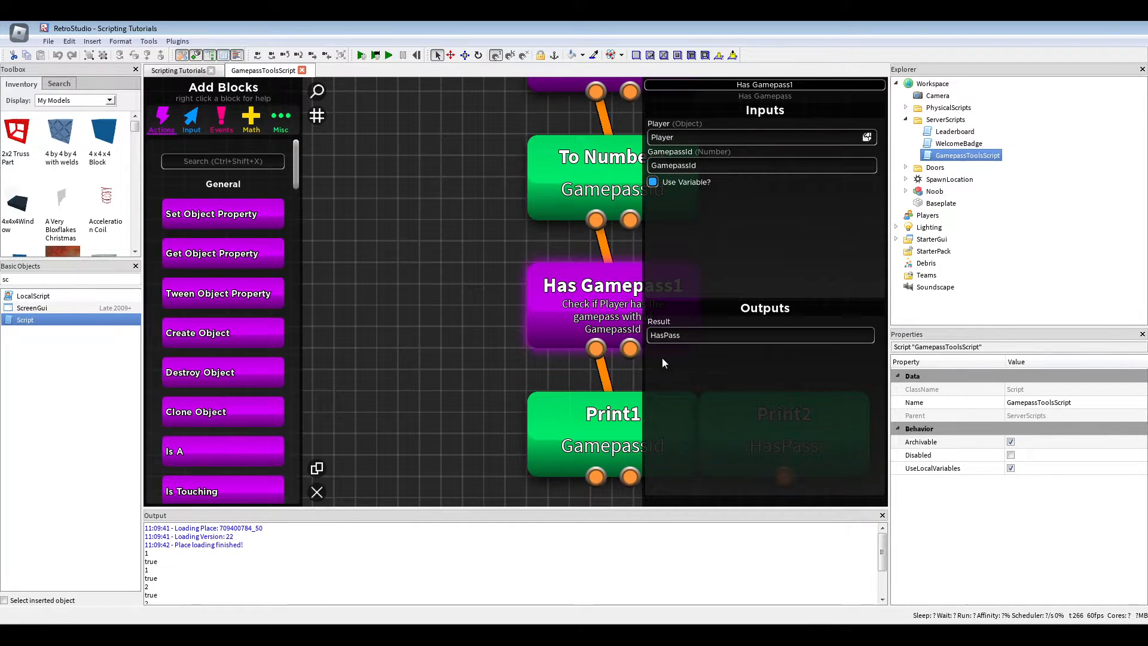
mouse_move(482, 307)
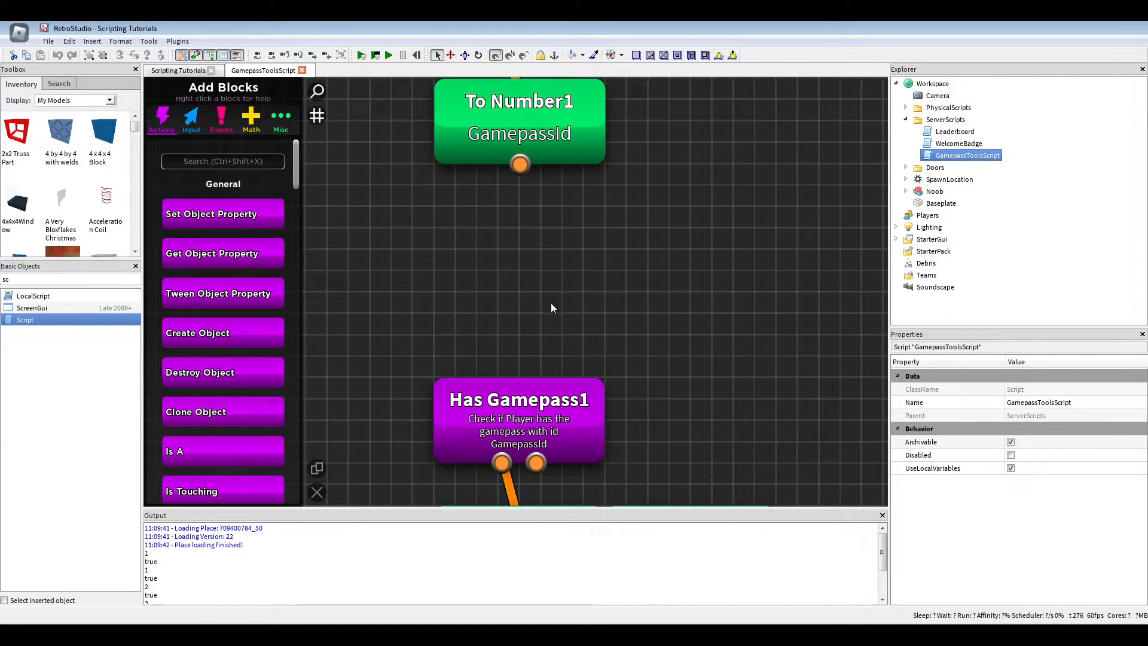
mouse_move(235, 160)
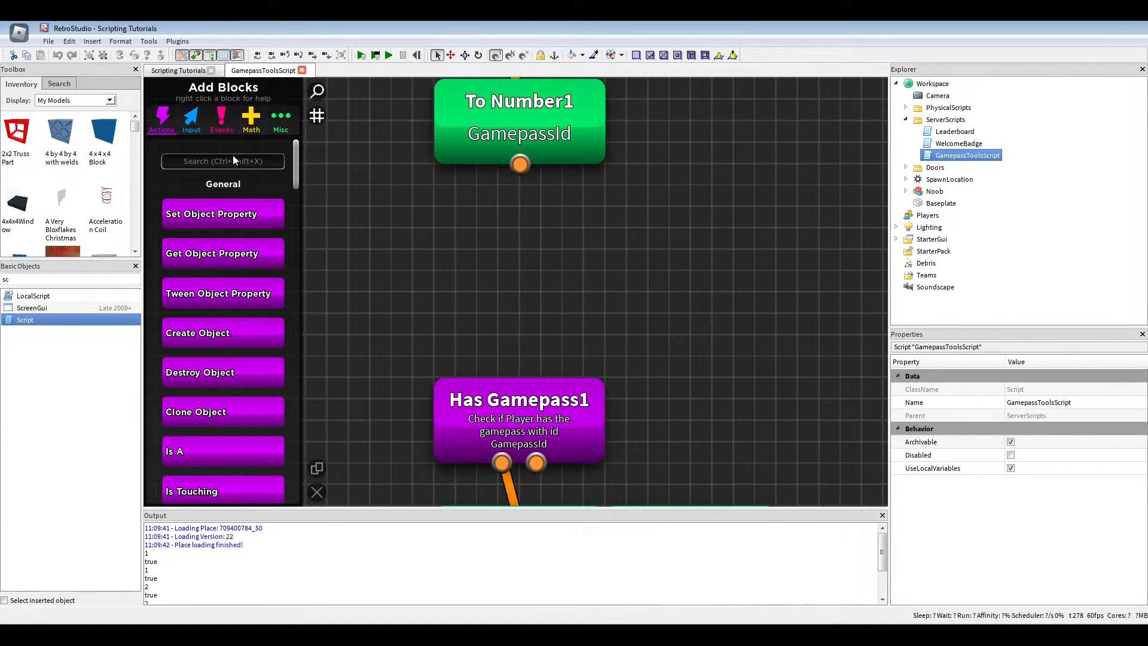
Step: Place a Set Variable block below To Number1 with VariableName DidRun
type("set v")
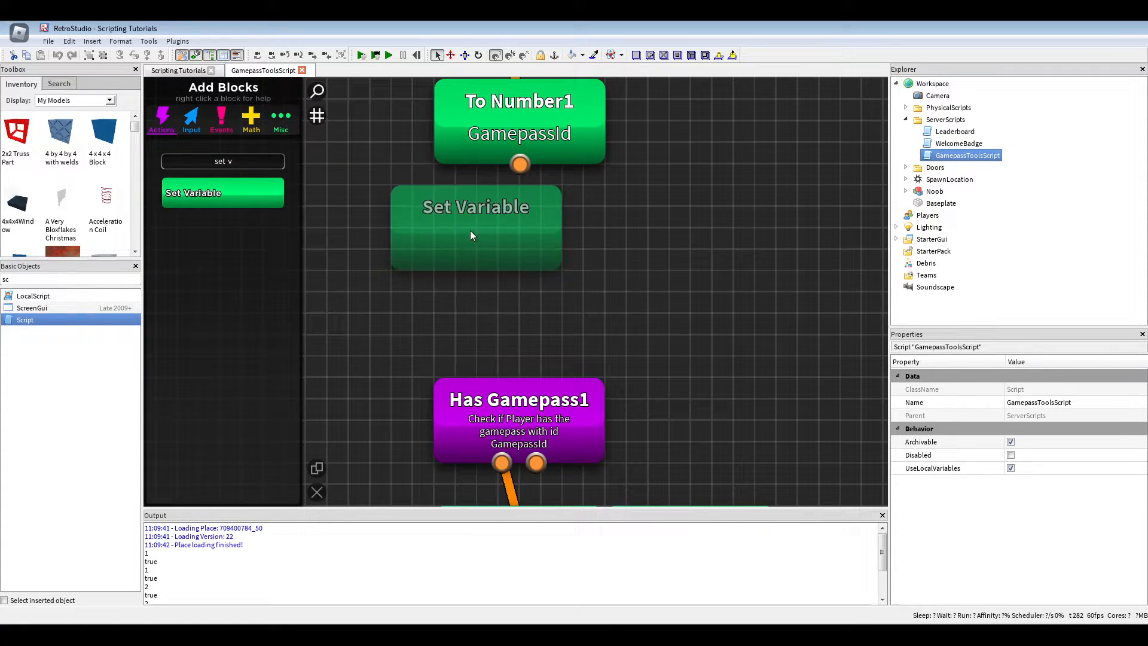
left_click(474, 206)
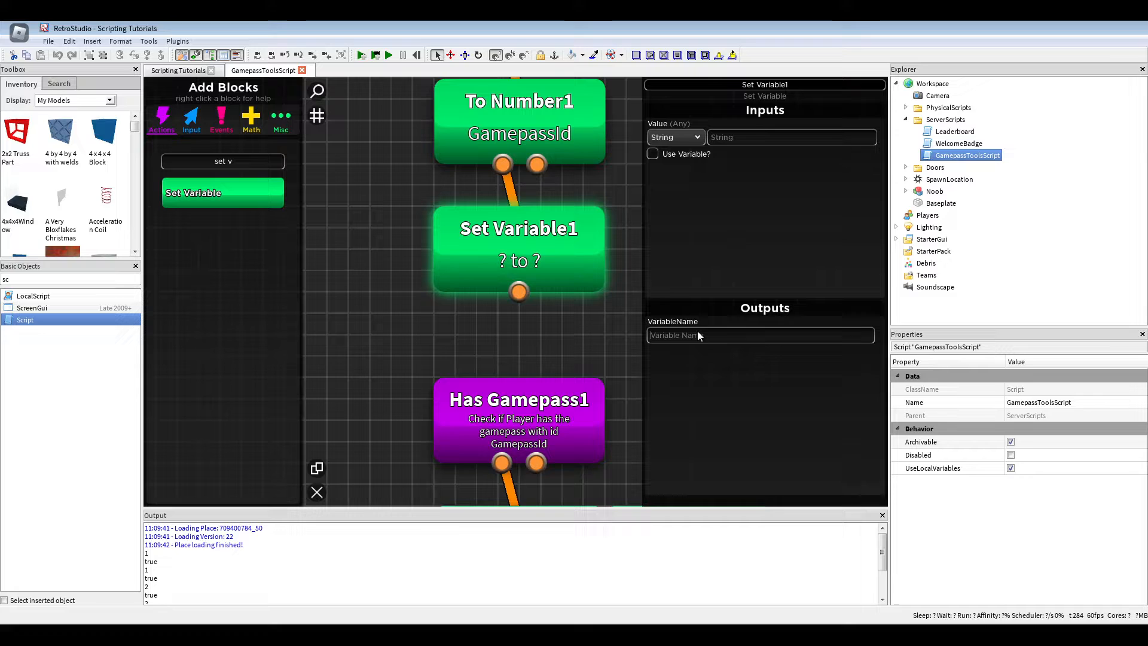
type("DidRun")
left_click(223, 161)
type("if")
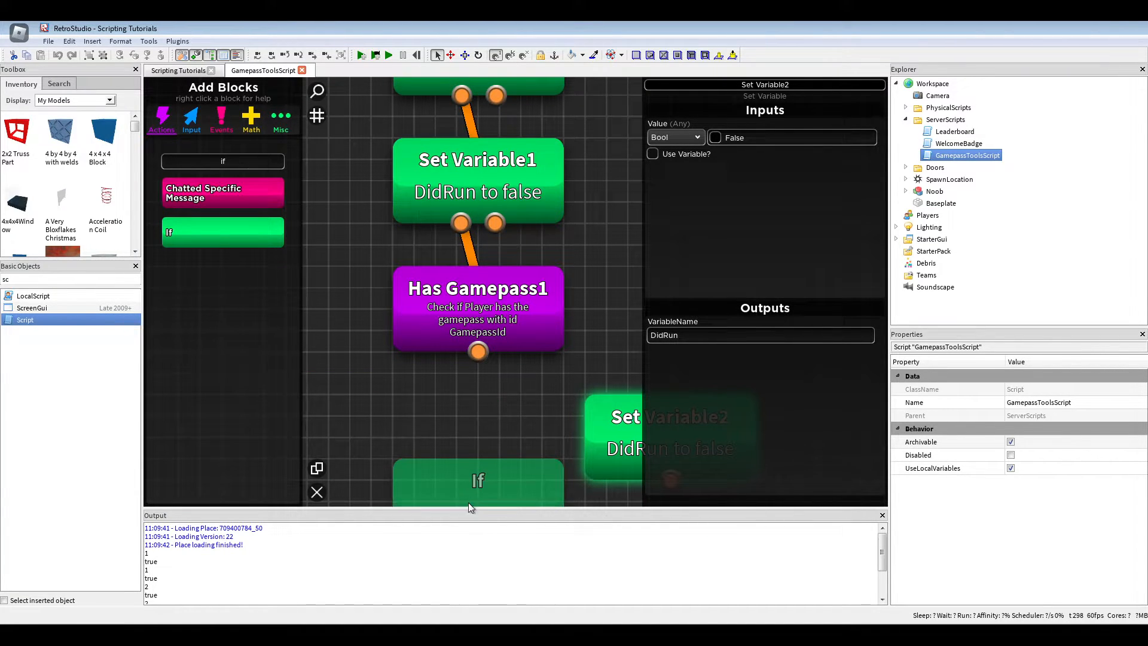
Step: Add an If DidRun == false check that sets DidRun to true, then play-test
left_click(477, 479)
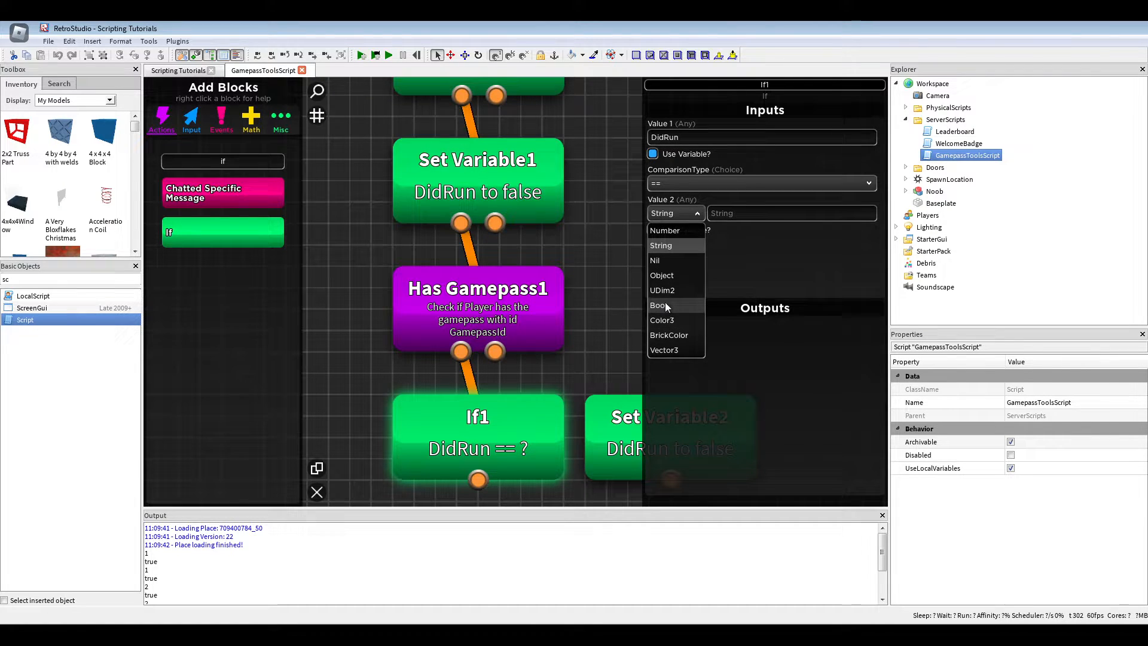
left_click(658, 305)
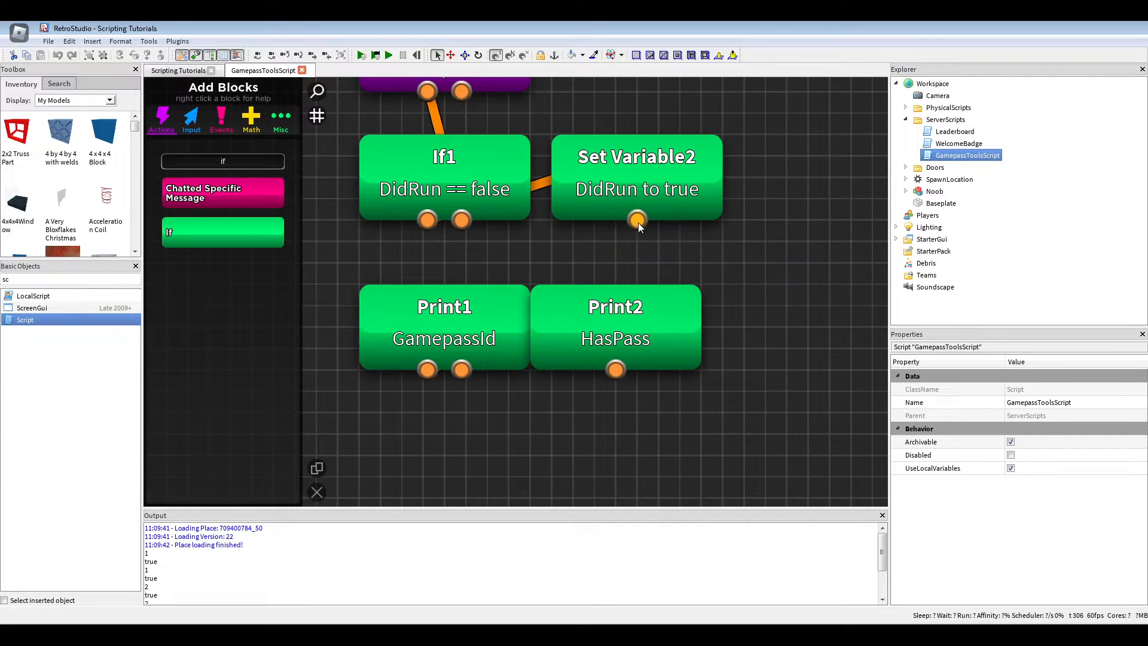
right_click(443, 176)
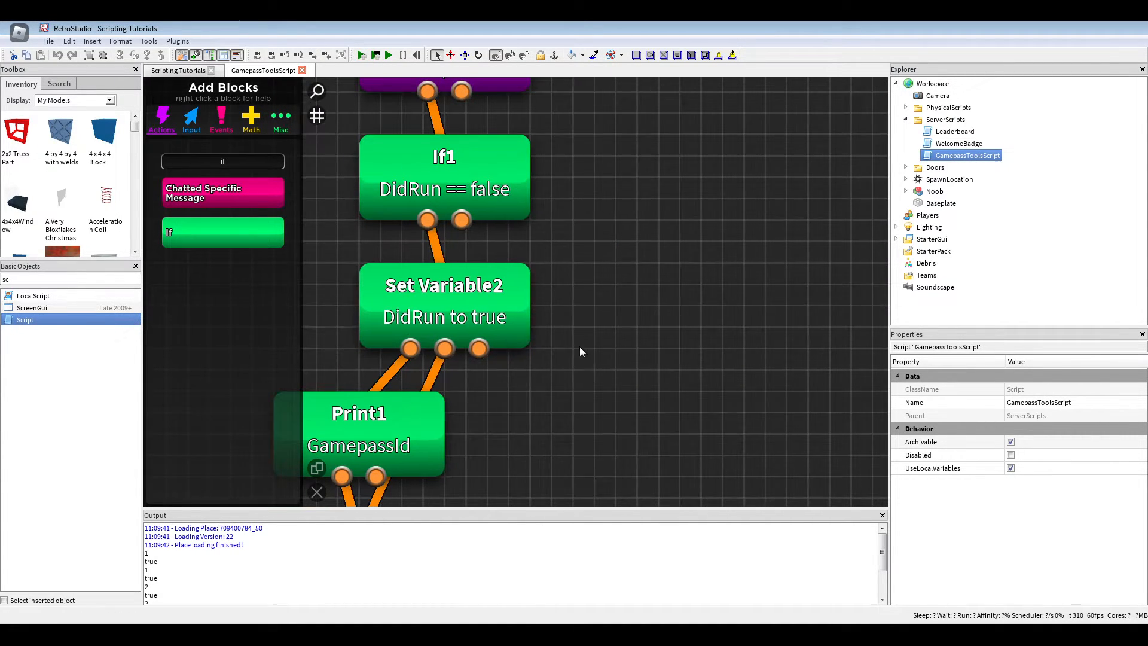
left_click(375, 55)
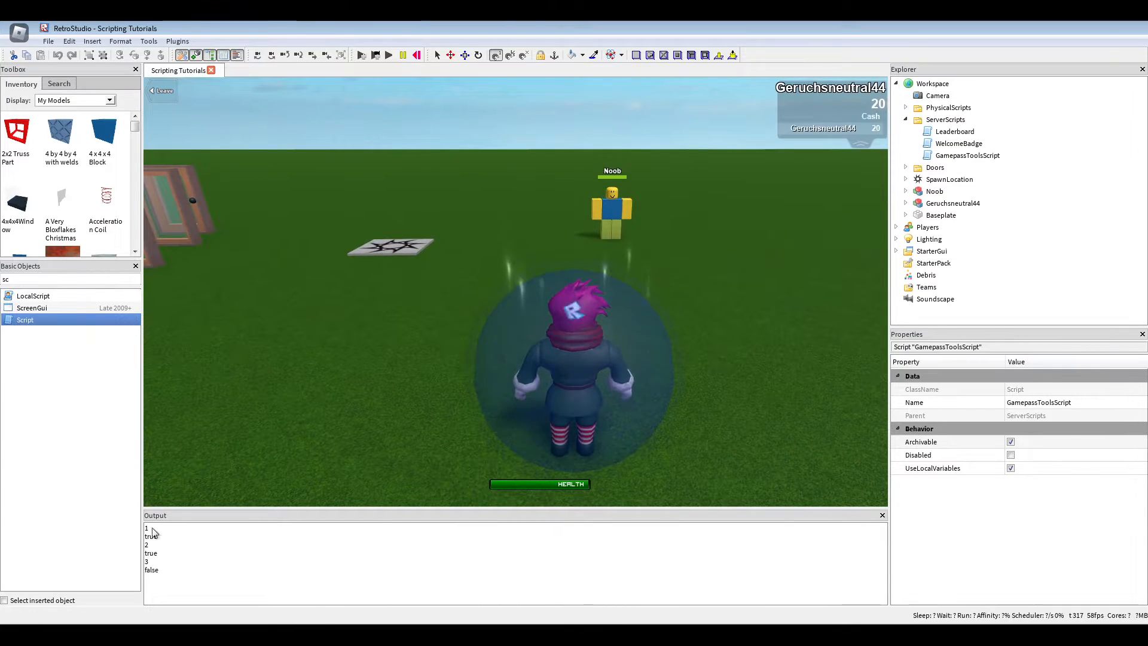
left_click(417, 55)
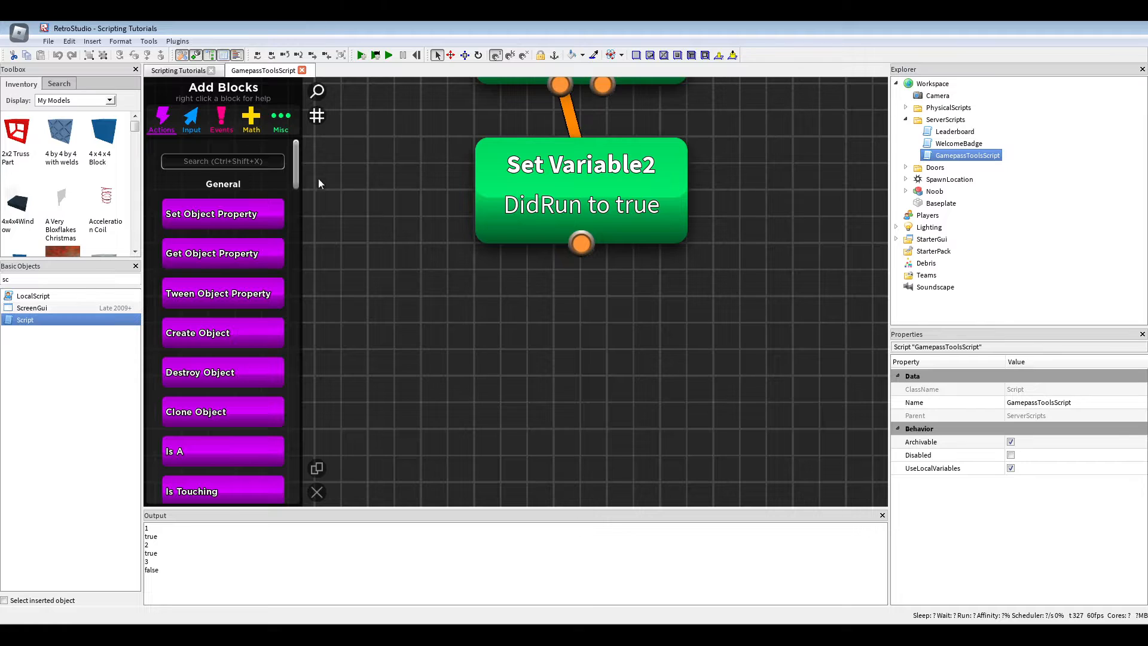
Step: Add a Clone Object block in the ToolsFolder children loop, cloning Tools into Parent
type("loop")
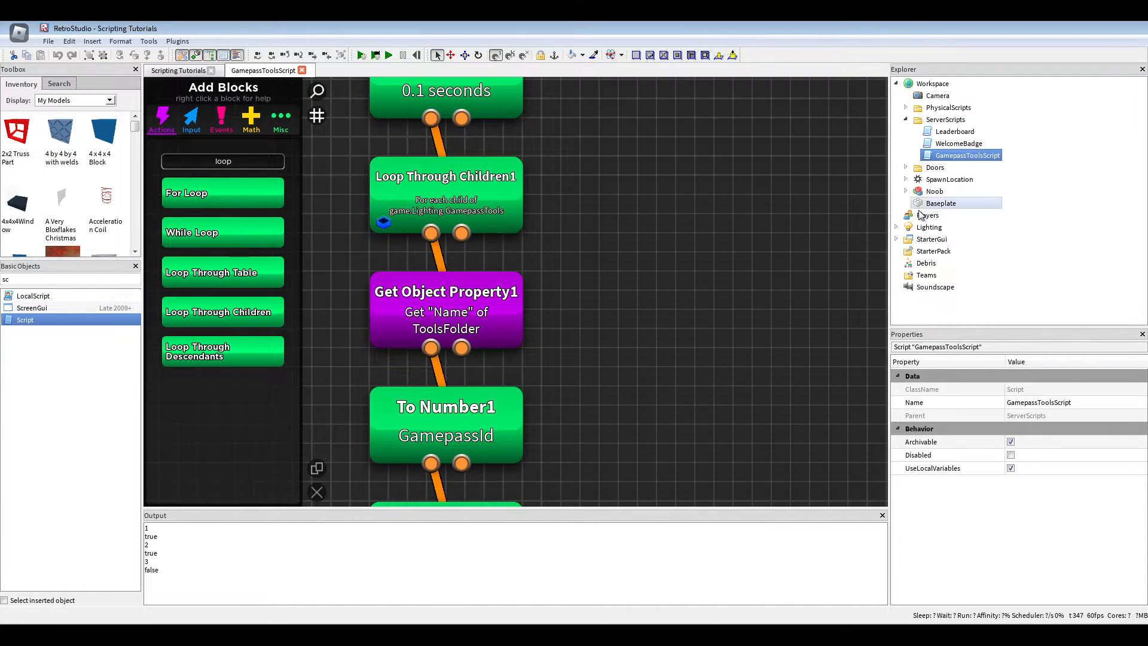
left_click(917, 239)
type("ToolsFolder")
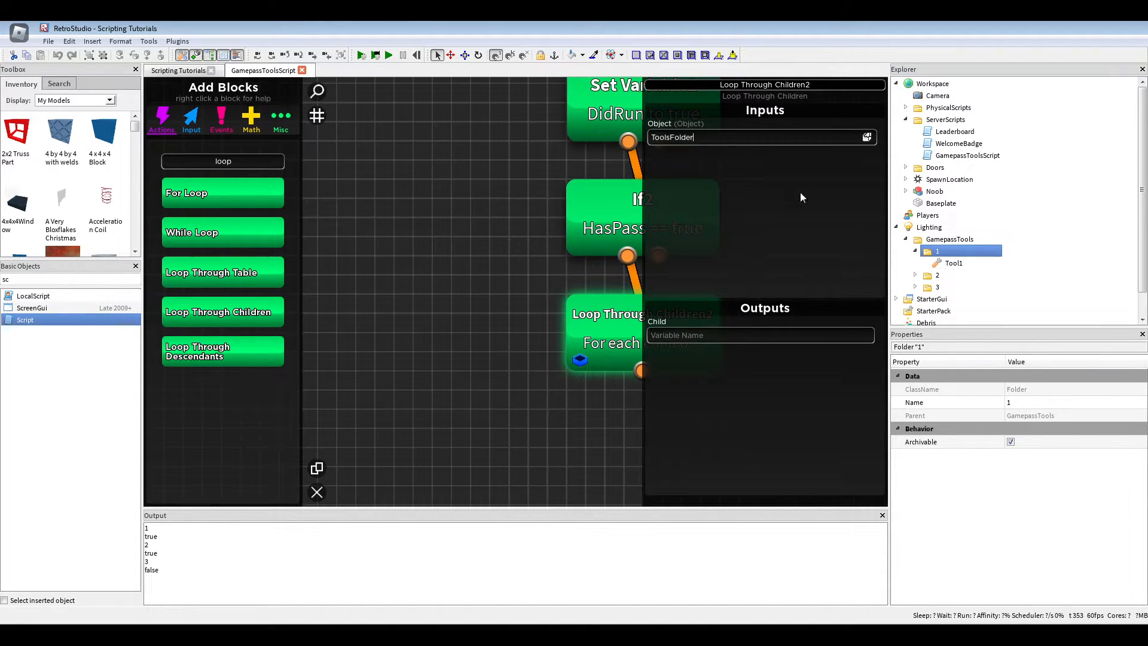
left_click(953, 263)
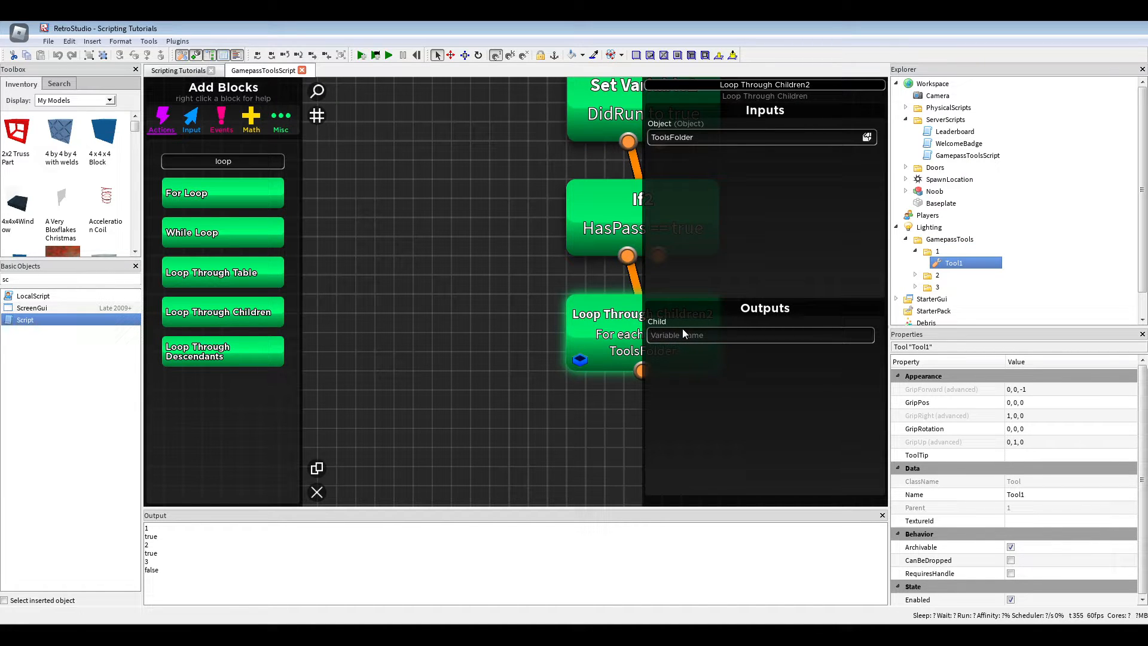
type("Tools")
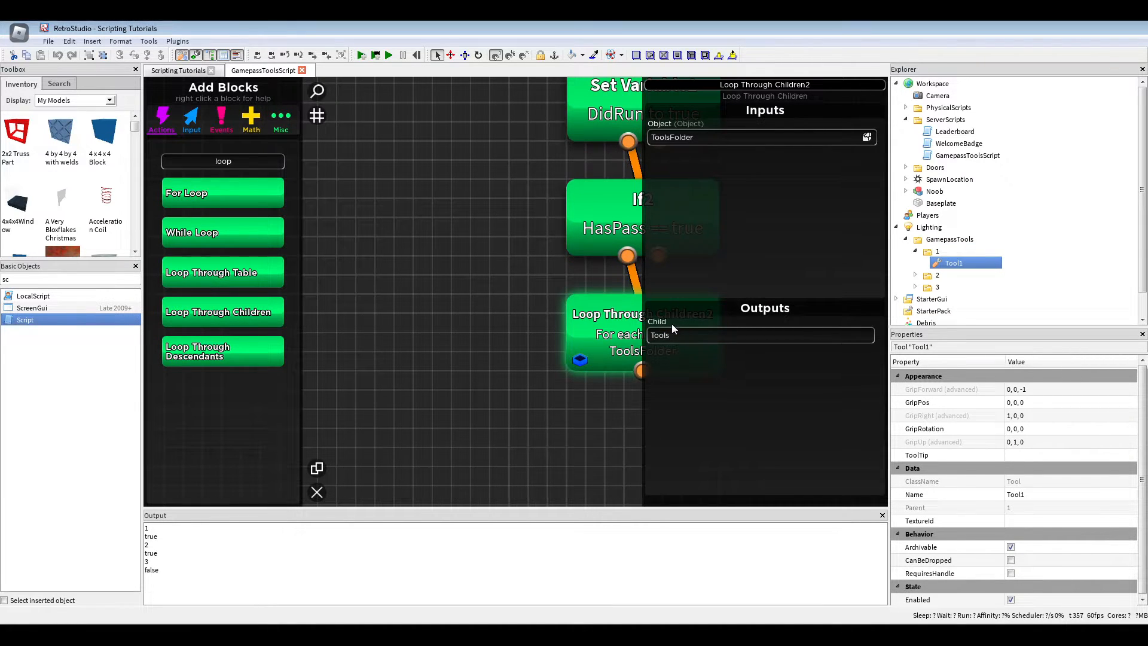
type("c")
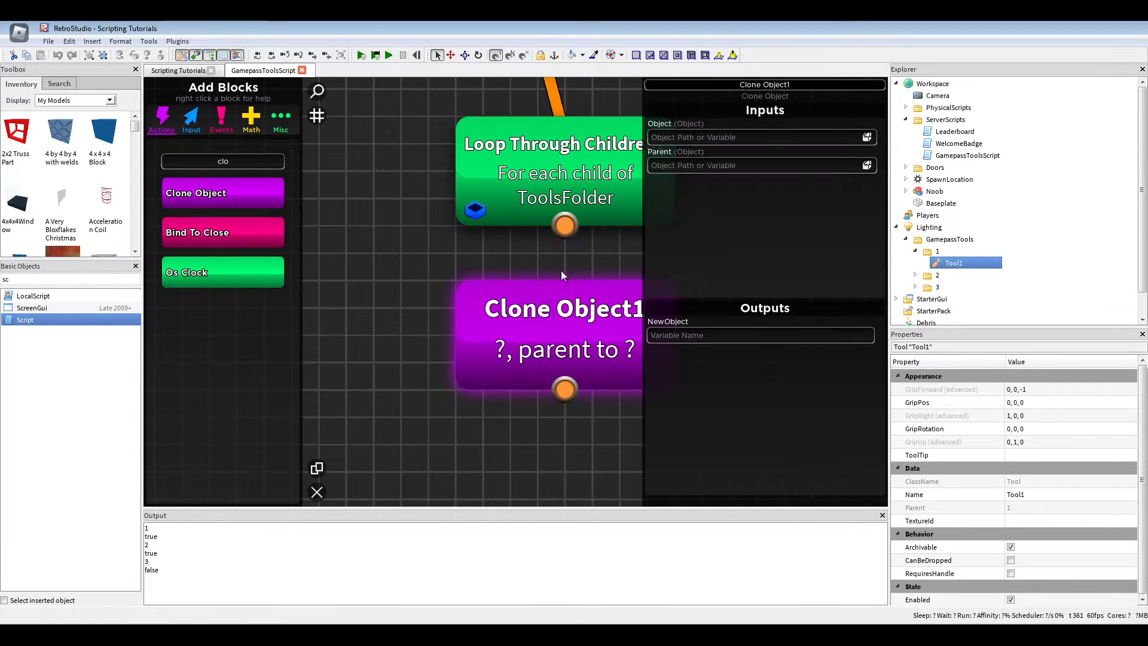
type("Tools")
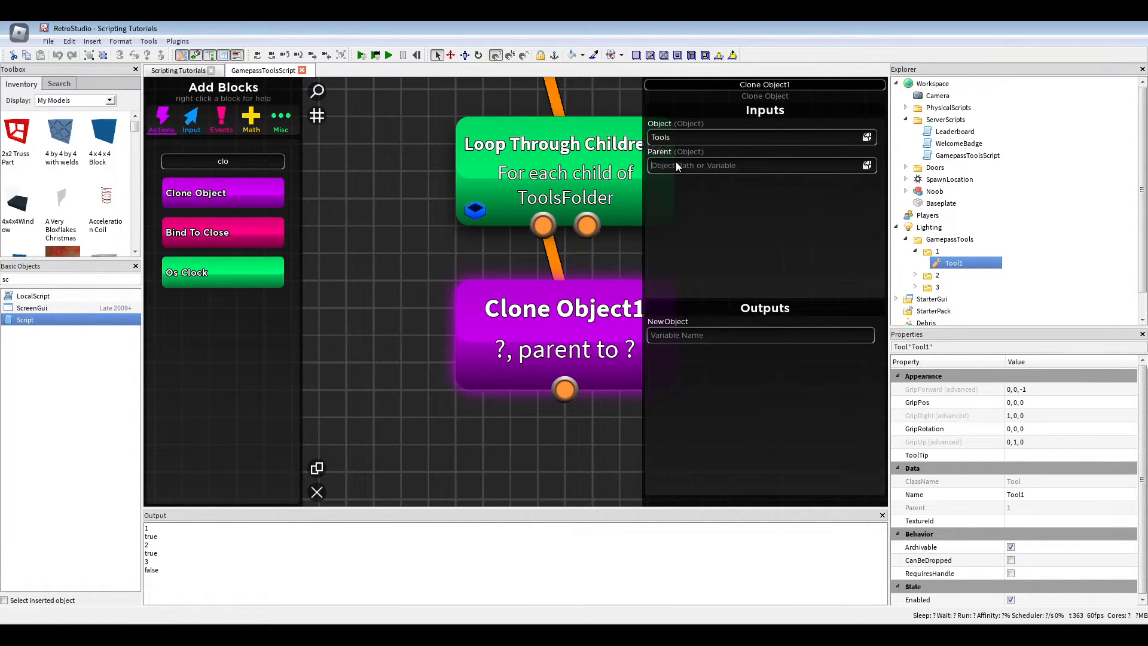
type("Parent")
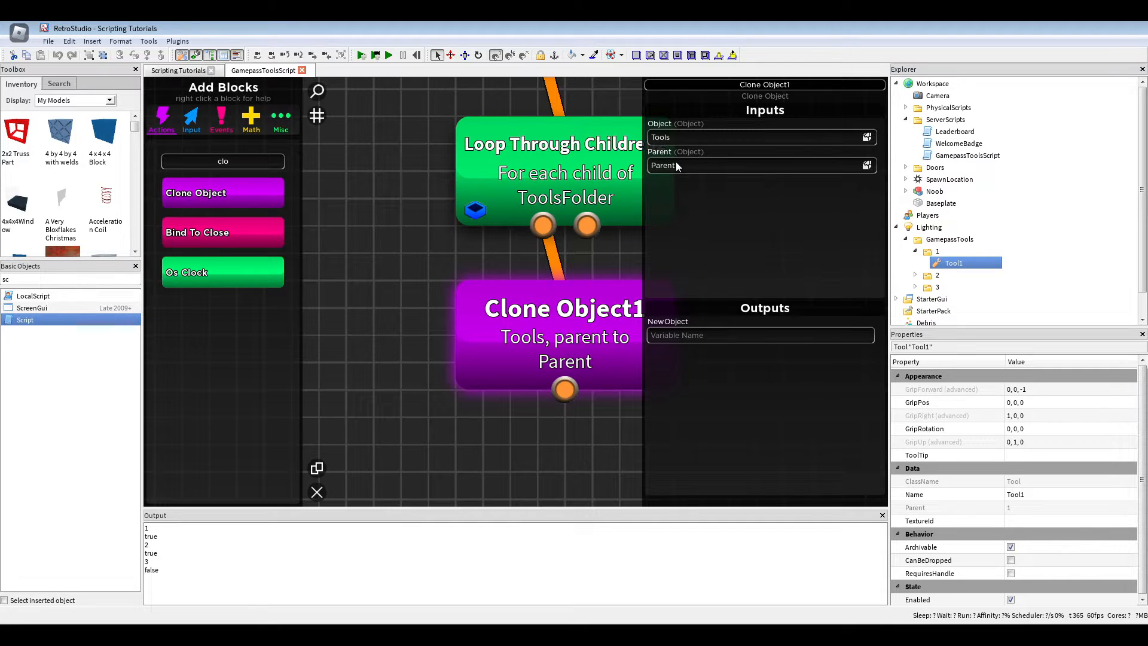
type("Playe")
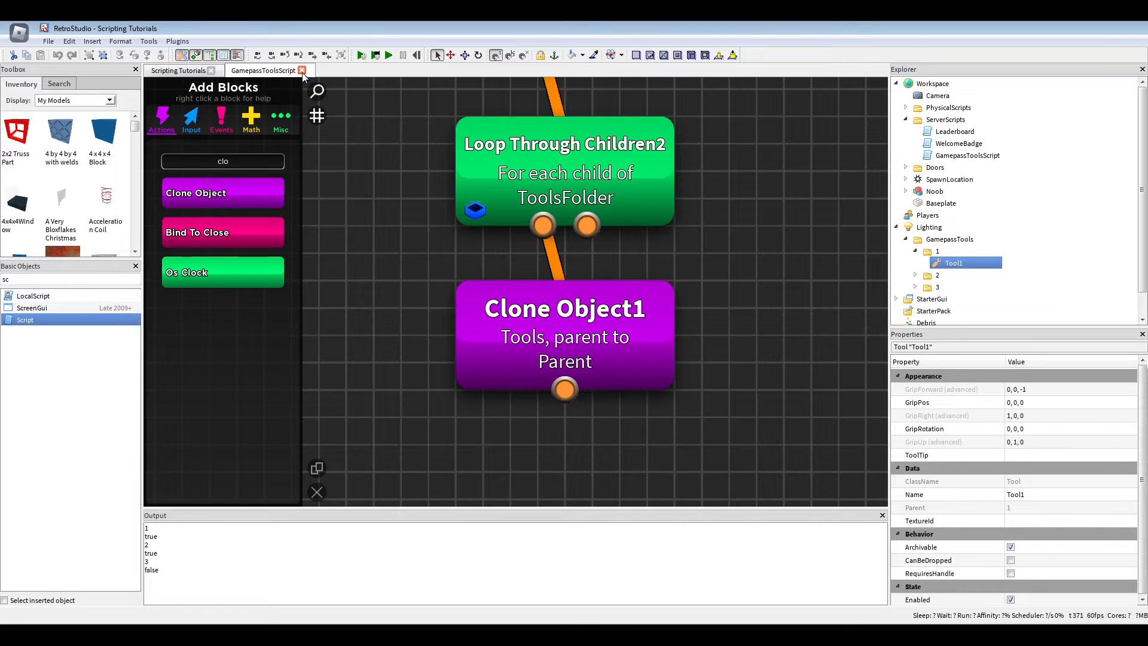
Step: Play-test the place, hit Clone Object1's nil Parent error, and reopen GamepassToolsScript
left_click(303, 70)
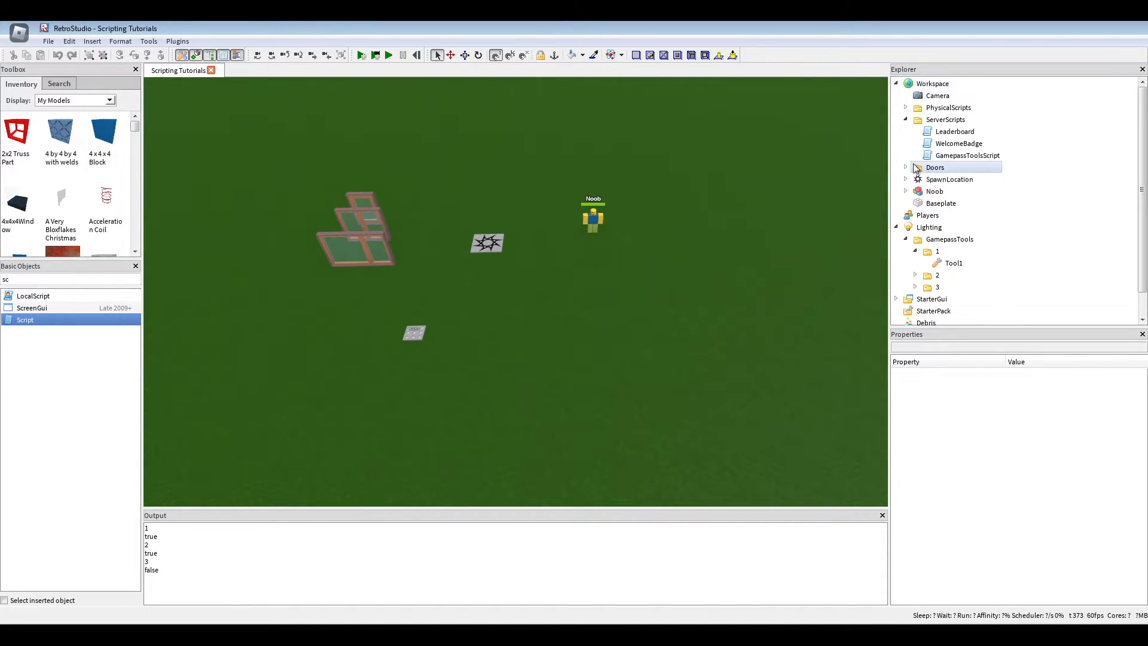
left_click(968, 155)
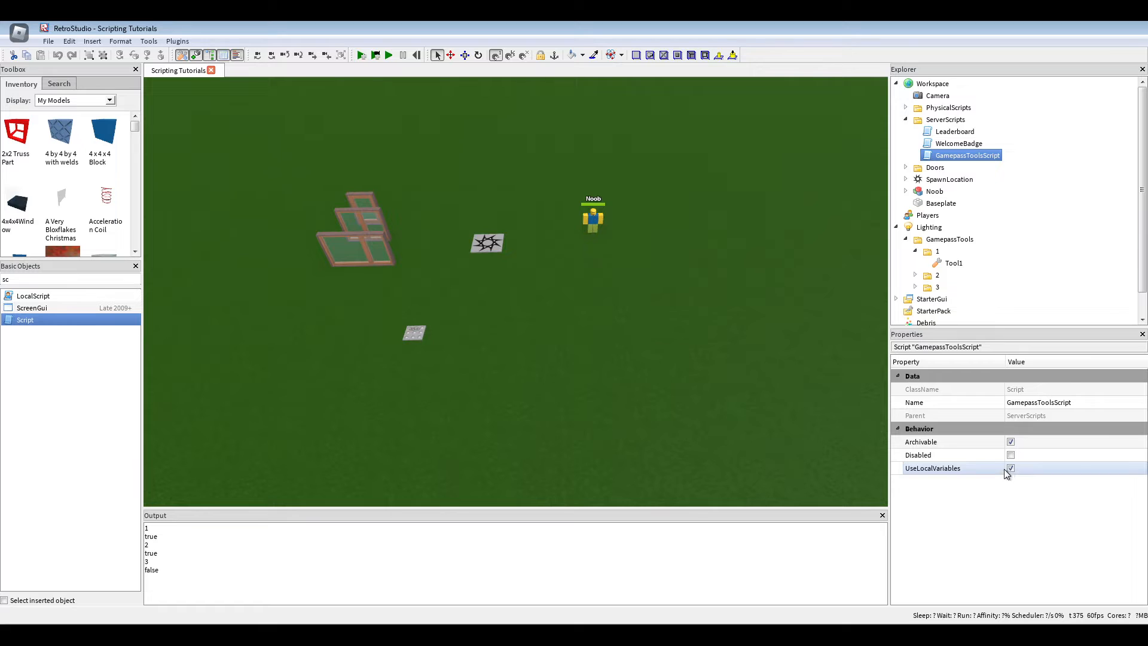
mouse_move(1021, 476)
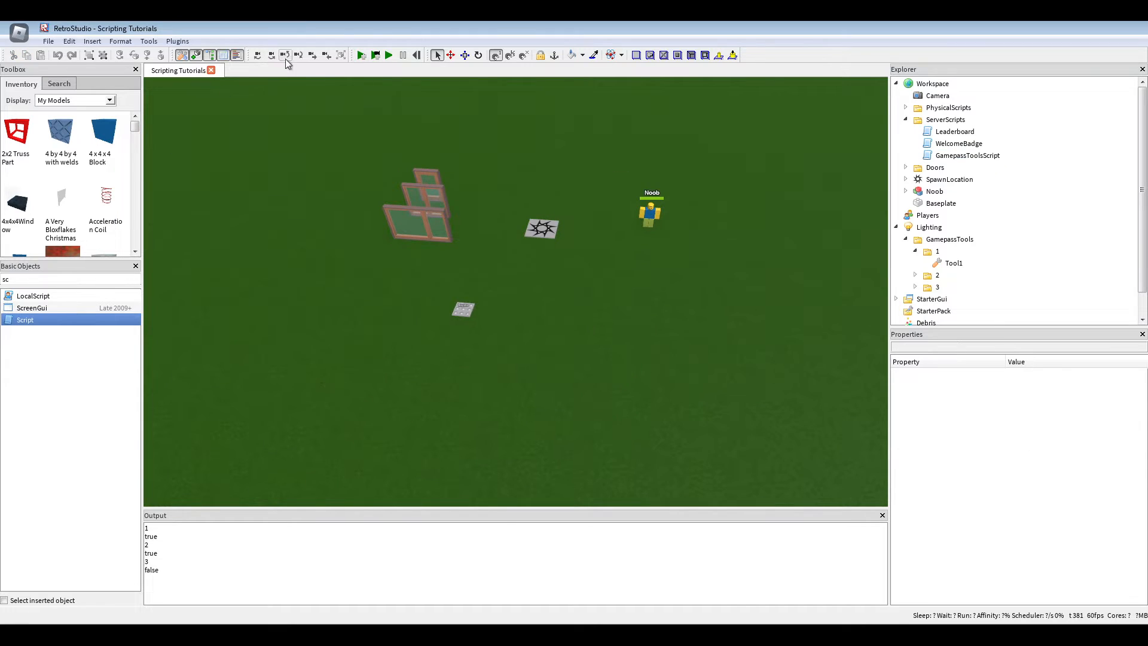
left_click(362, 55)
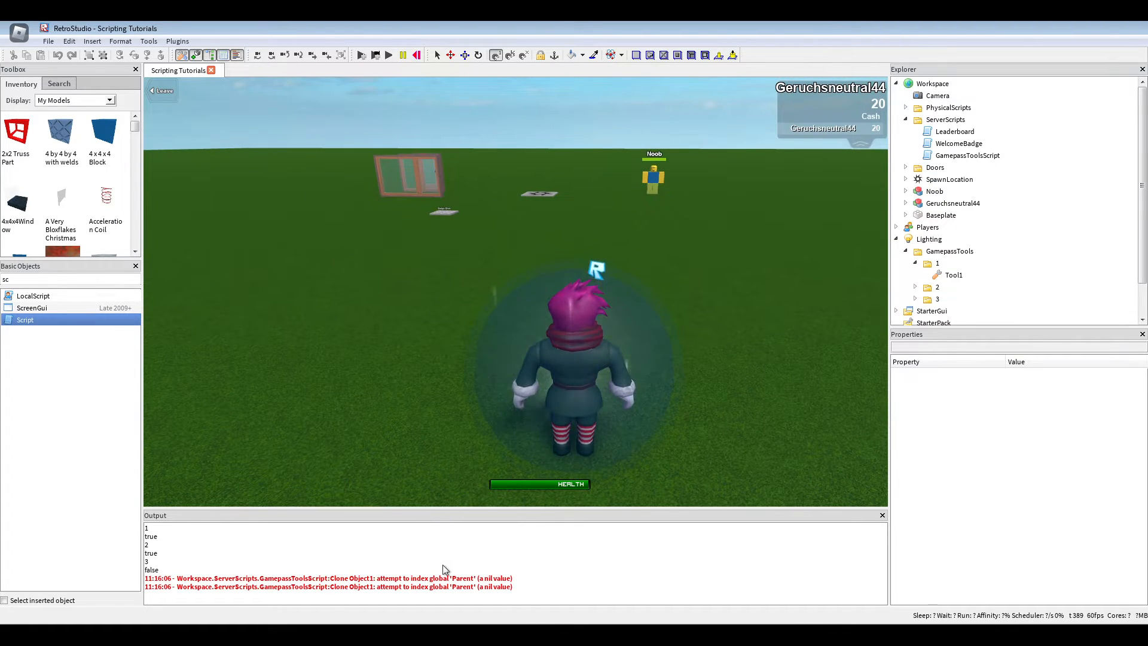
left_click(403, 55)
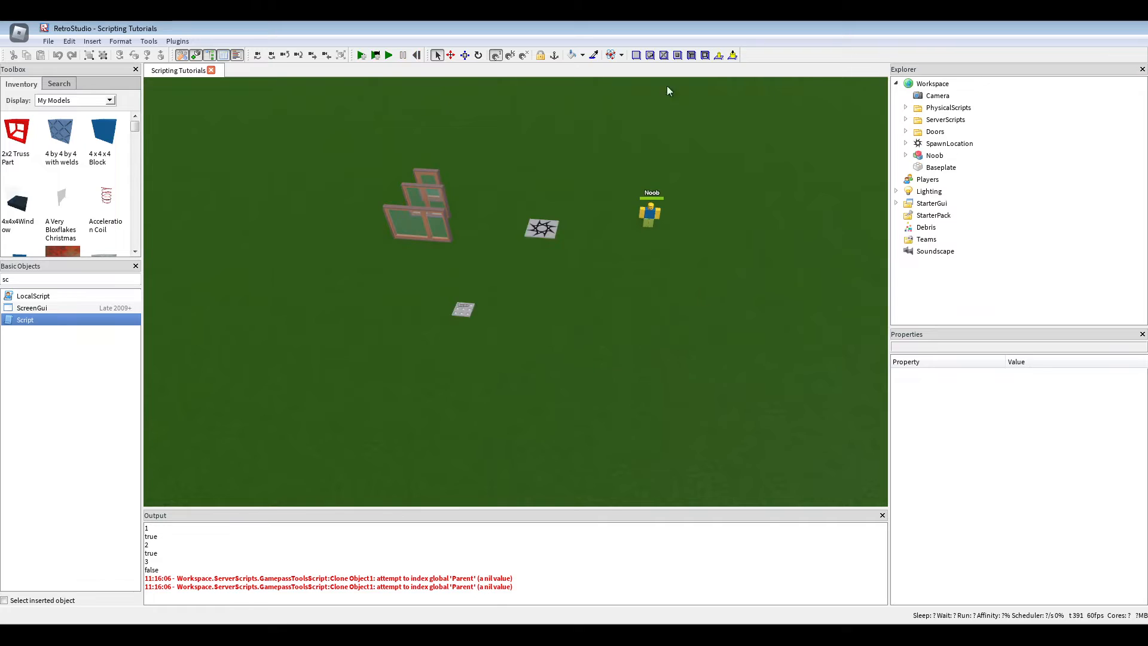
left_click(907, 131)
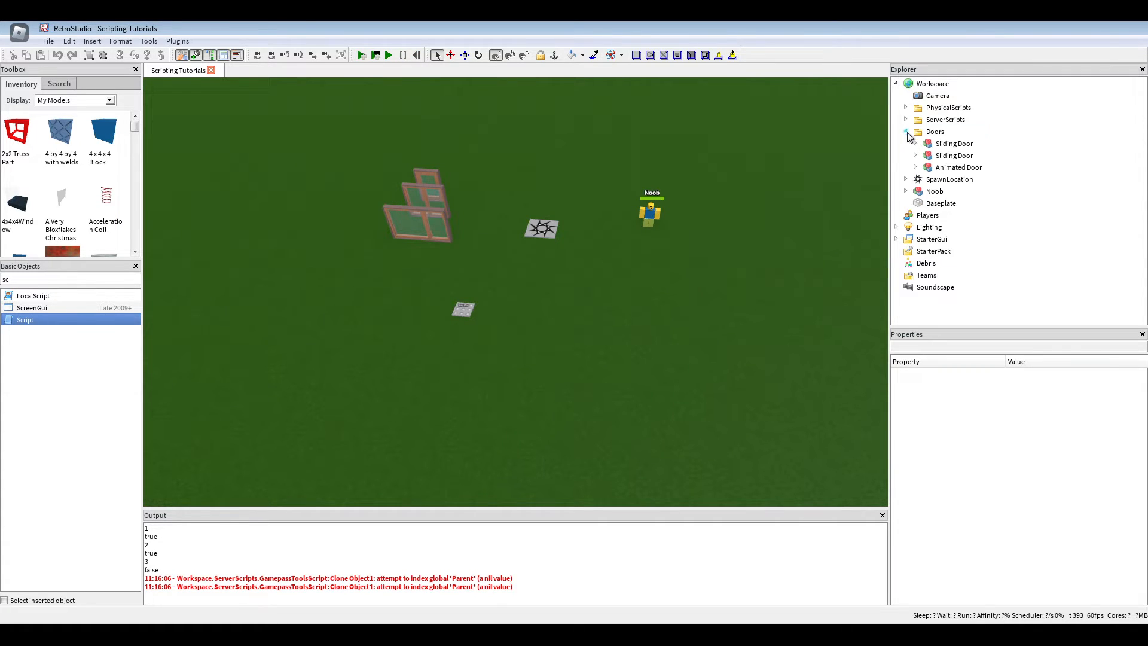
double_click(966, 154)
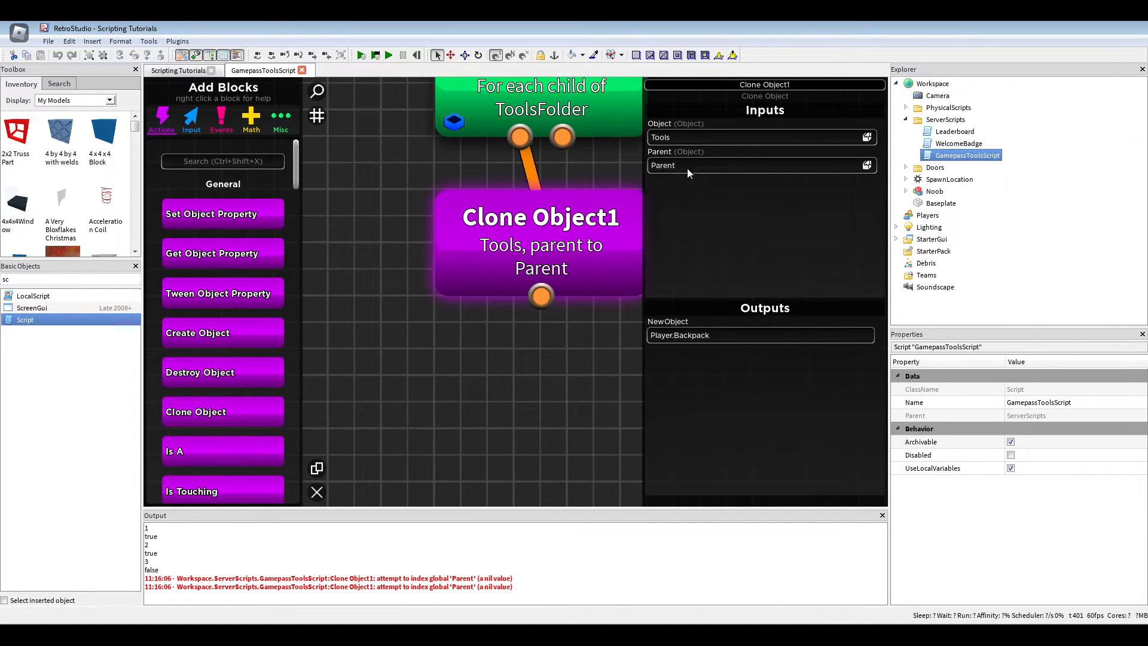
Step: Set Clone Object1's Parent to Player.Backpack and play-test for Tool1 and Tool2
left_click(758, 165)
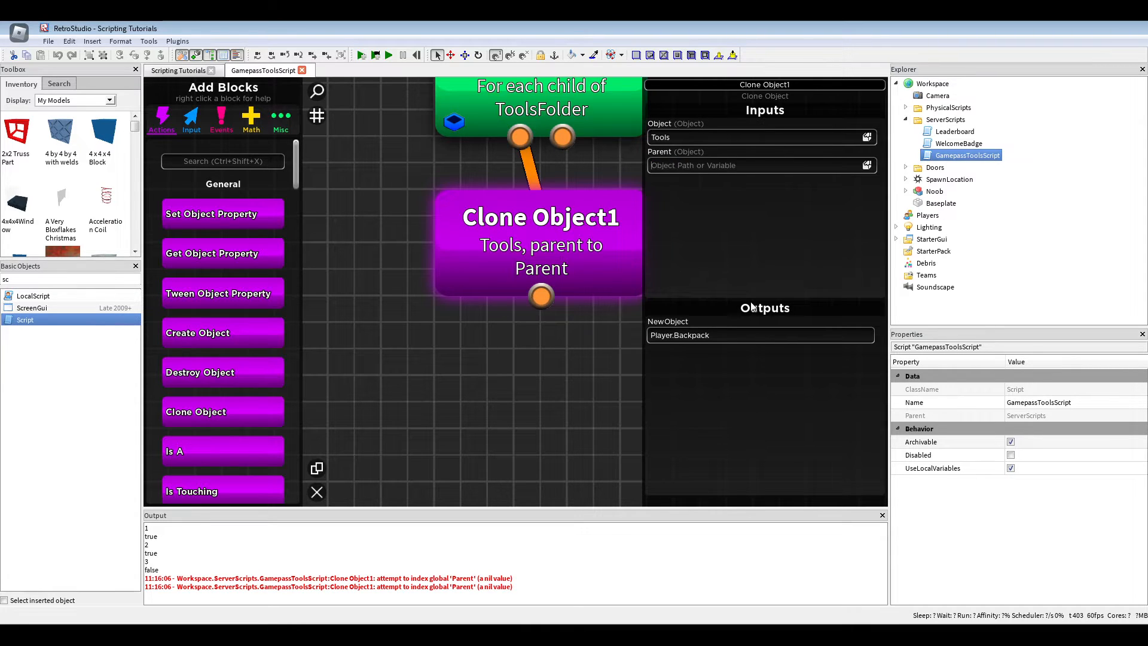
left_click(760, 335)
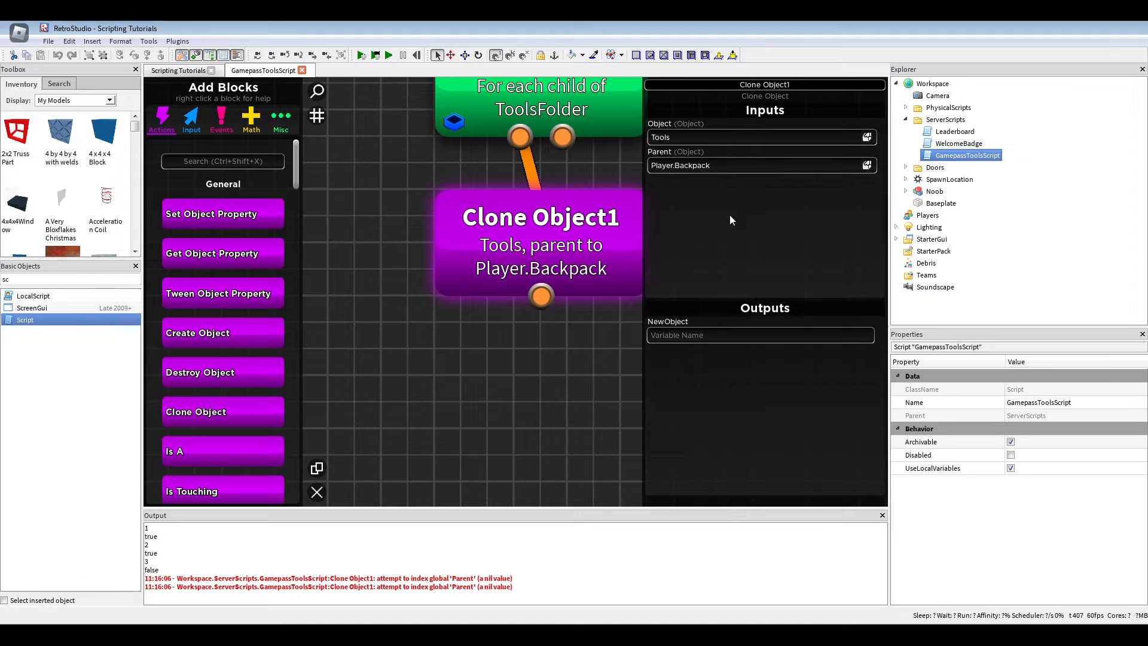
mouse_move(668, 177)
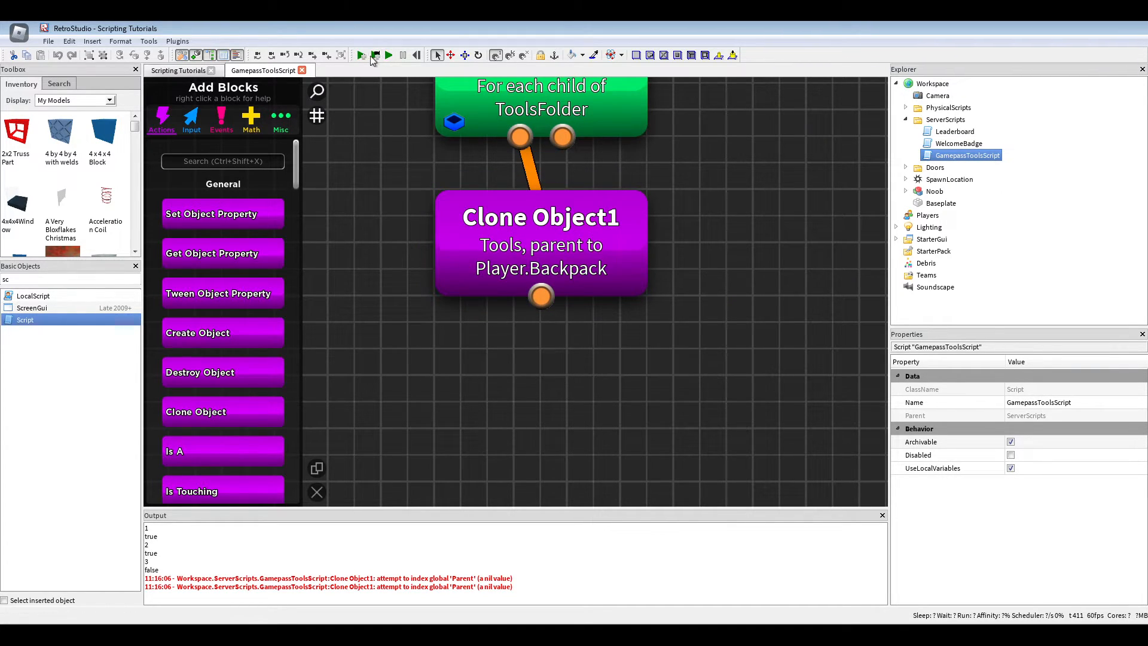
left_click(361, 55)
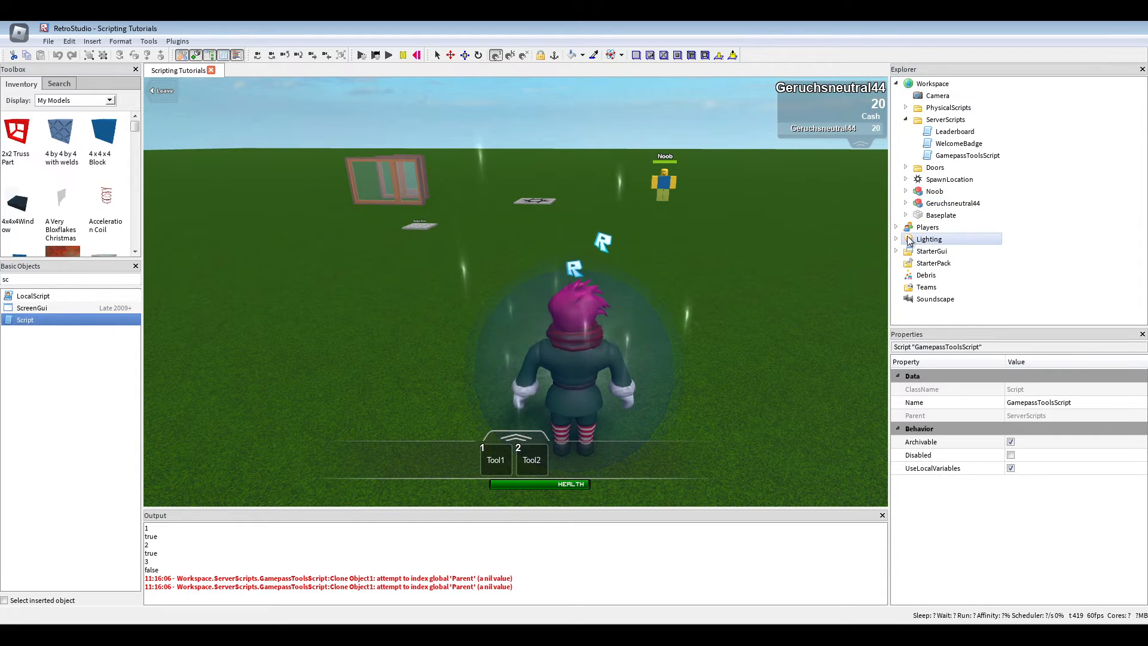
Step: Stop the test, publish with File > Update Place, and confirm leaving the studio
left_click(897, 250)
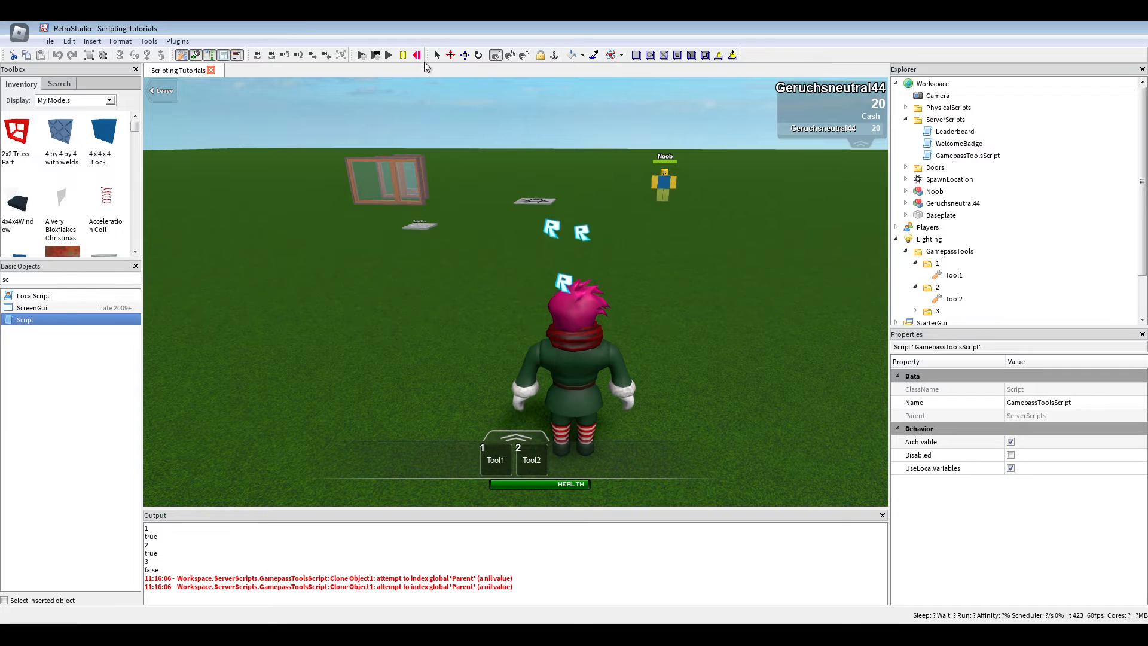
left_click(48, 42)
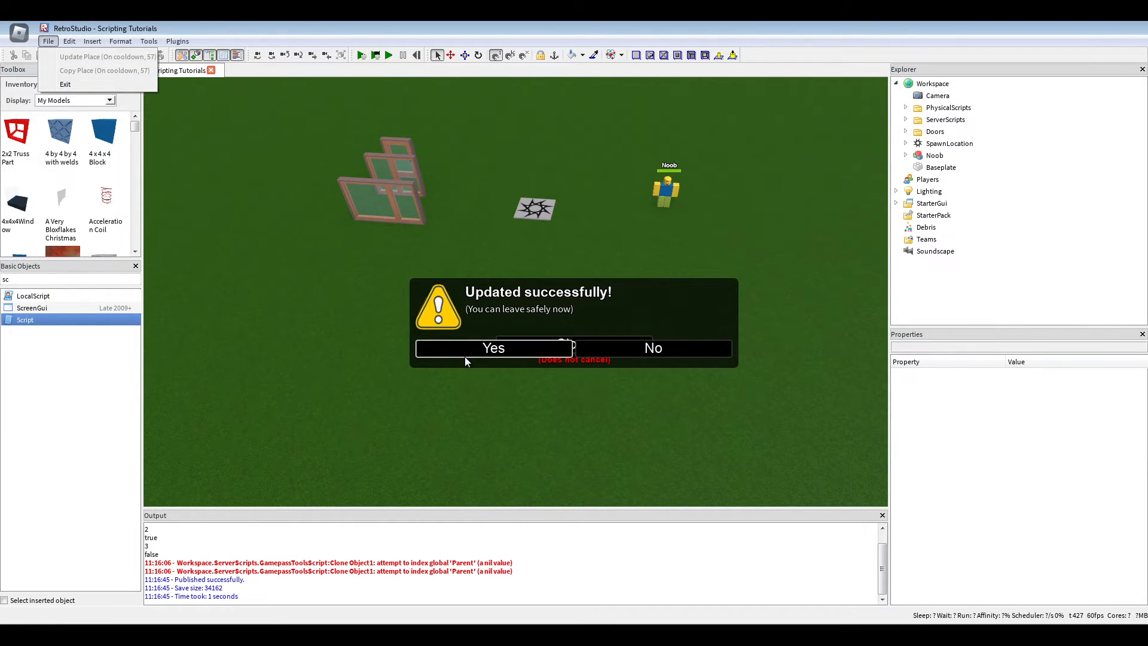
left_click(493, 348)
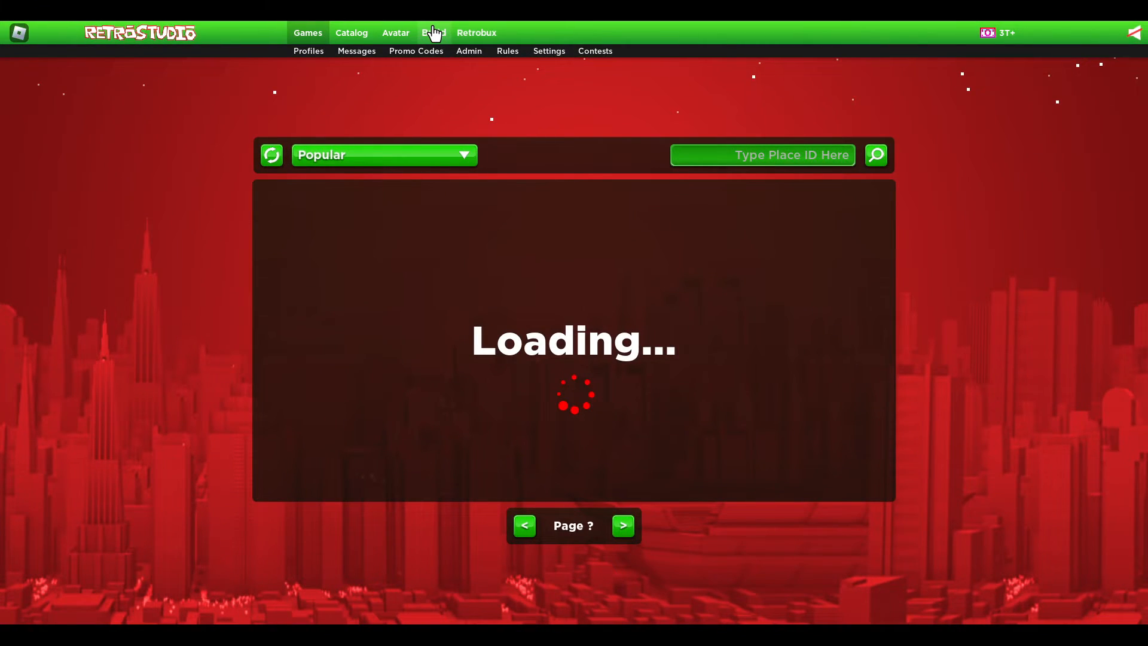
Step: Buy the Tool 3 gamepass on Scripting Tutorials' Gamepasses page, then launch the place
left_click(434, 32)
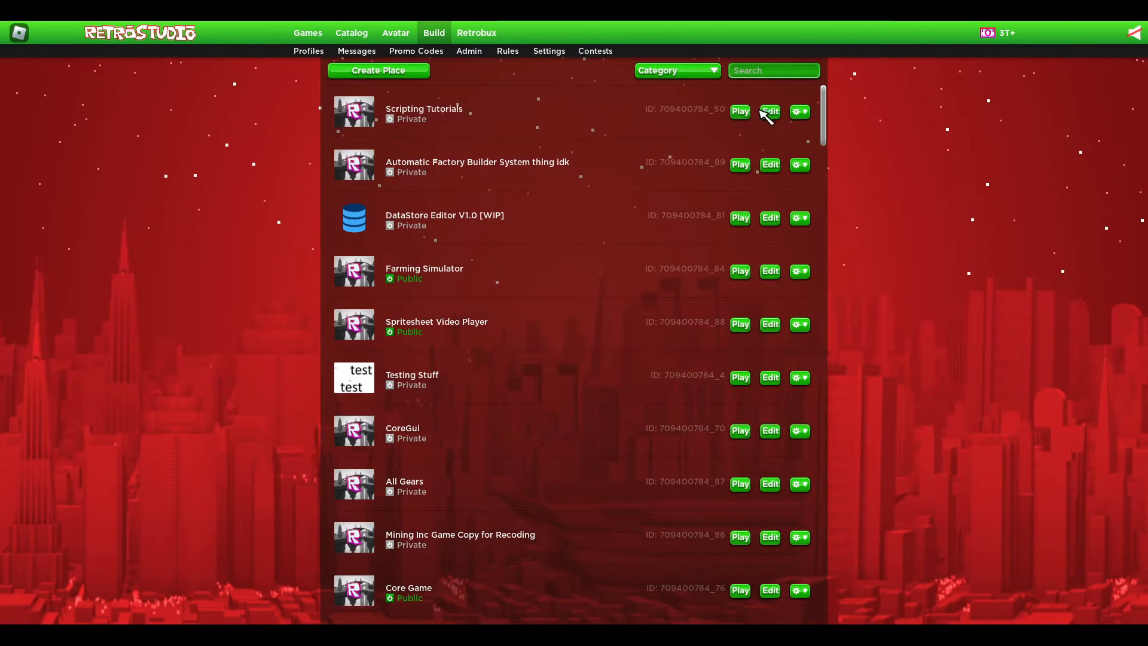
left_click(423, 108)
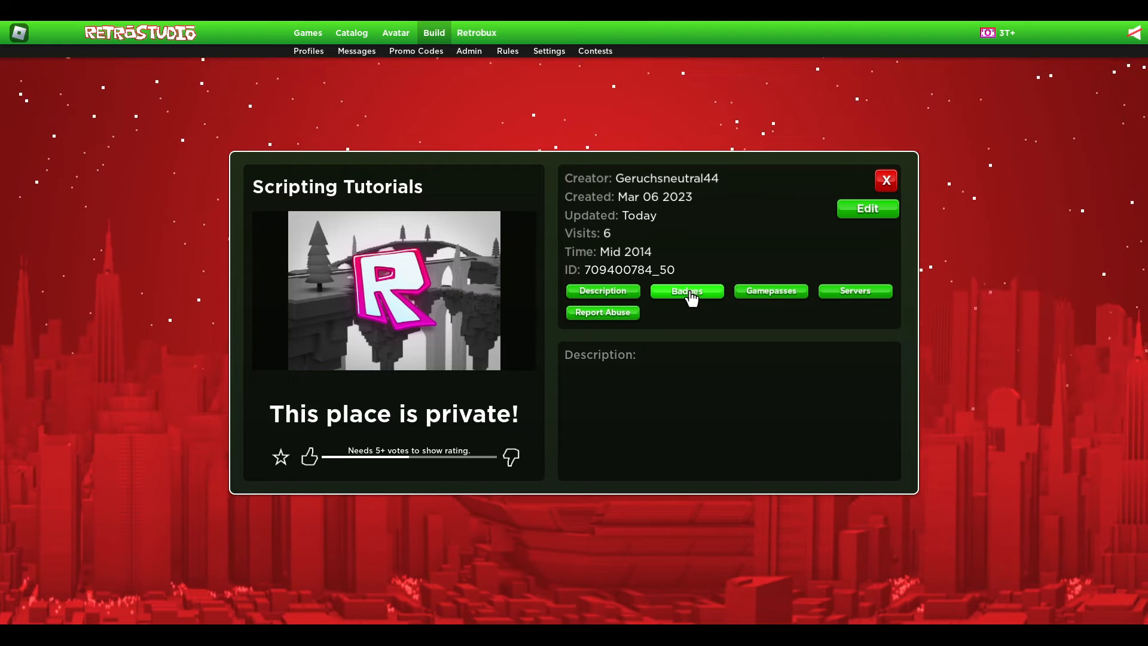
left_click(770, 290)
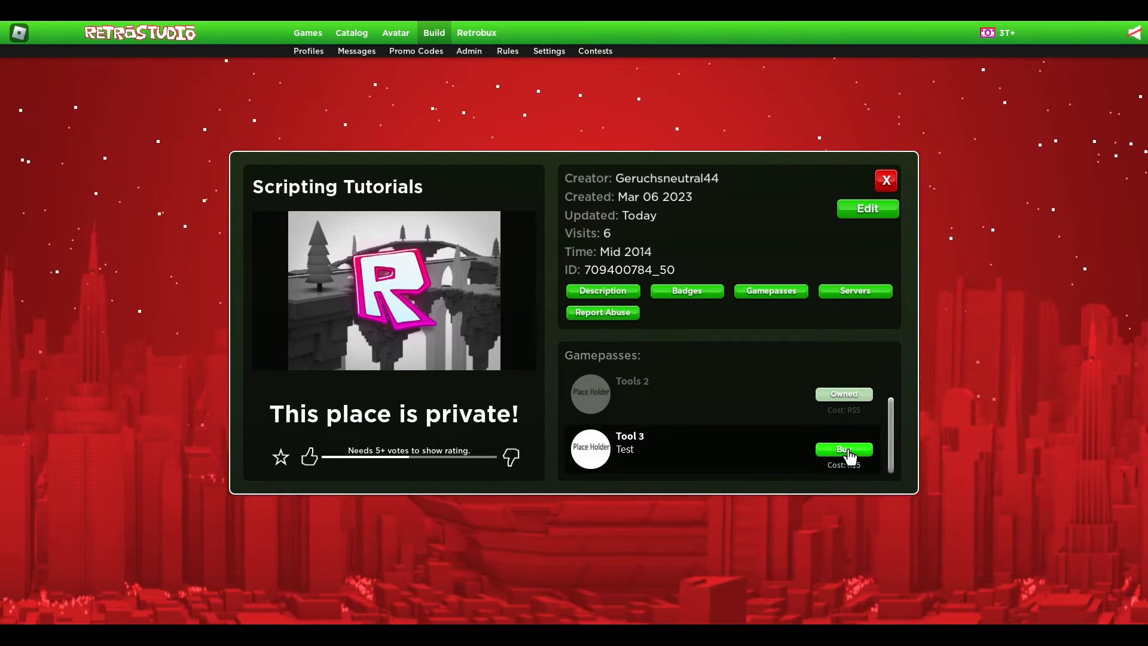
left_click(842, 449)
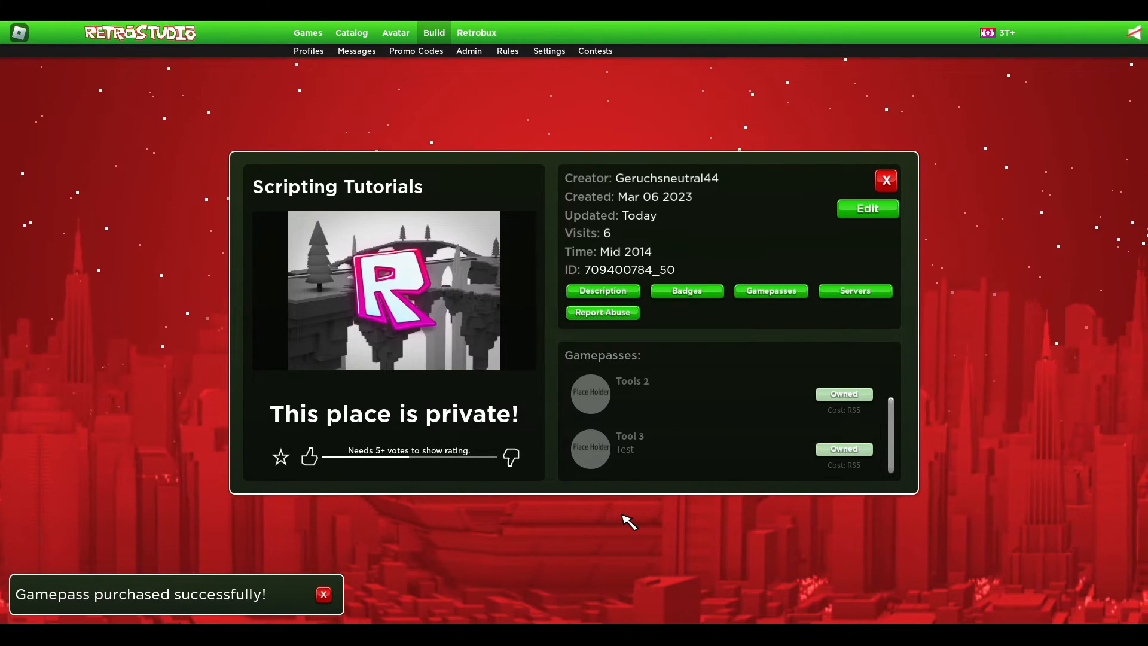
left_click(885, 180)
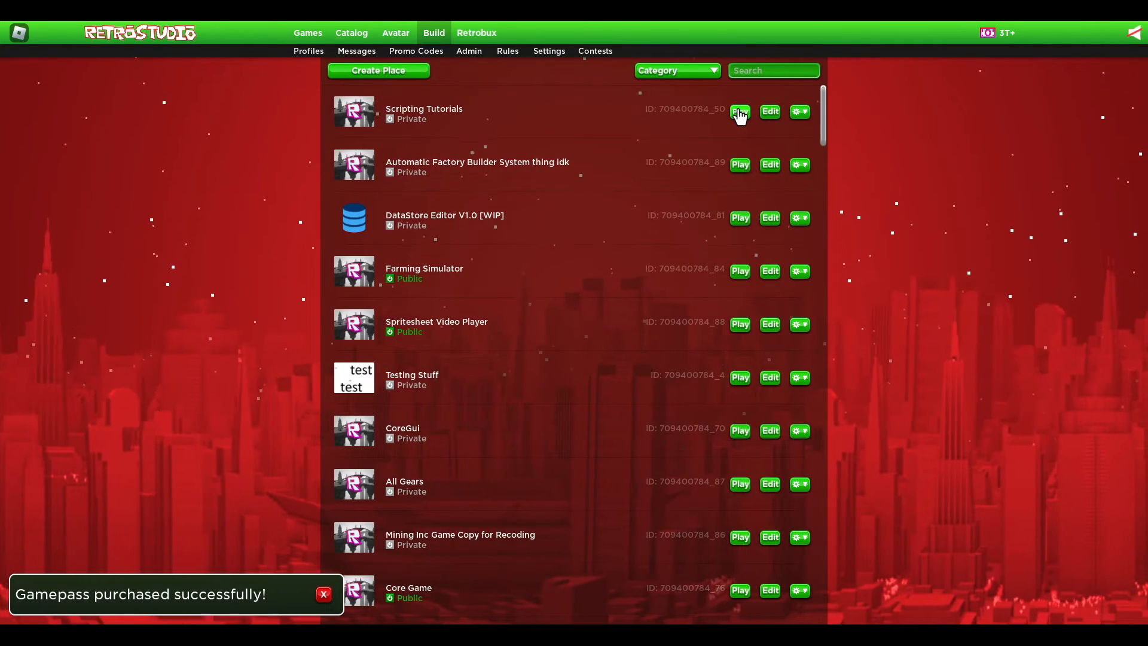
left_click(740, 111)
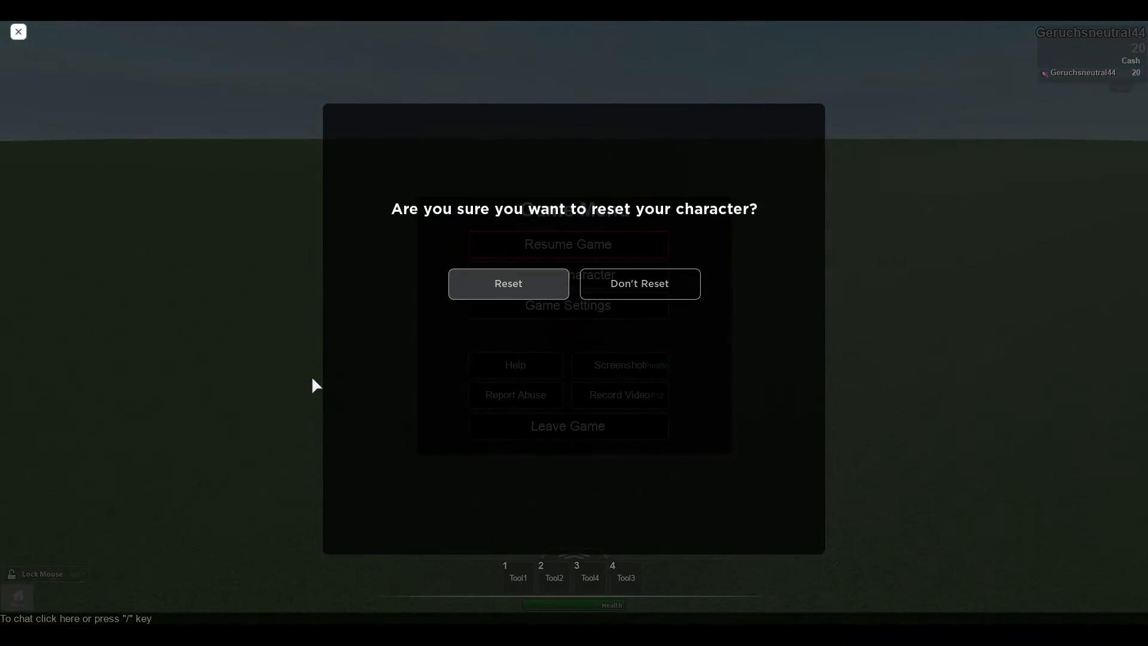
Step: Reset the character, confirm all four tools remain, and open the F9 developer console
left_click(507, 283)
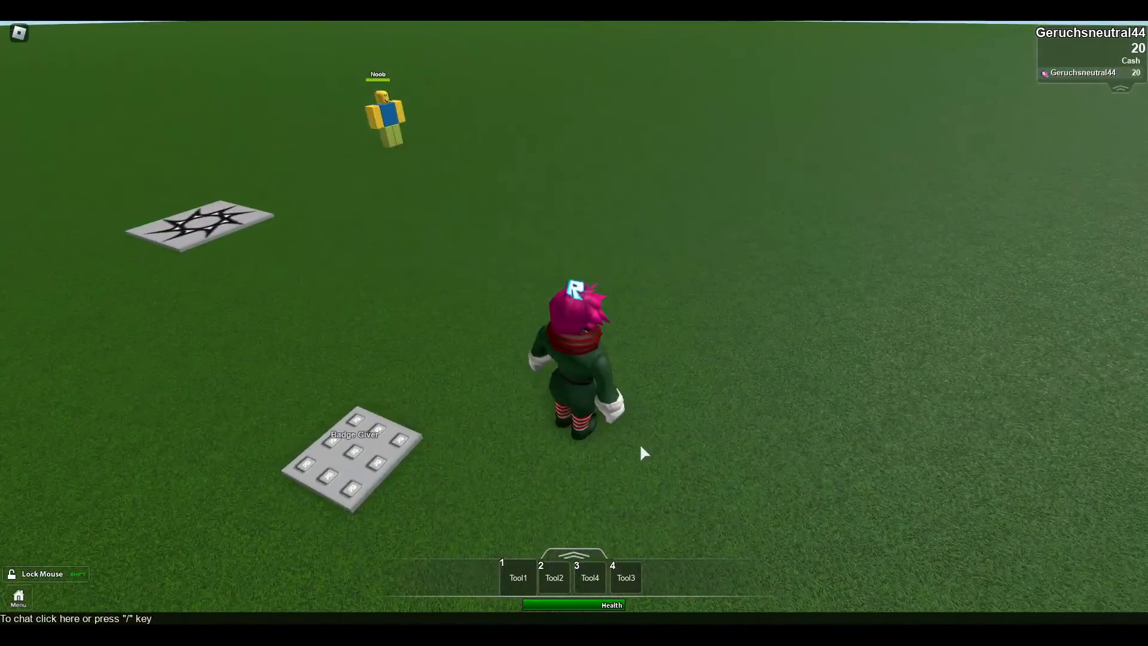
key("F9")
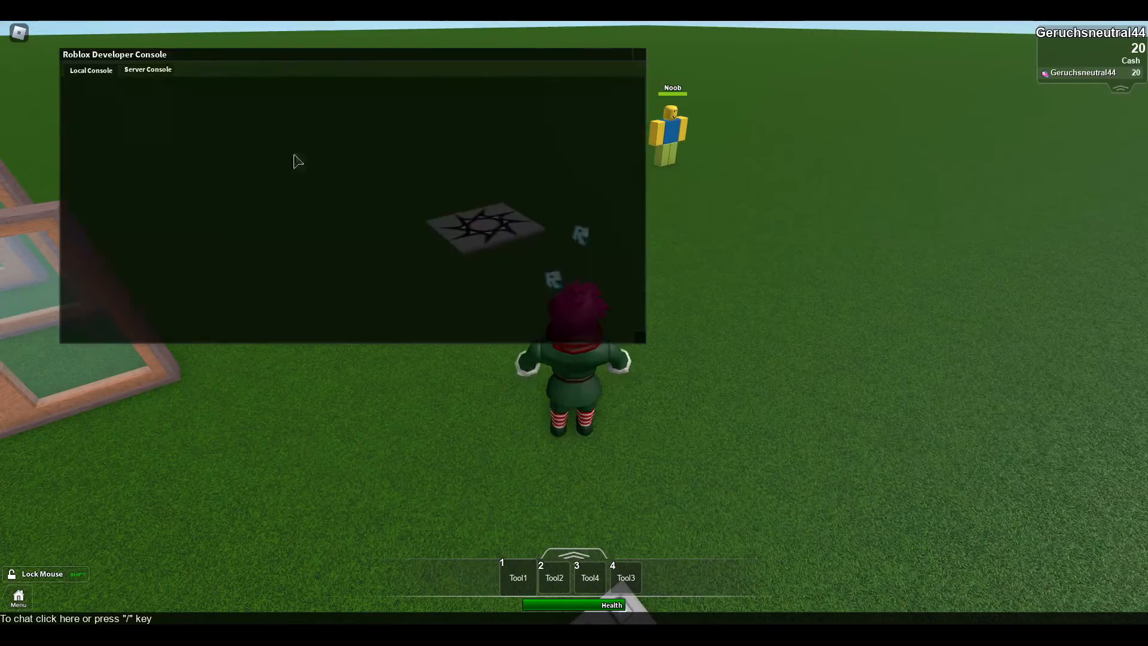